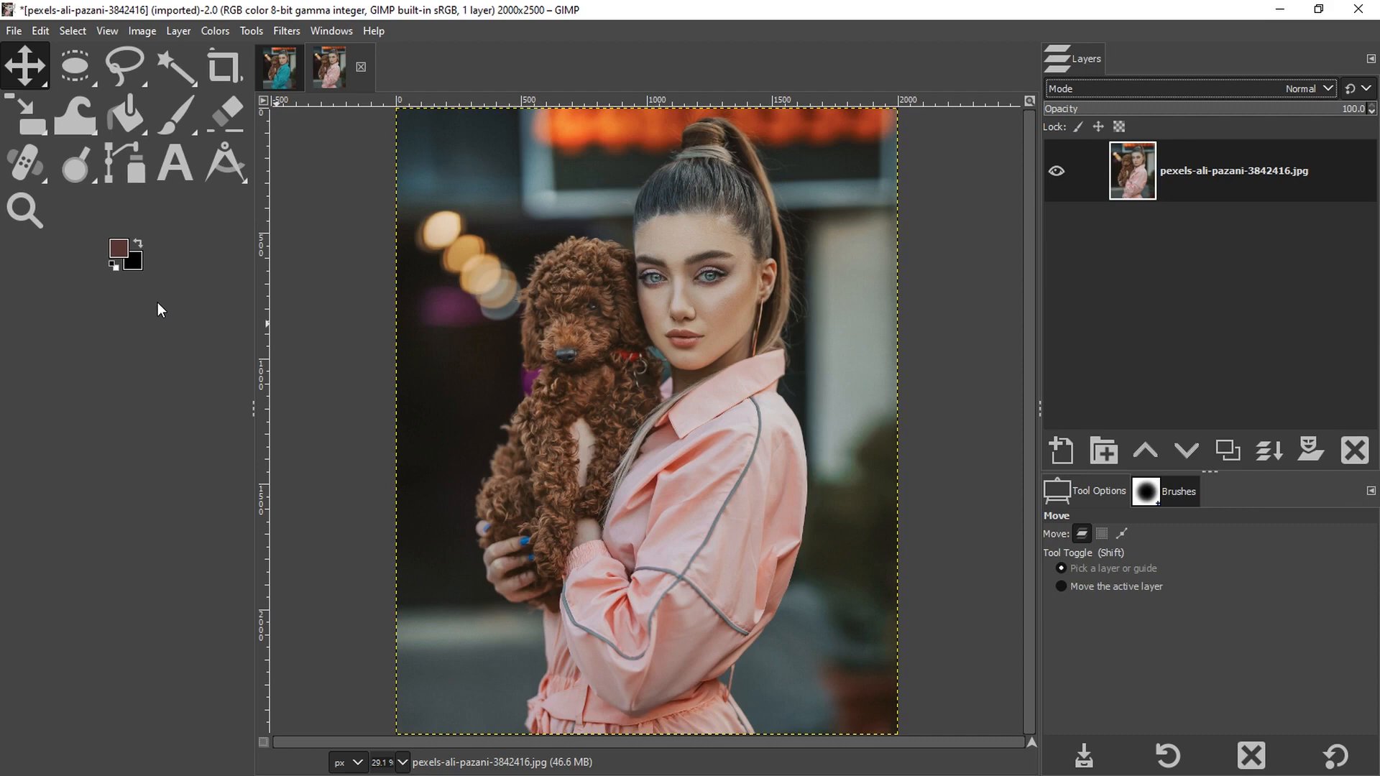
Step: Zoom in to 100% on the pink jacket's collar and shoulder area
click(24, 211)
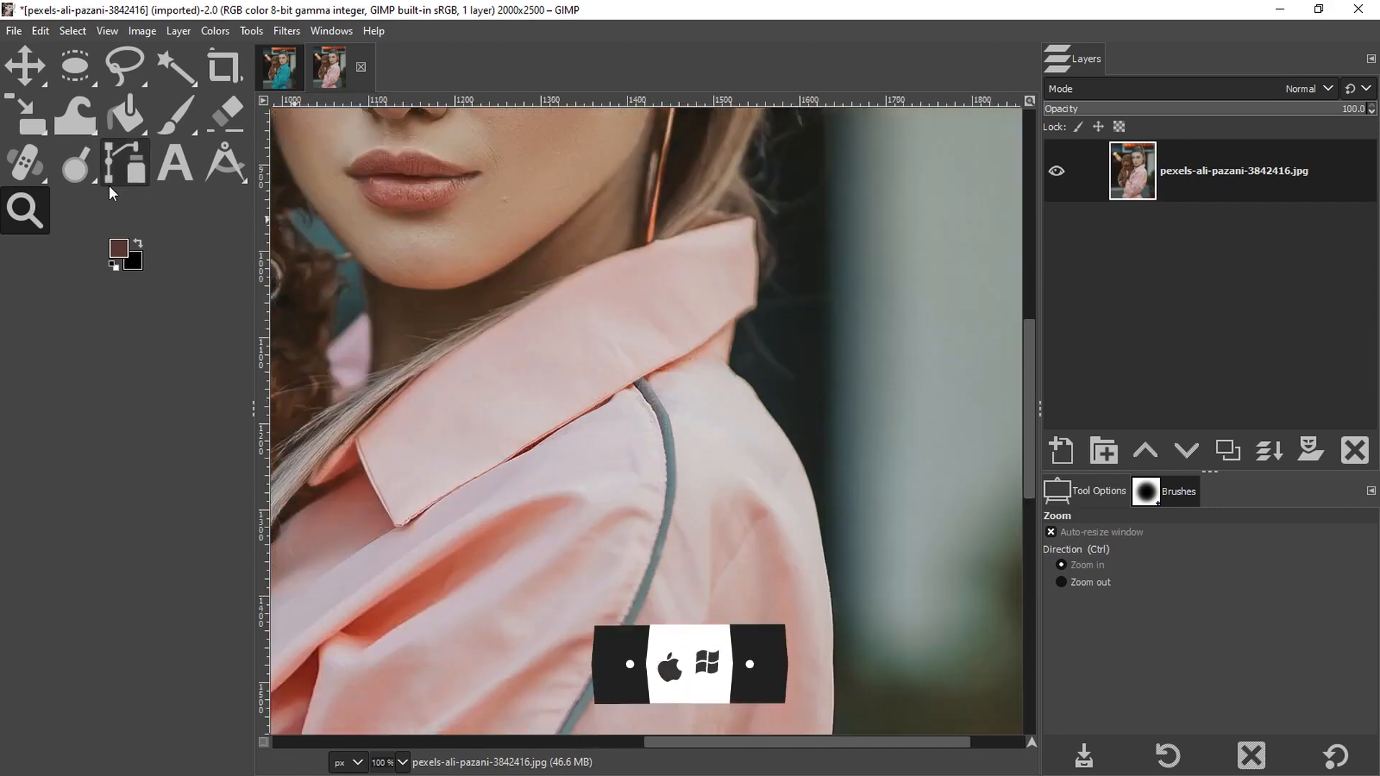
Step: Draw curved path anchor points along the jacket's shoulder and sleeve edge
click(126, 163)
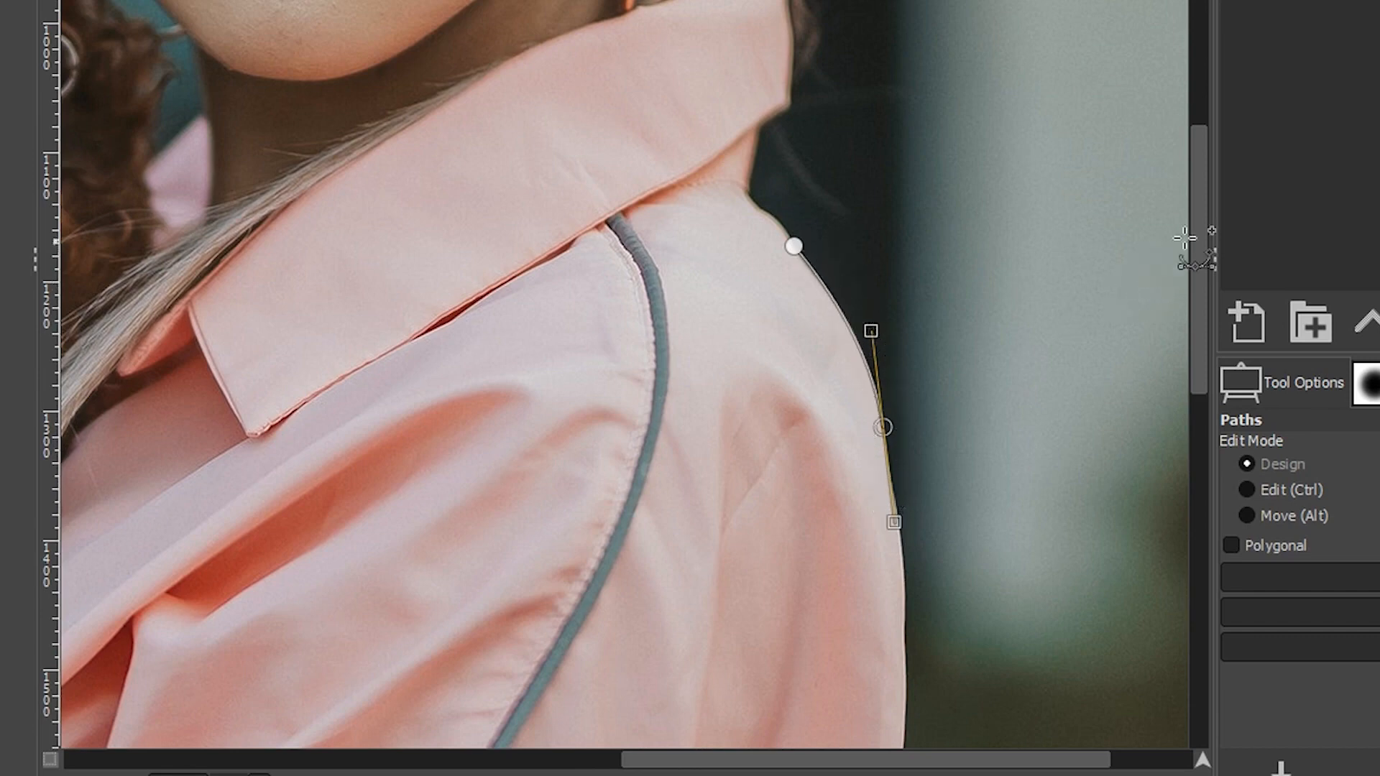
scroll(down, 3)
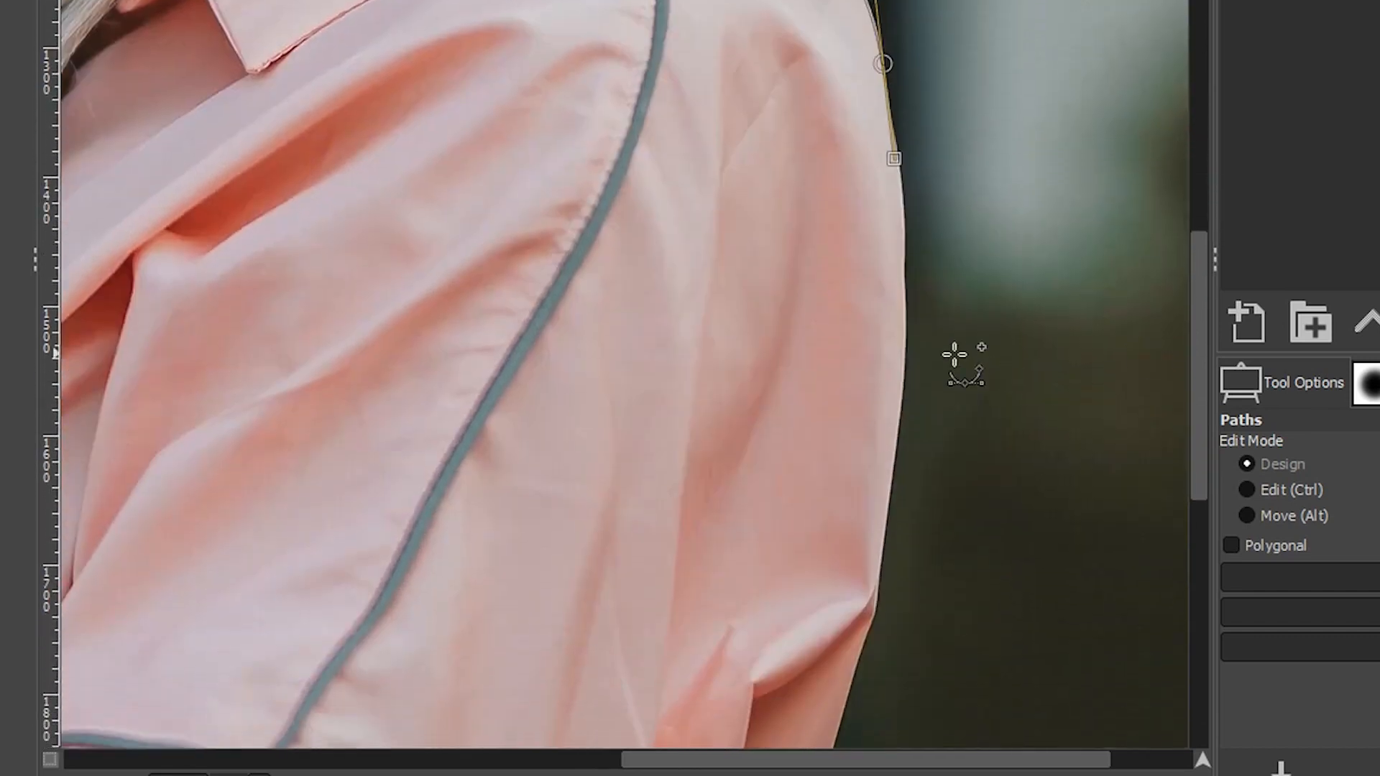
drag(959, 365, 885, 440)
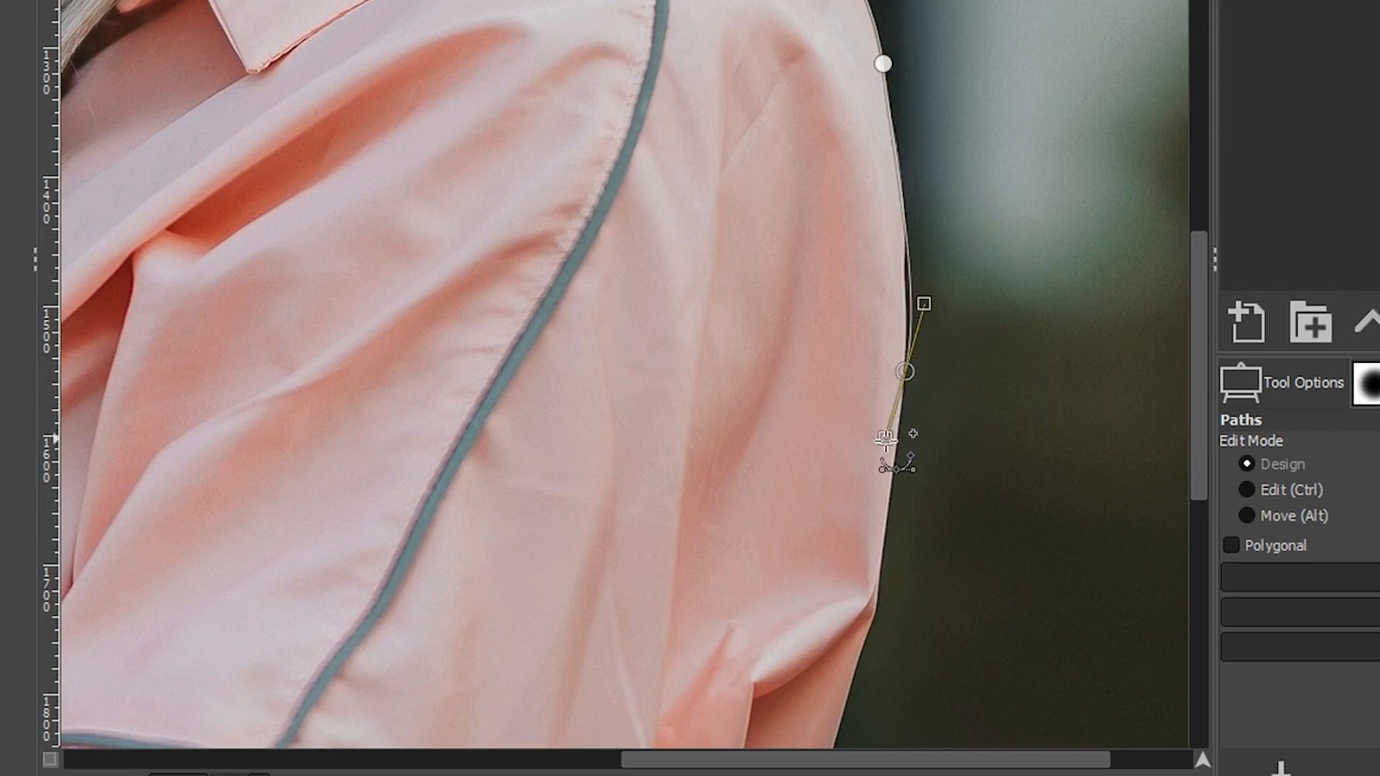
drag(884, 438, 897, 579)
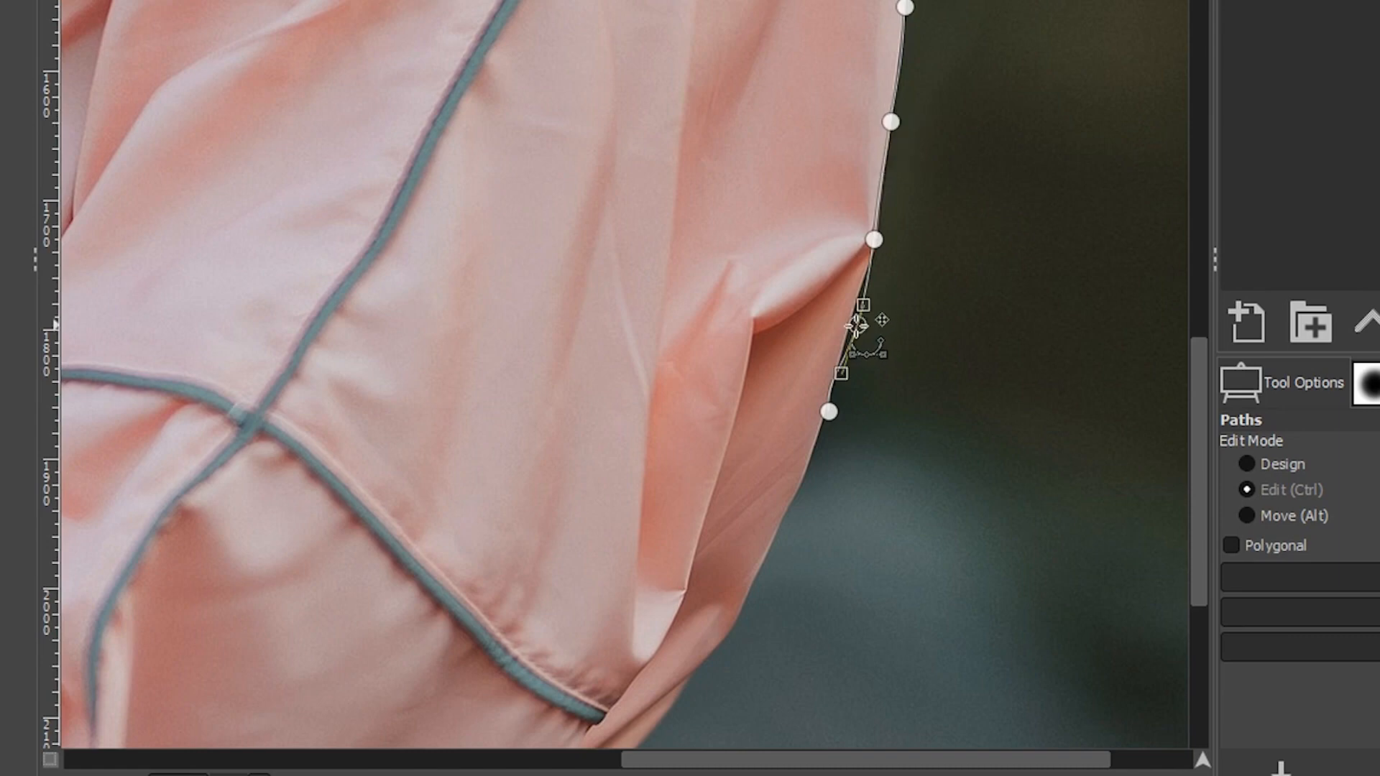
click(1246, 463)
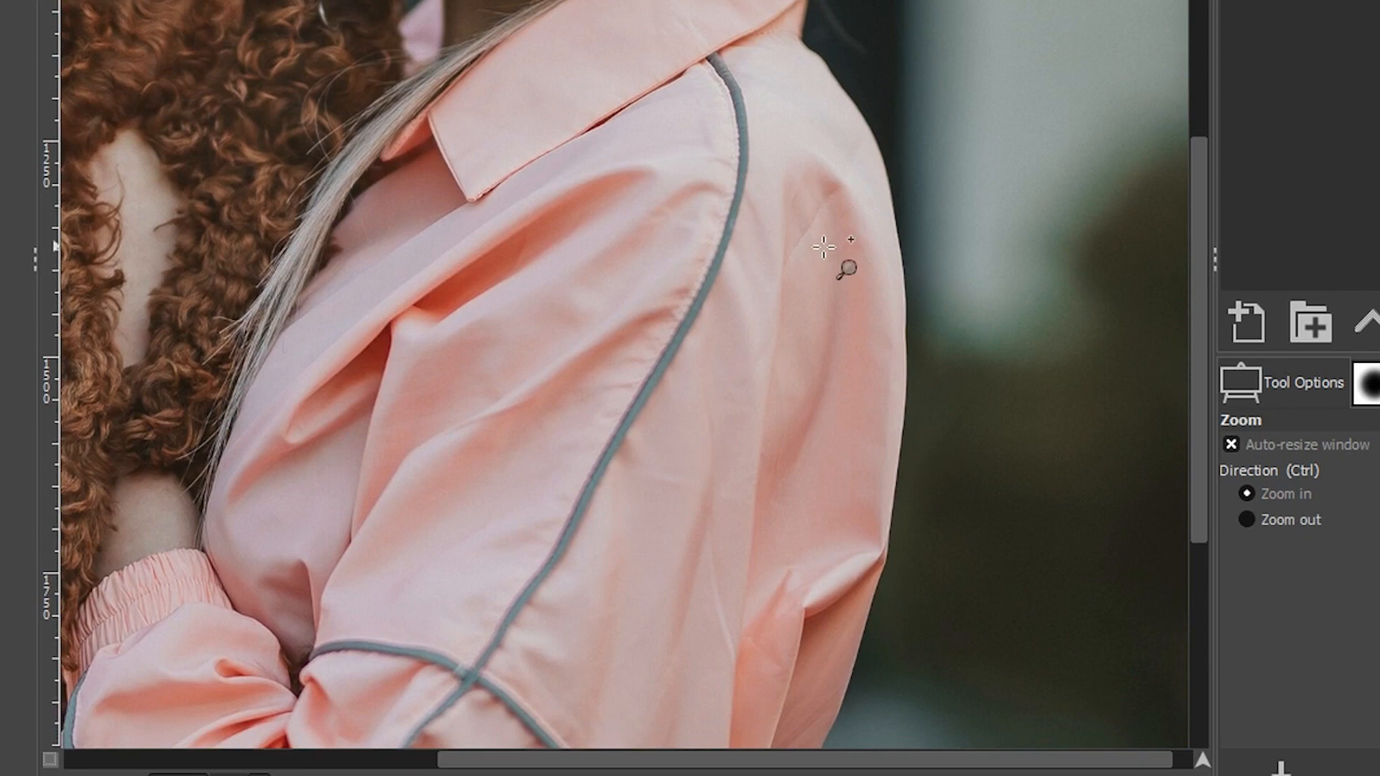
mouse_move(704, 260)
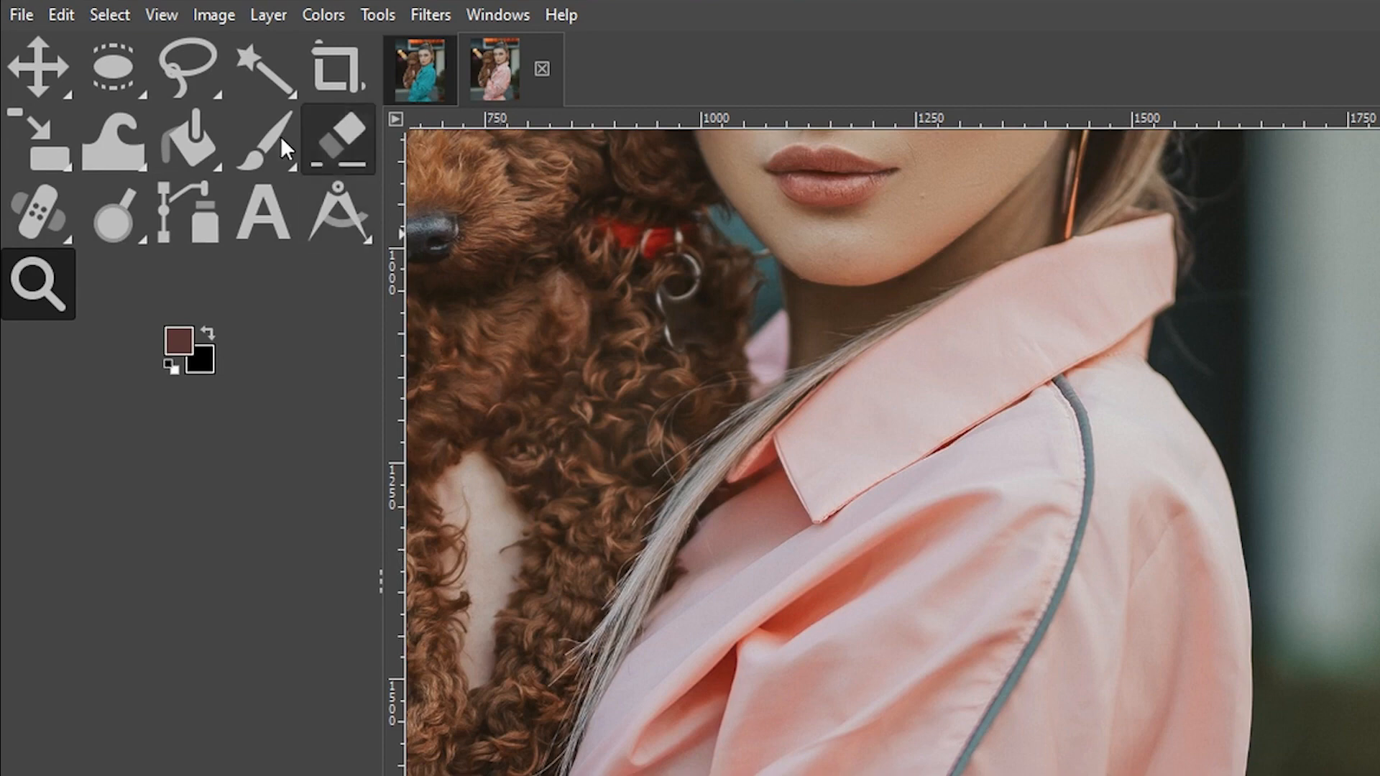
mouse_move(187, 68)
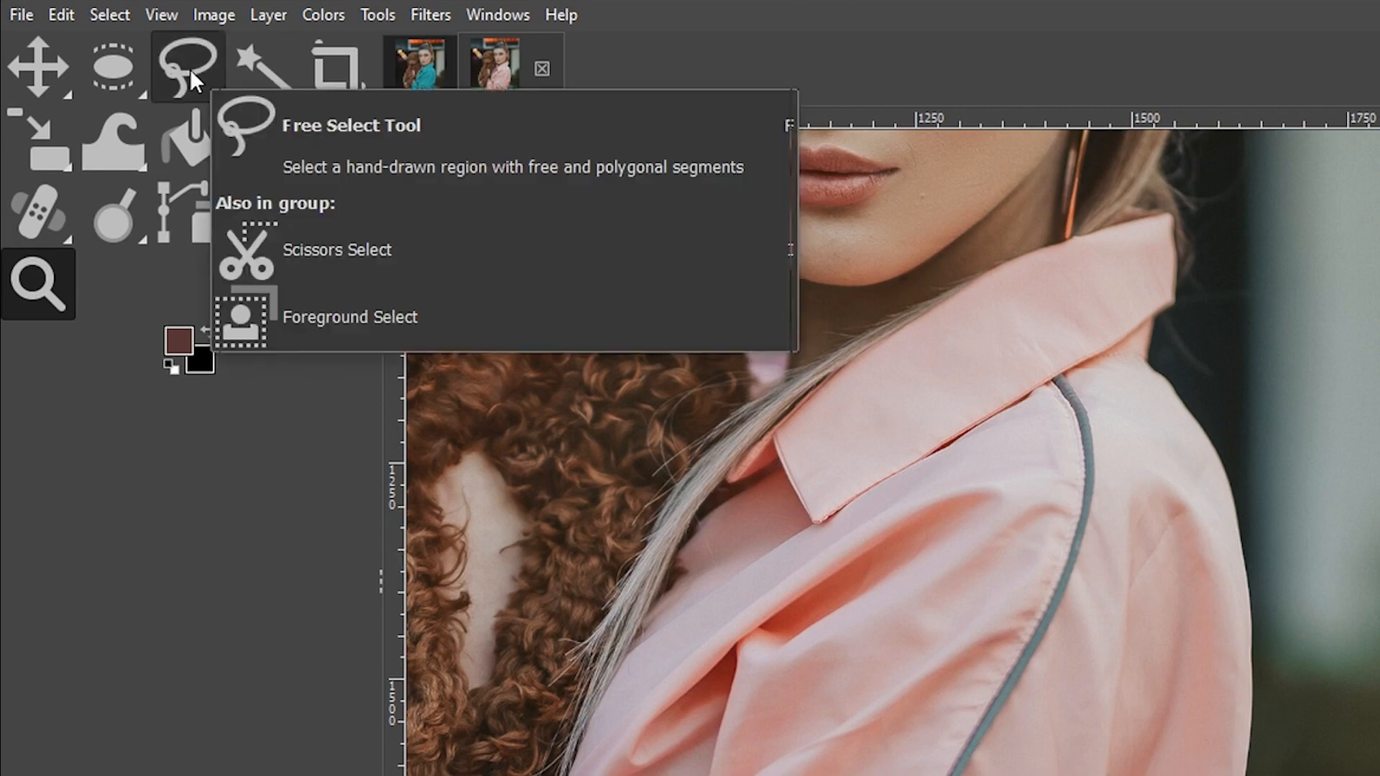
mouse_move(203, 74)
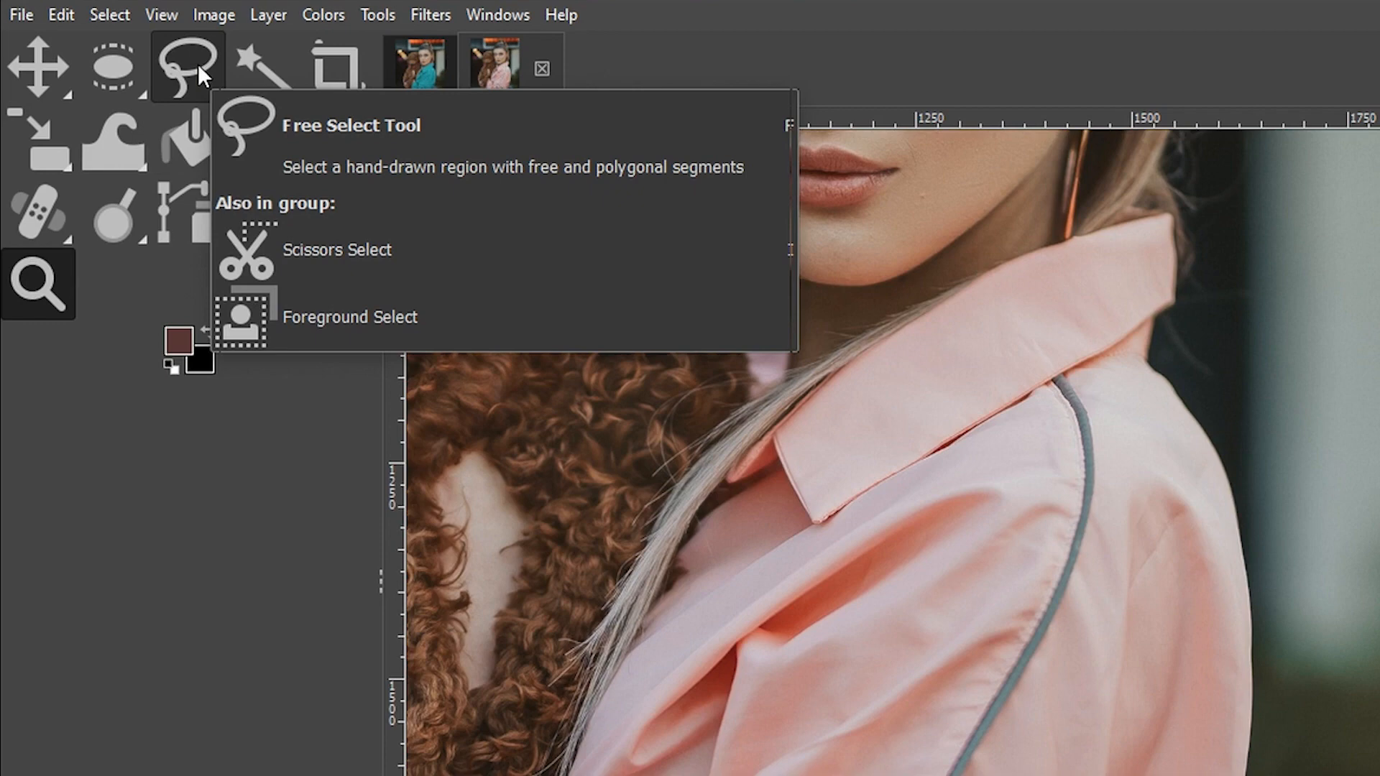
mouse_move(169, 106)
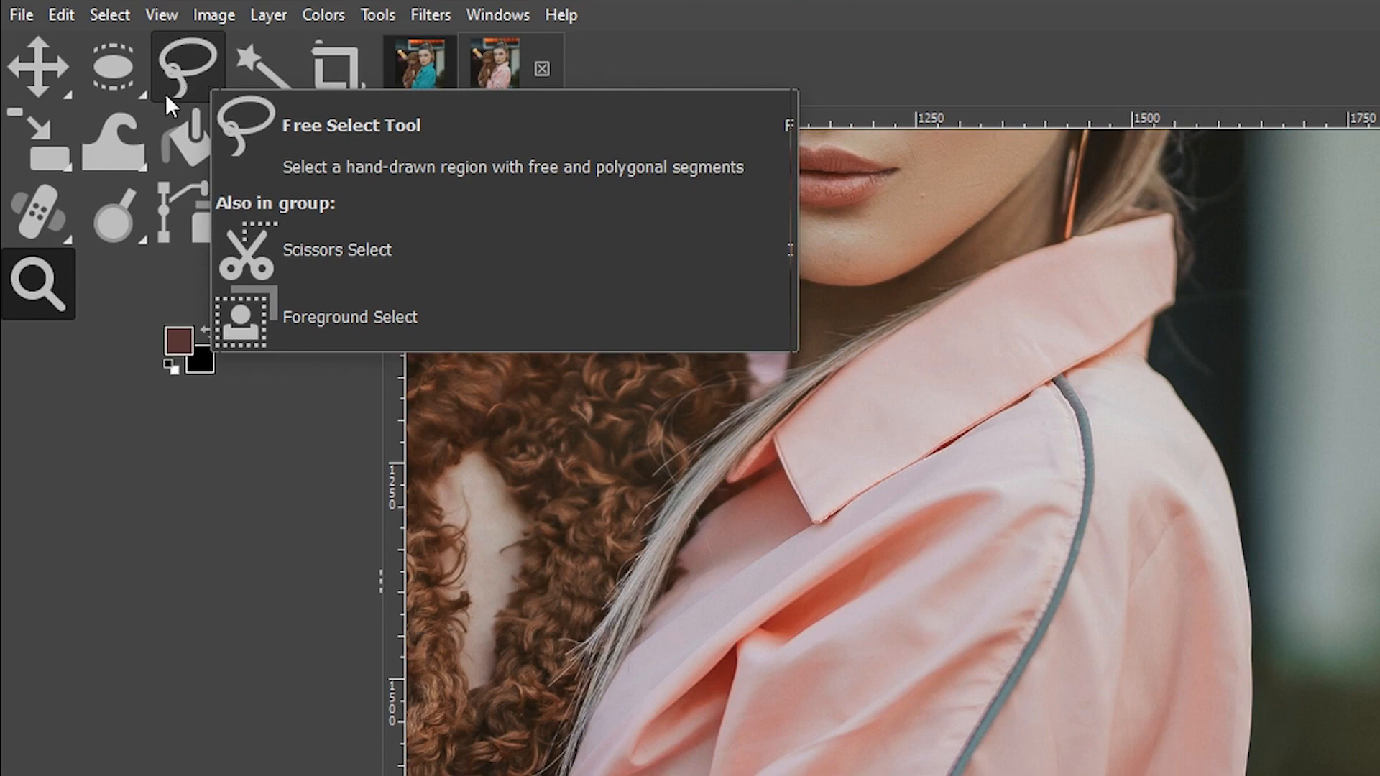
mouse_move(201, 81)
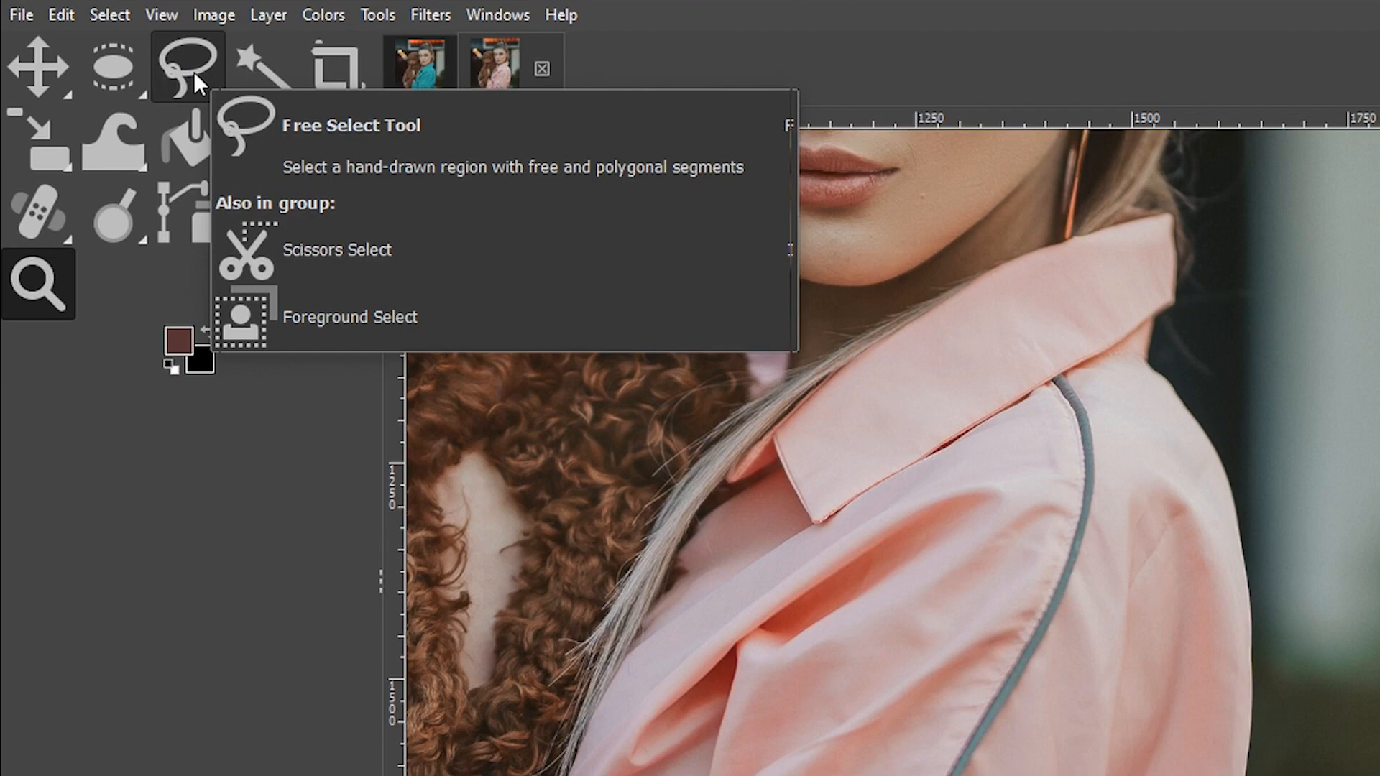
Step: Choose Scissors Select from the Free Select tool group
click(189, 69)
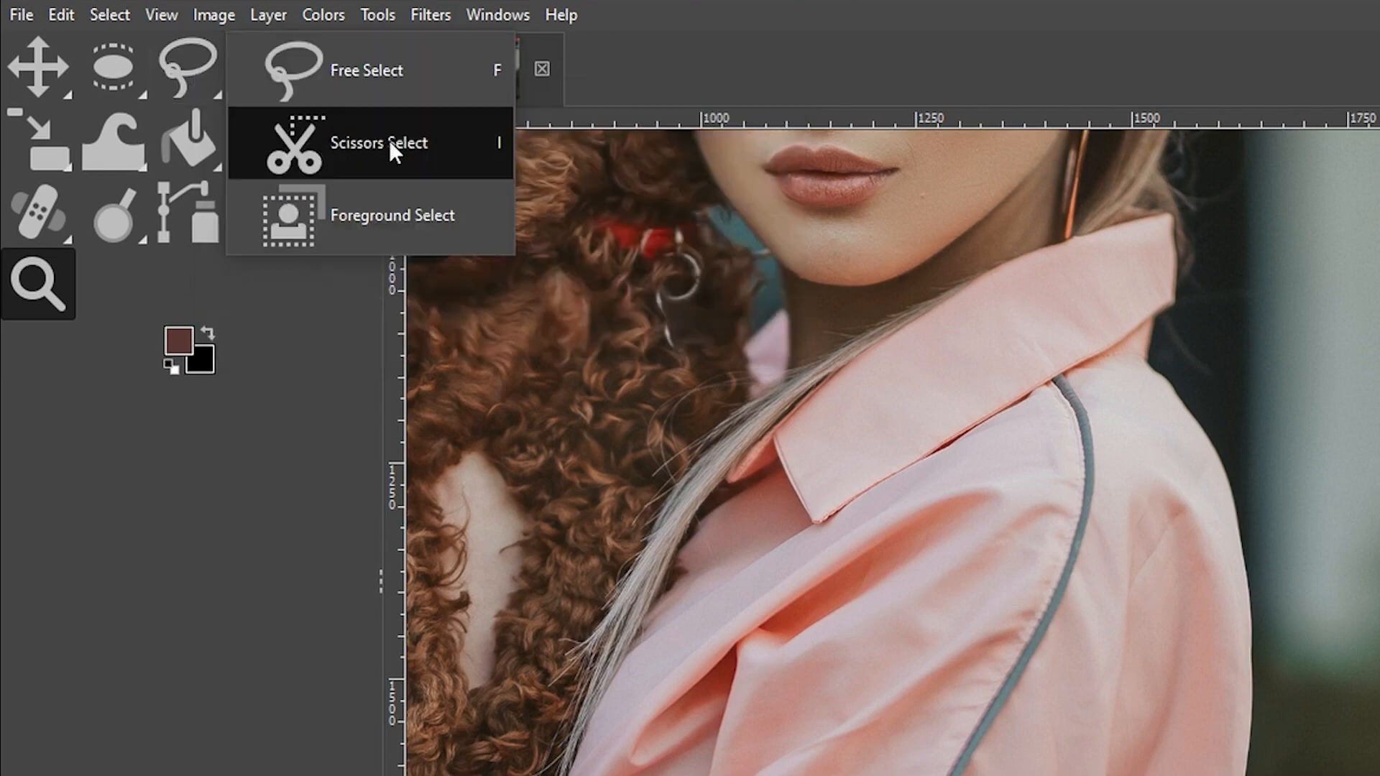
mouse_move(493, 165)
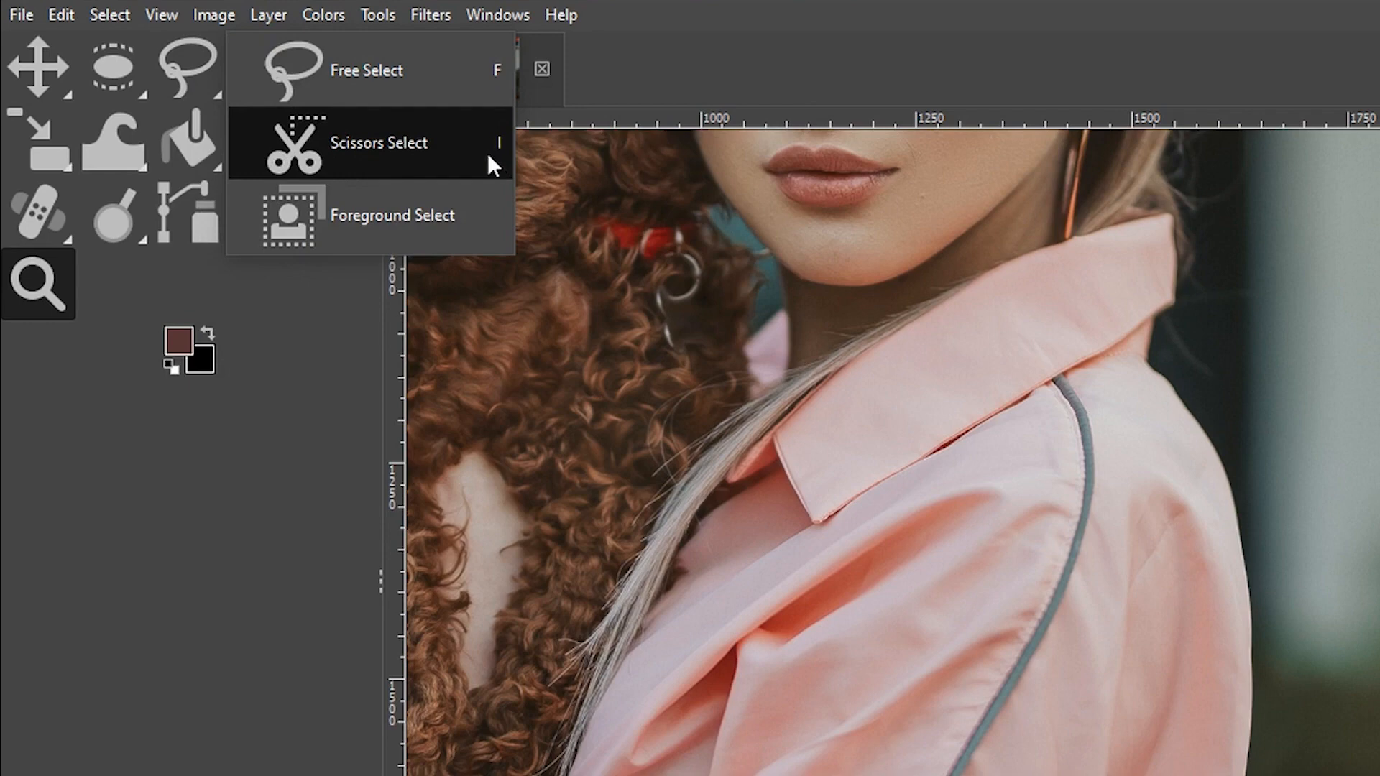
click(380, 141)
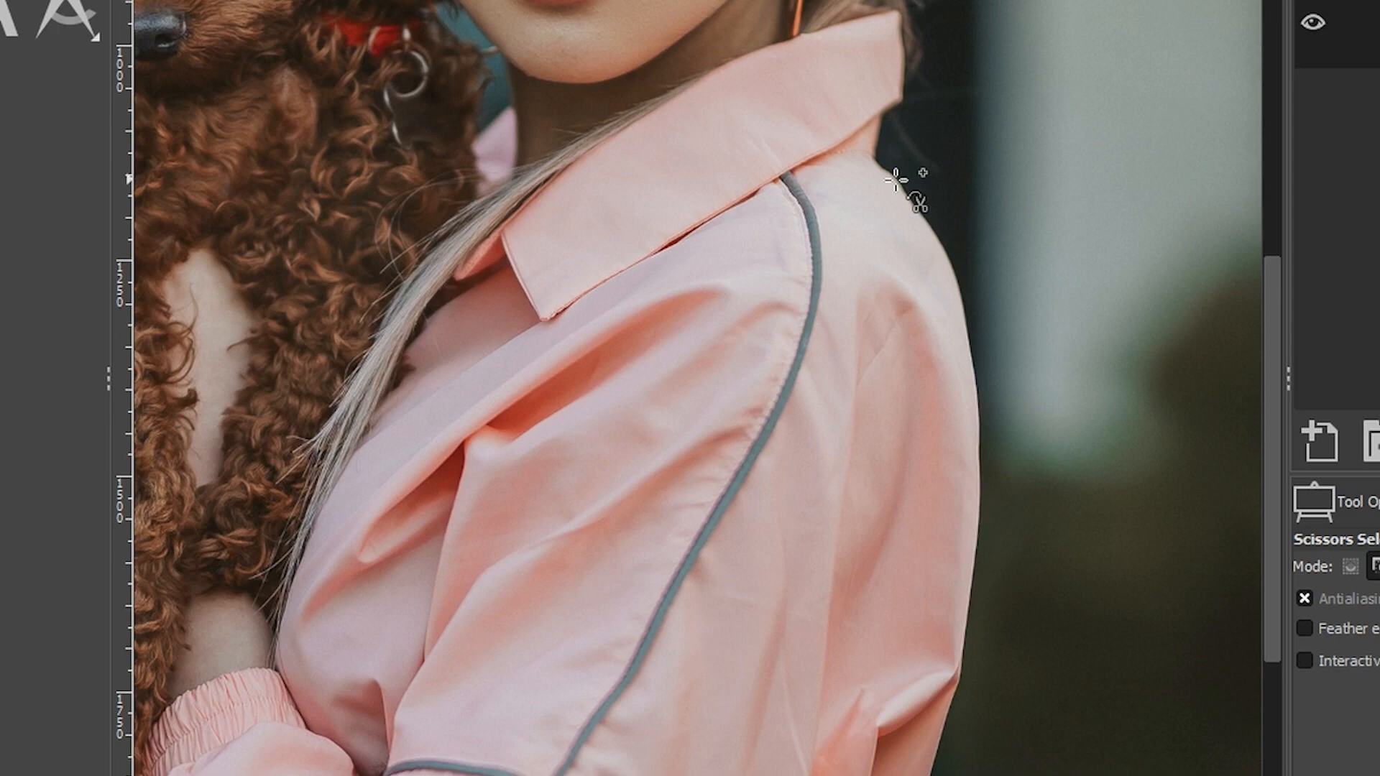
Step: Place scissors points from the shoulder top down the arm and sleeve toward the hem
click(896, 180)
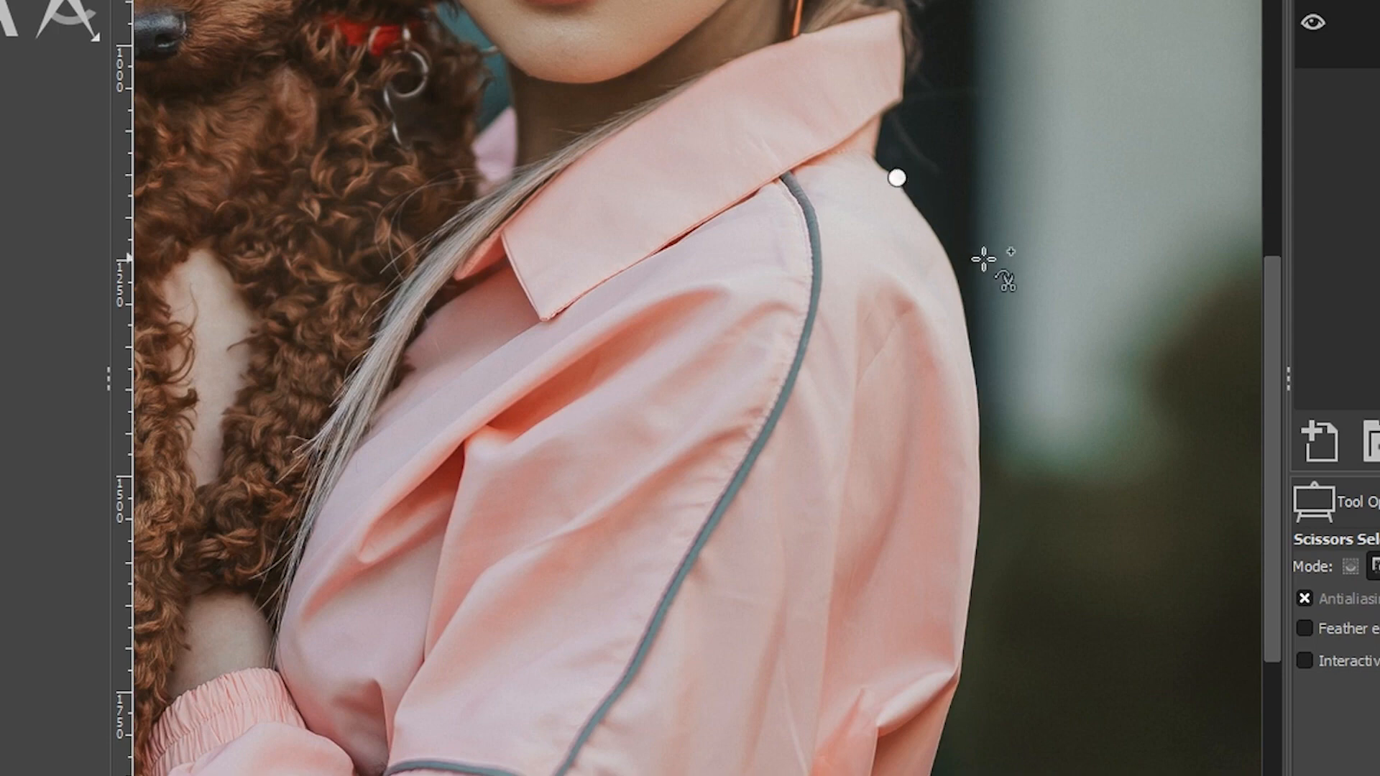
mouse_move(988, 311)
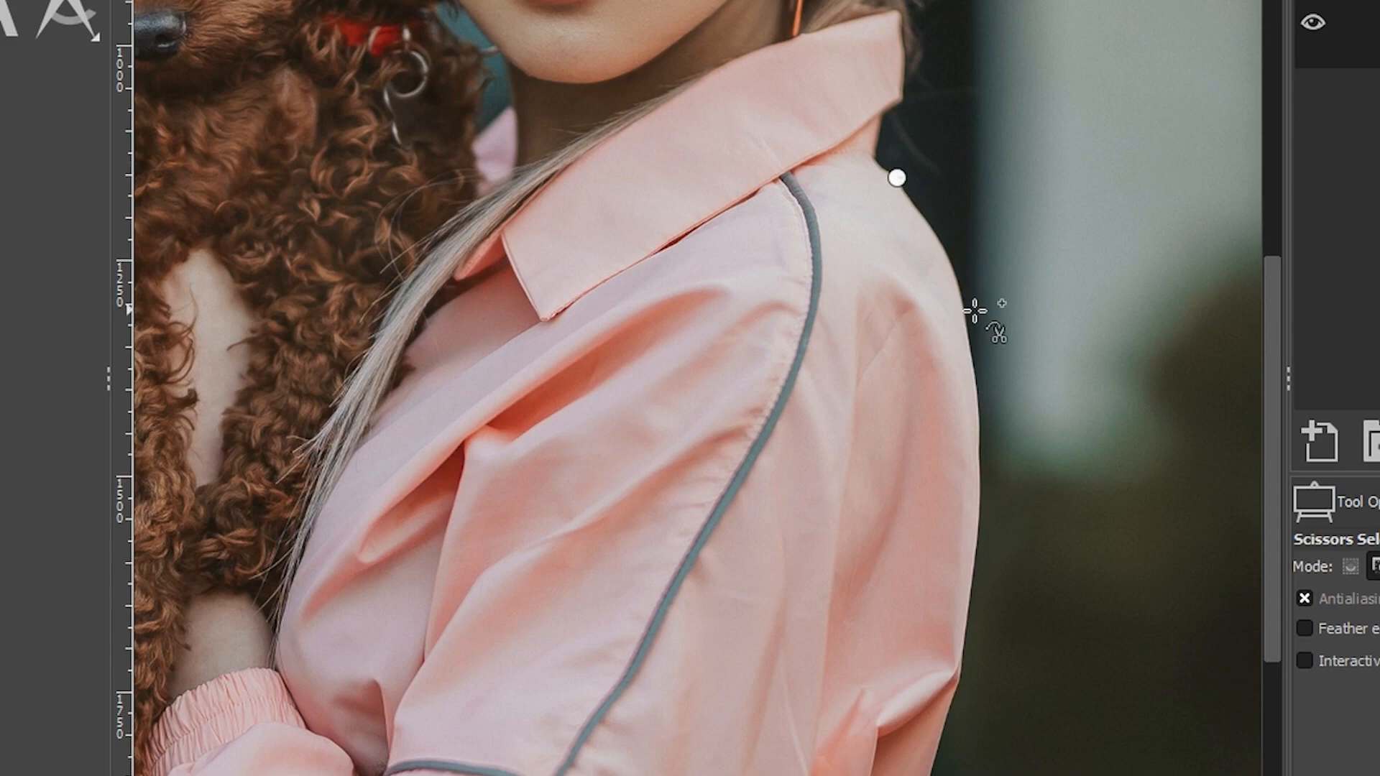
mouse_move(959, 297)
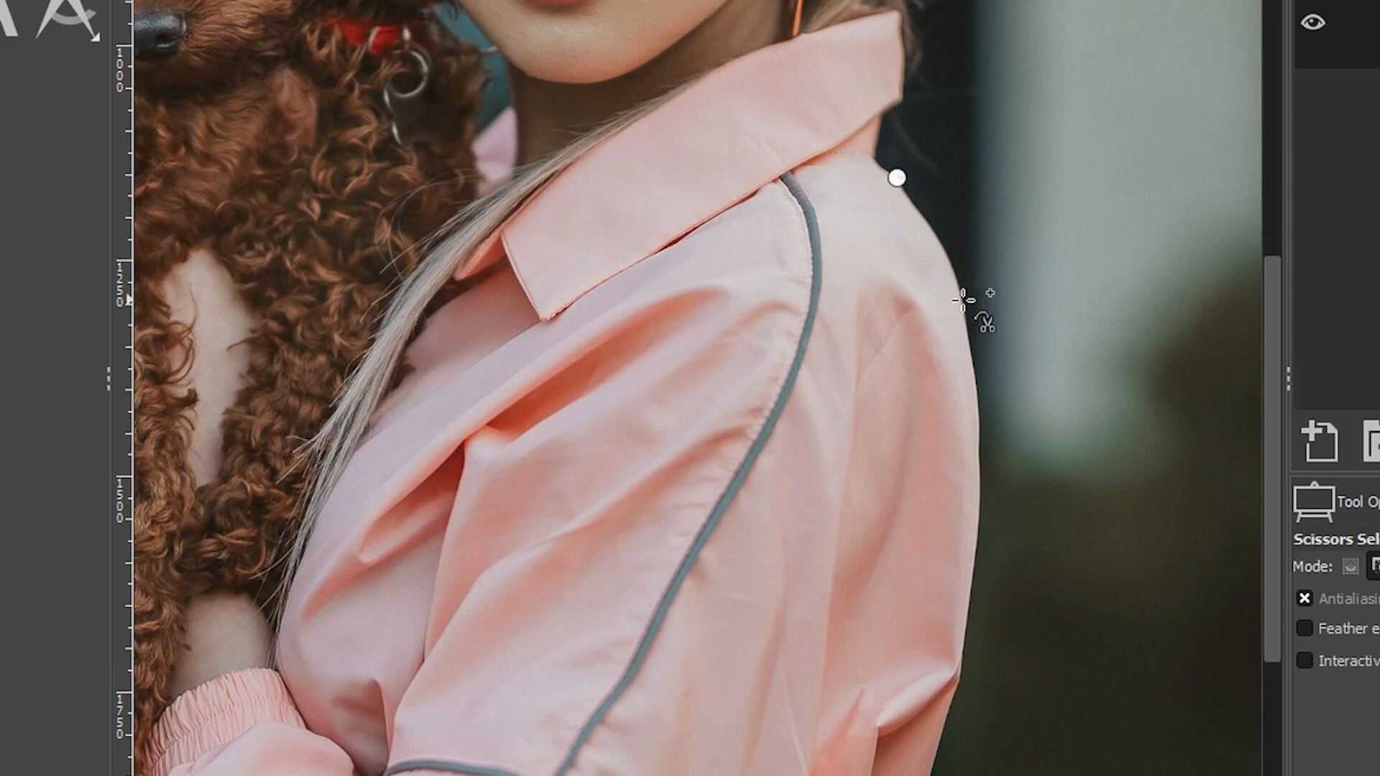
click(959, 301)
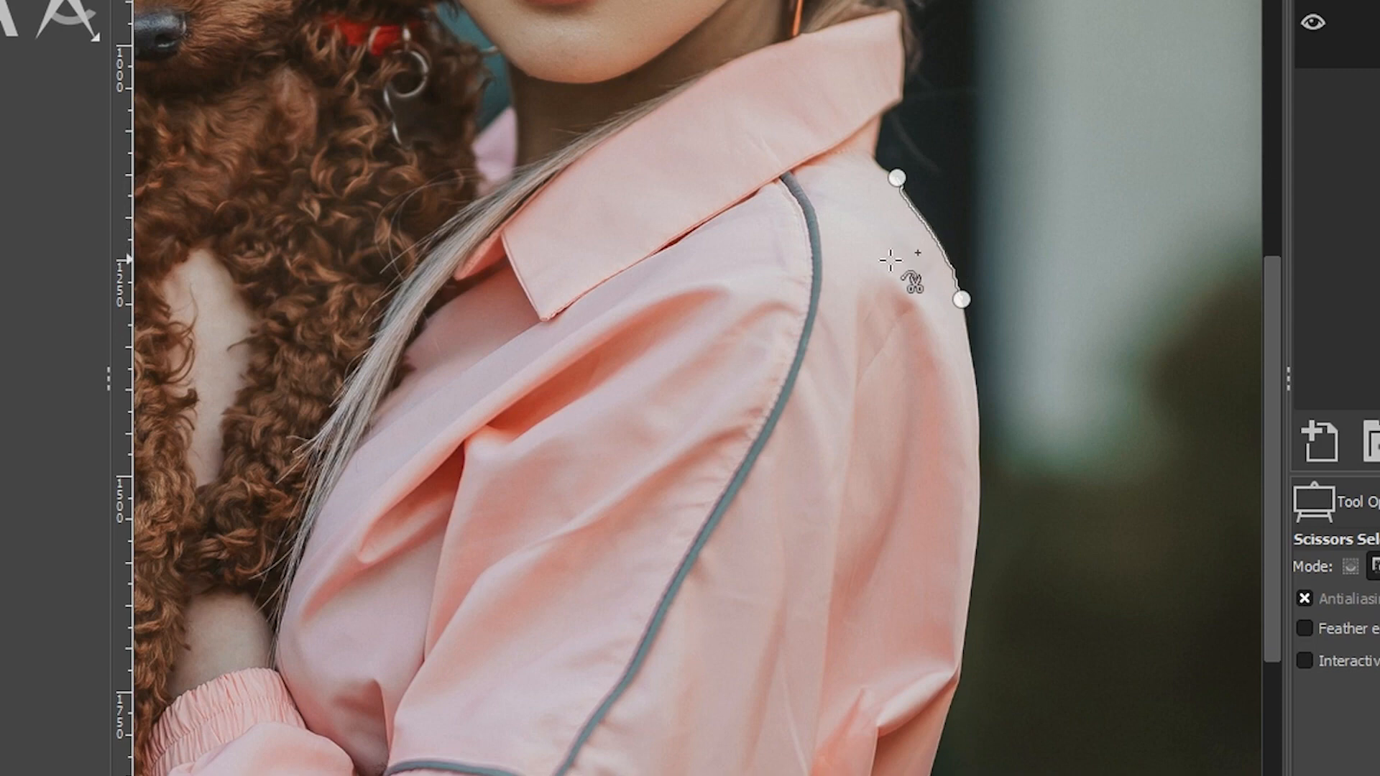
mouse_move(907, 281)
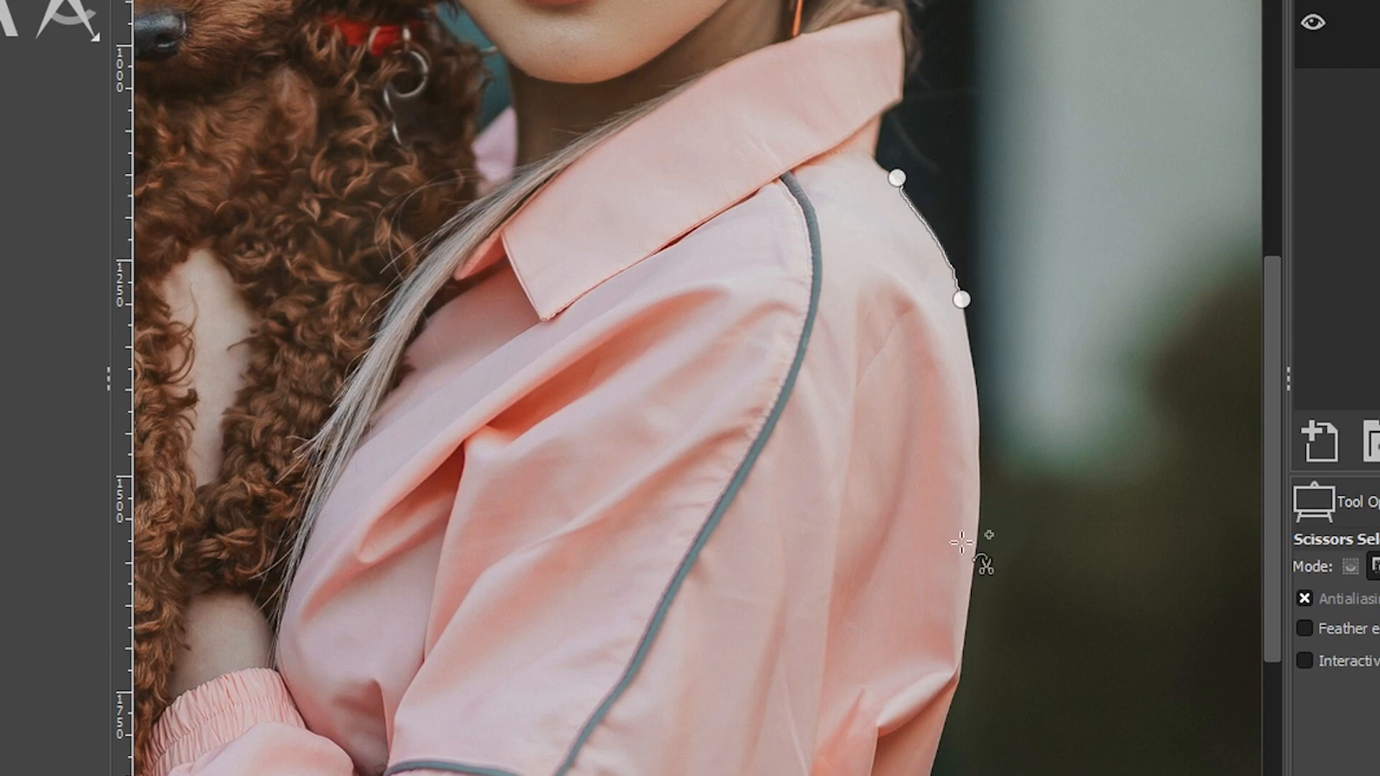
click(973, 567)
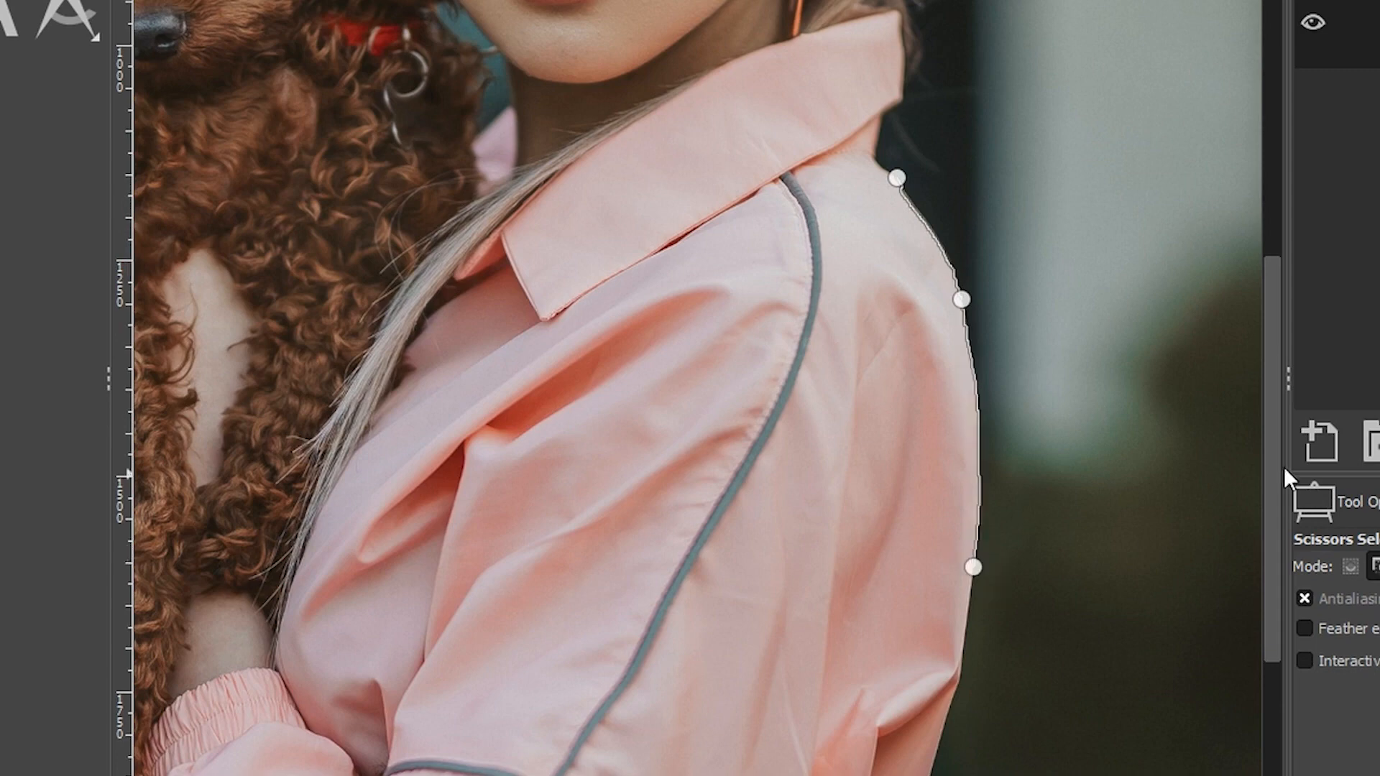
scroll(down, 3)
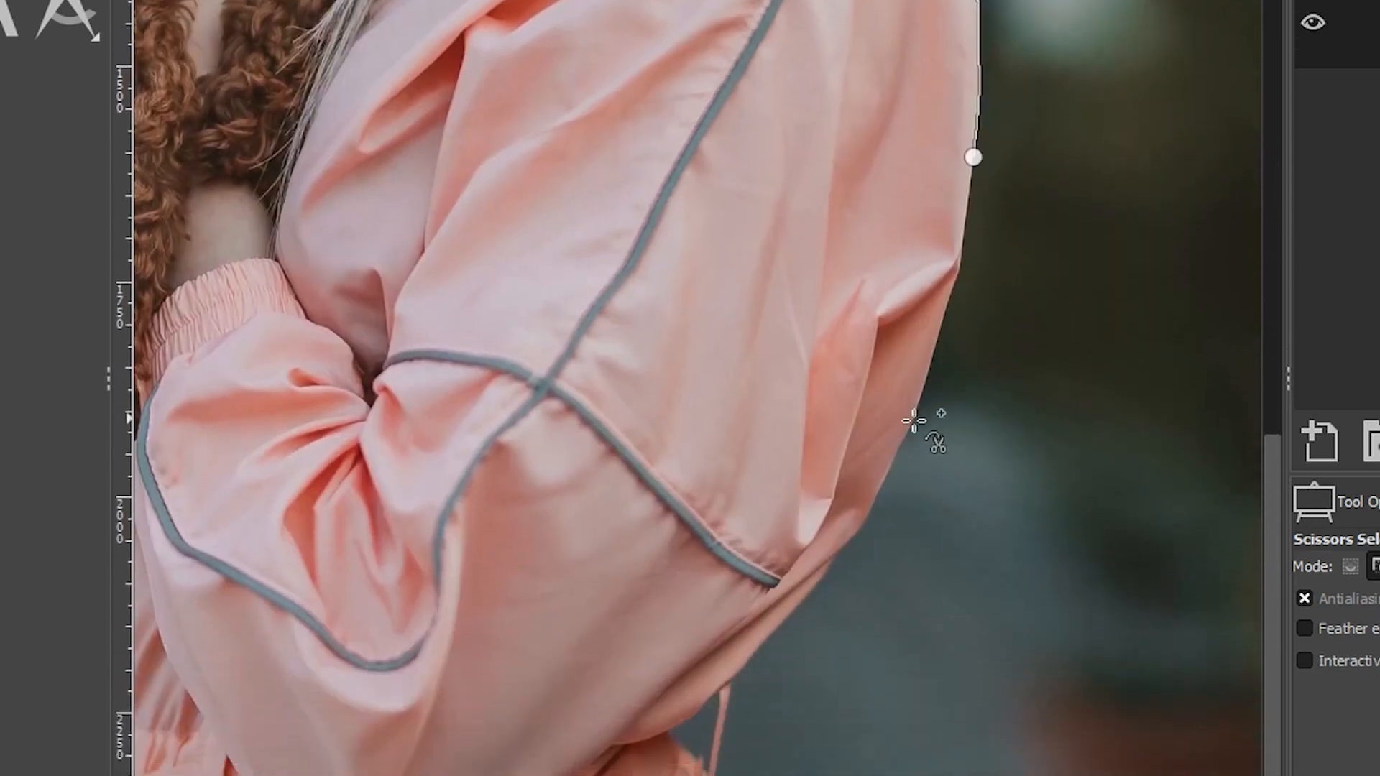
click(911, 418)
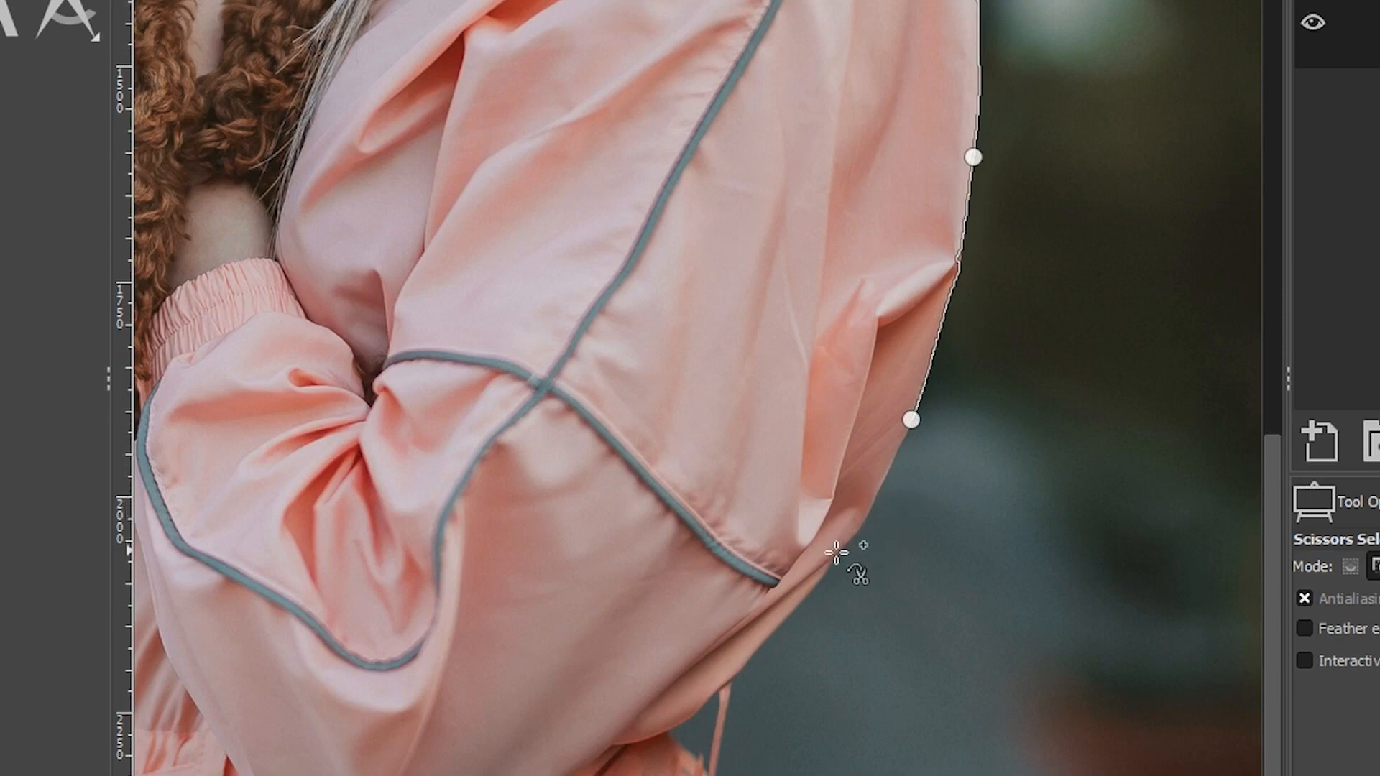
click(831, 554)
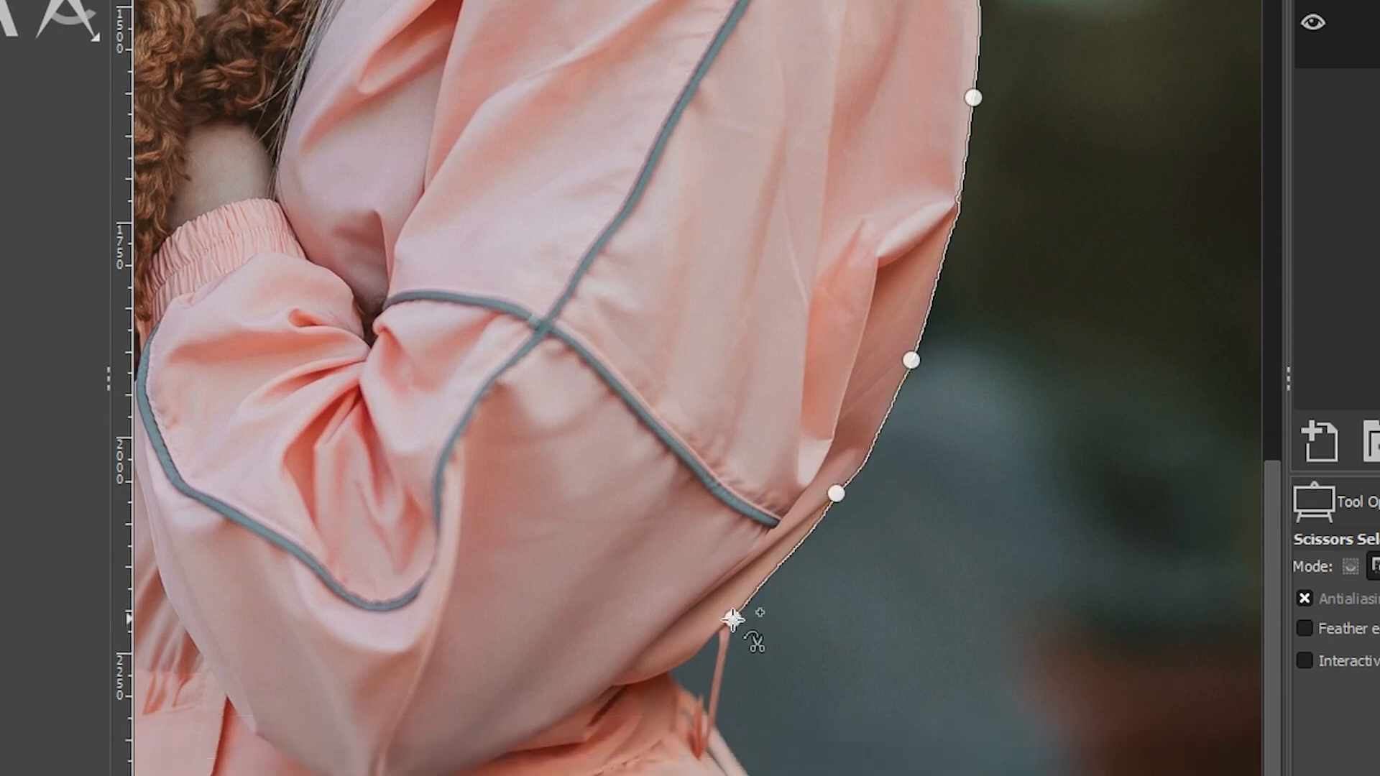
click(735, 615)
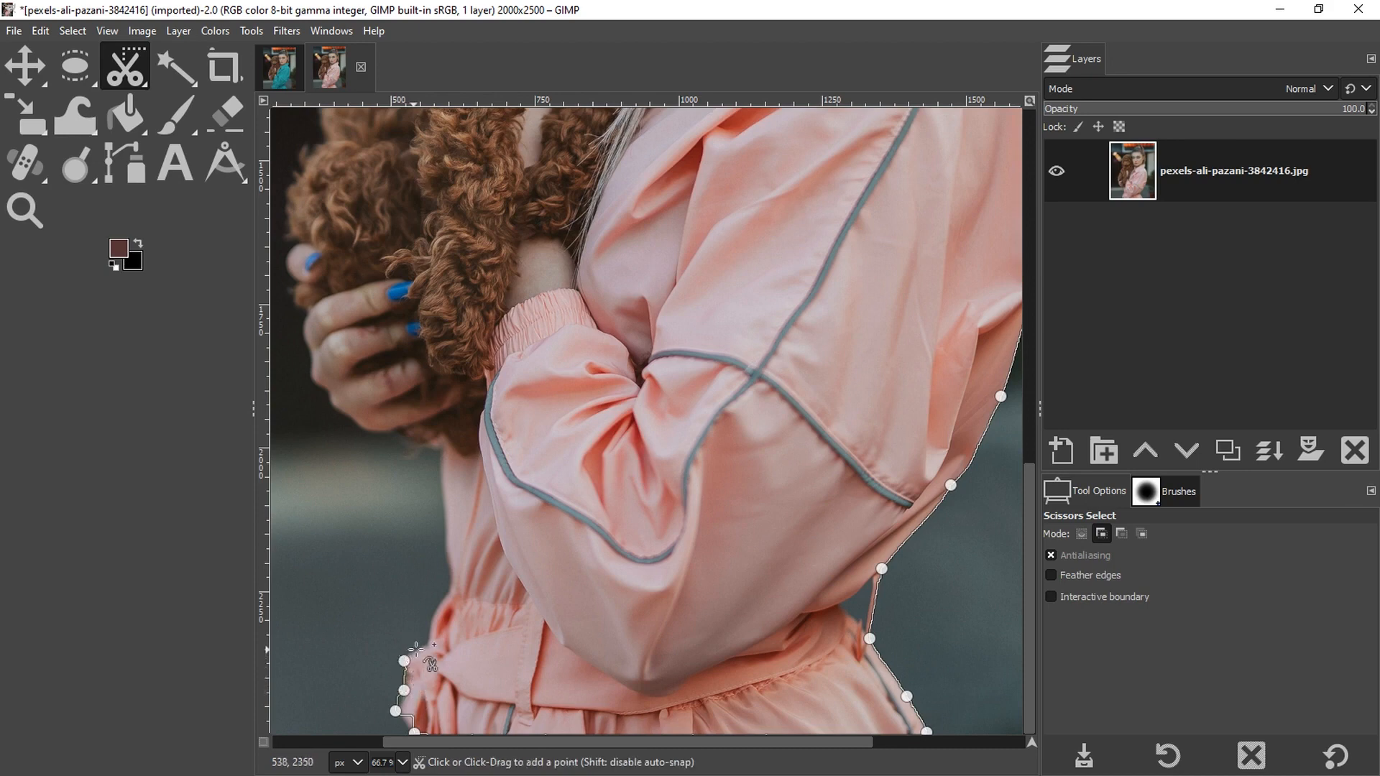
mouse_move(427, 660)
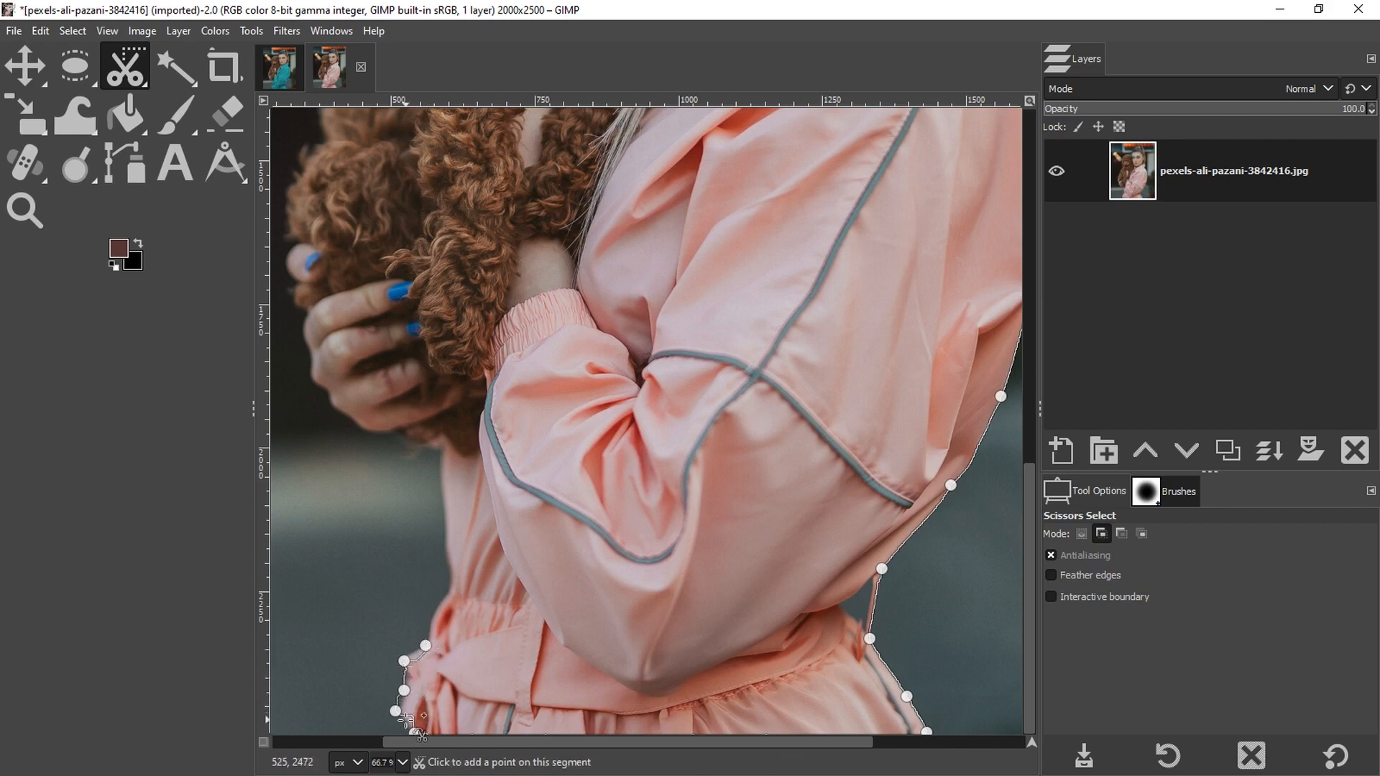
mouse_move(425, 660)
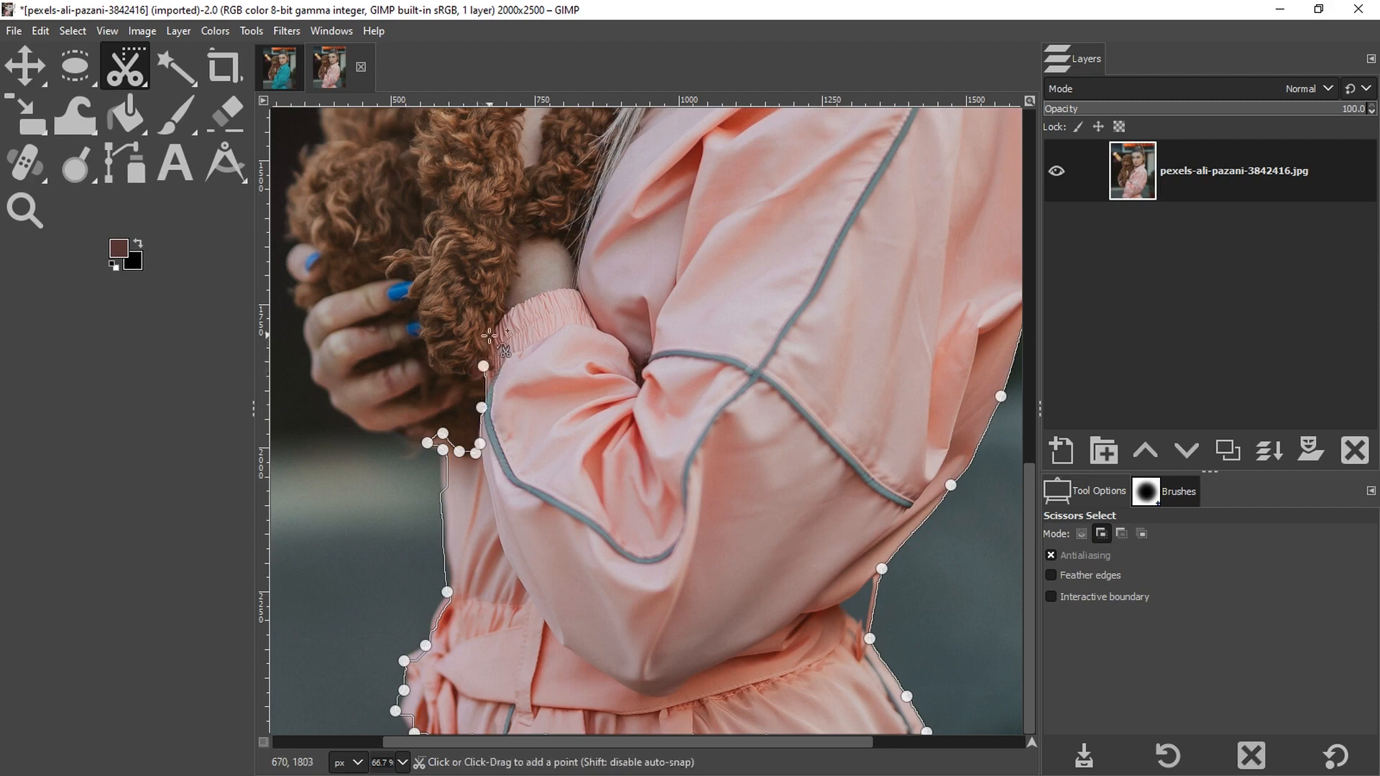
click(569, 286)
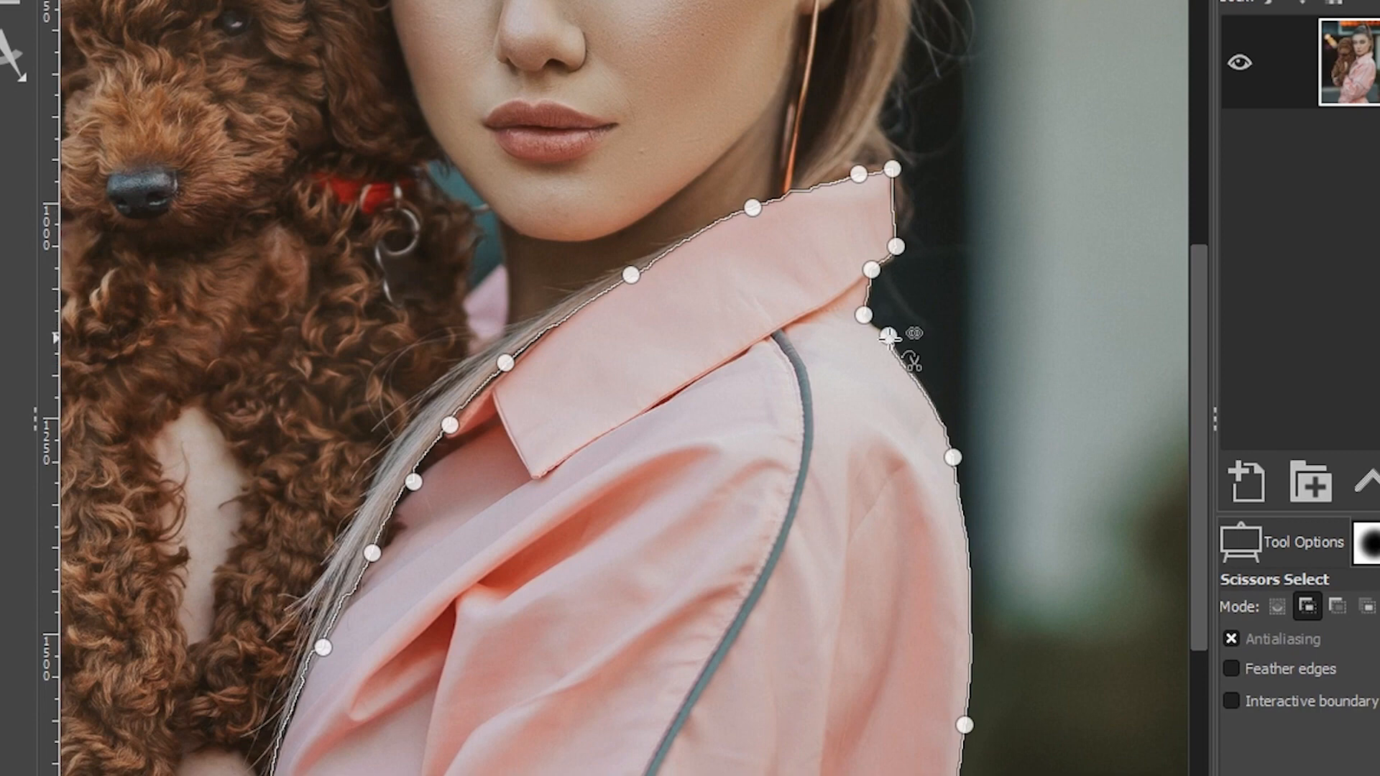
Step: Add a collar point and close the scissors outline into a jacket selection
click(1336, 606)
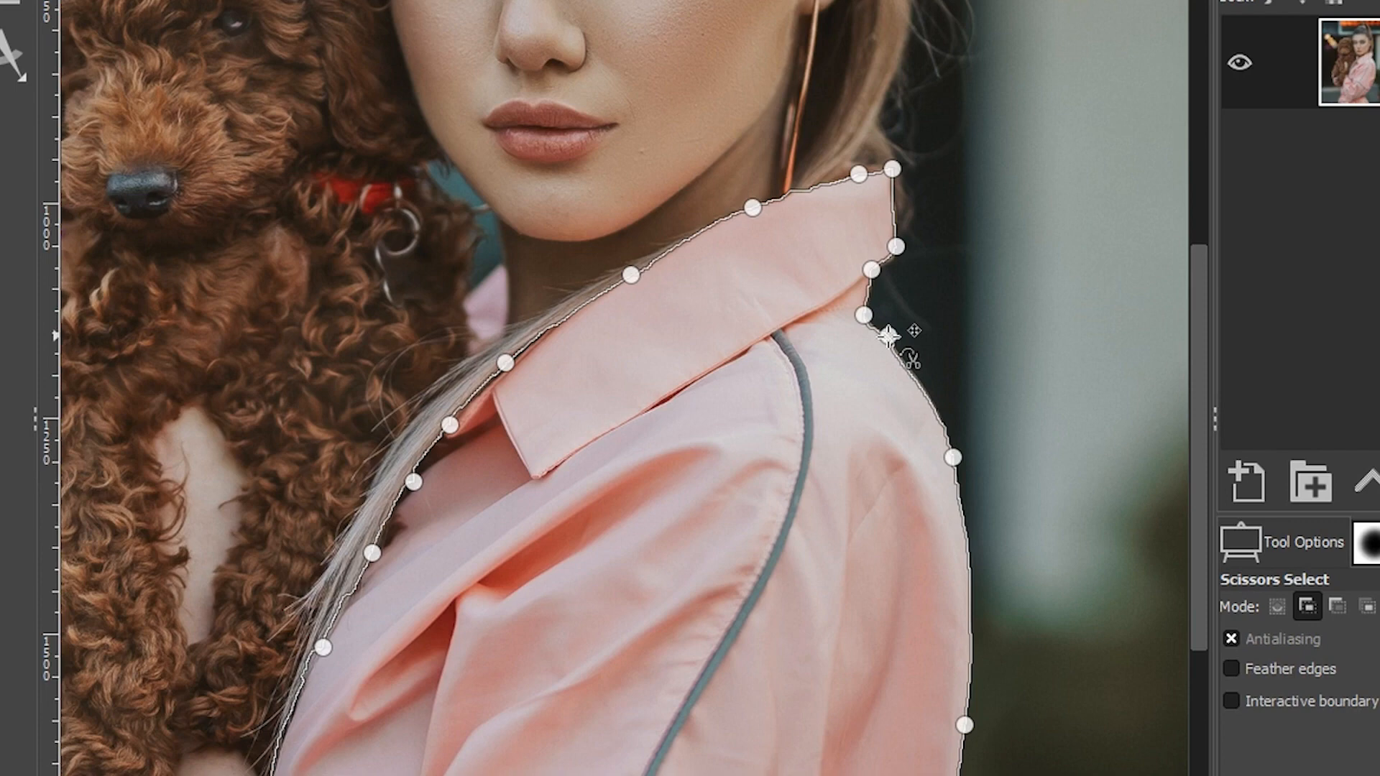
click(893, 334)
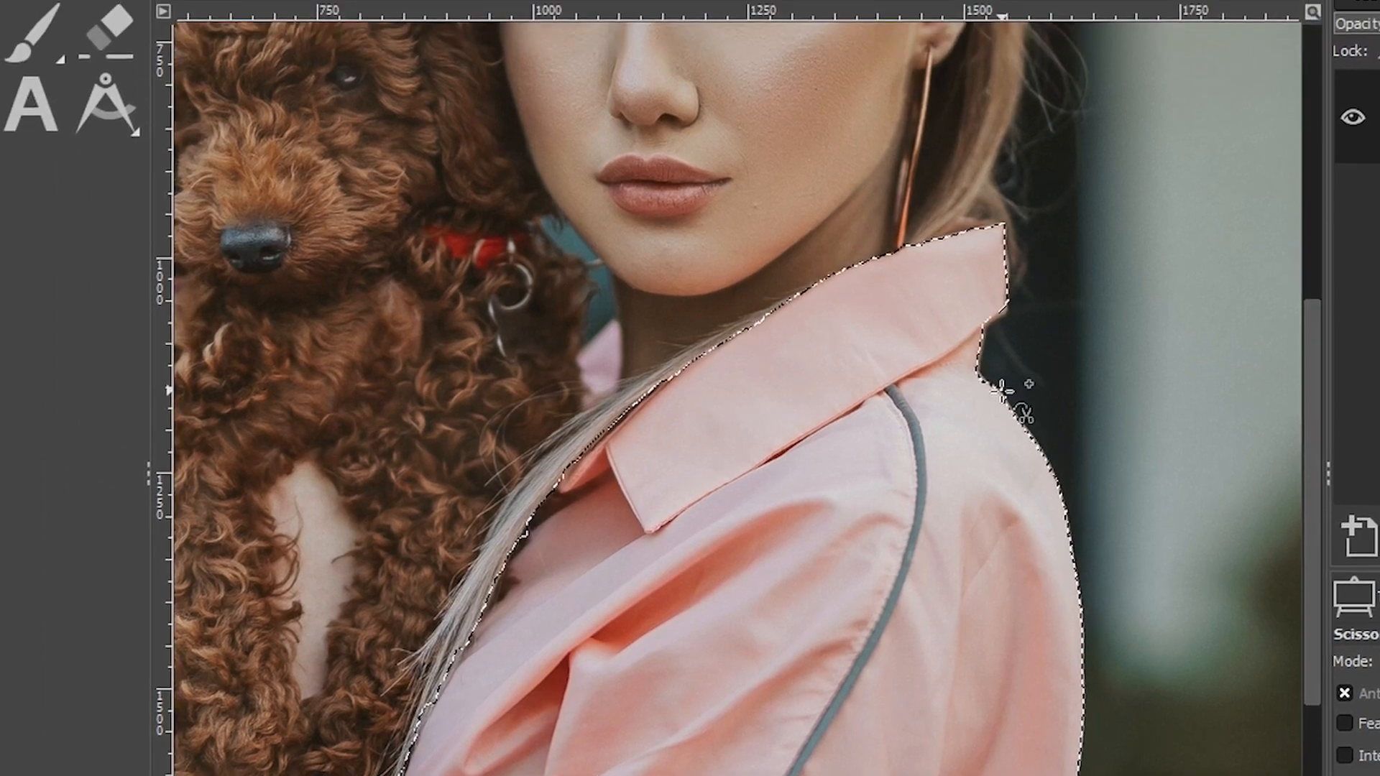
Step: Convert the jacket selection into a path named Selection with Select > To Path
click(102, 15)
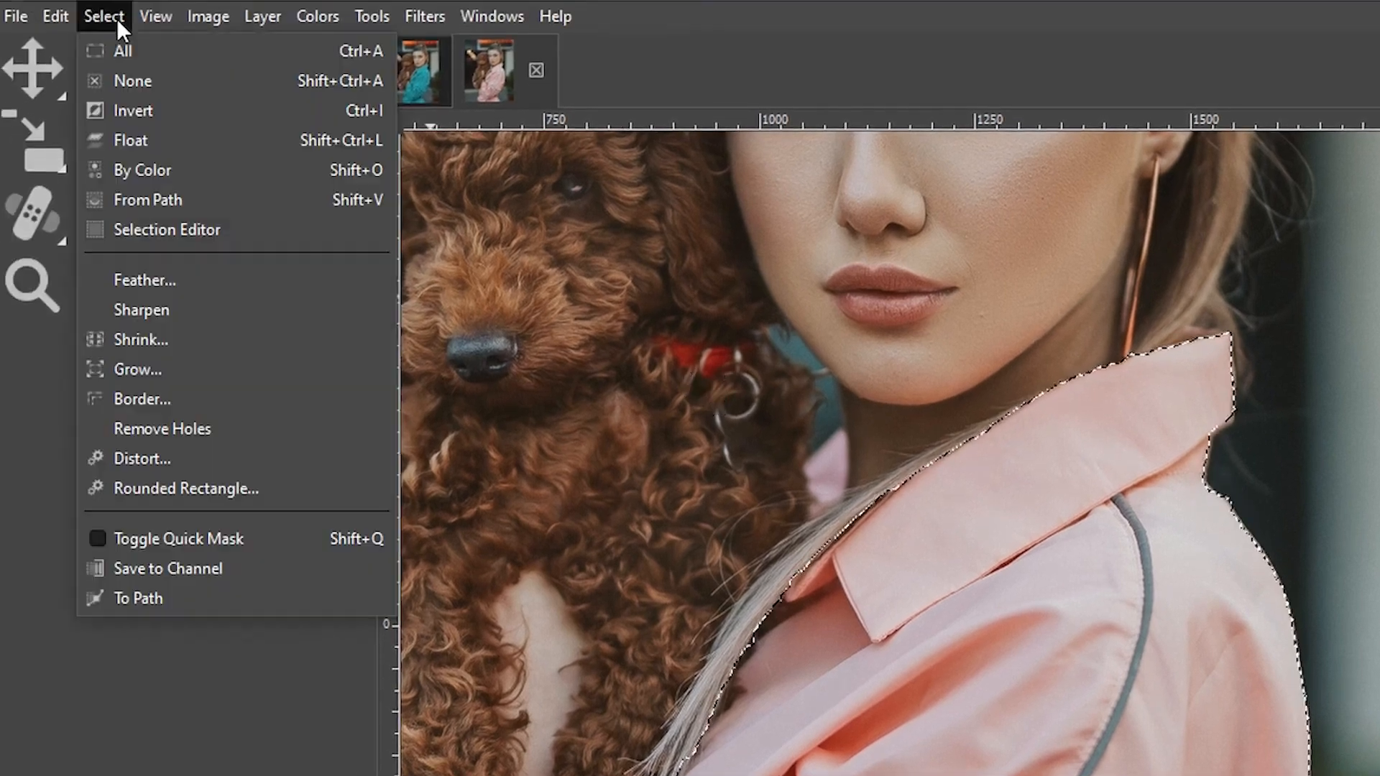
mouse_move(137, 598)
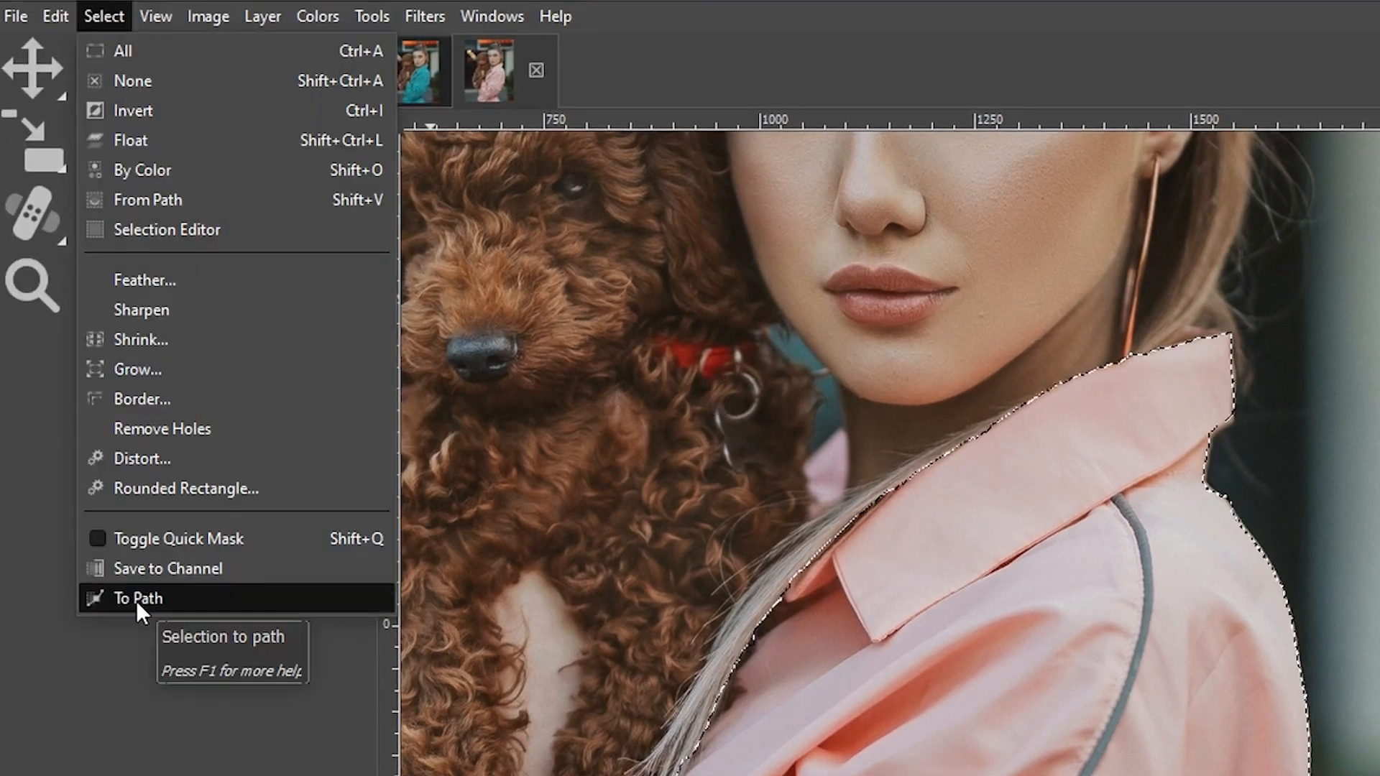
click(136, 598)
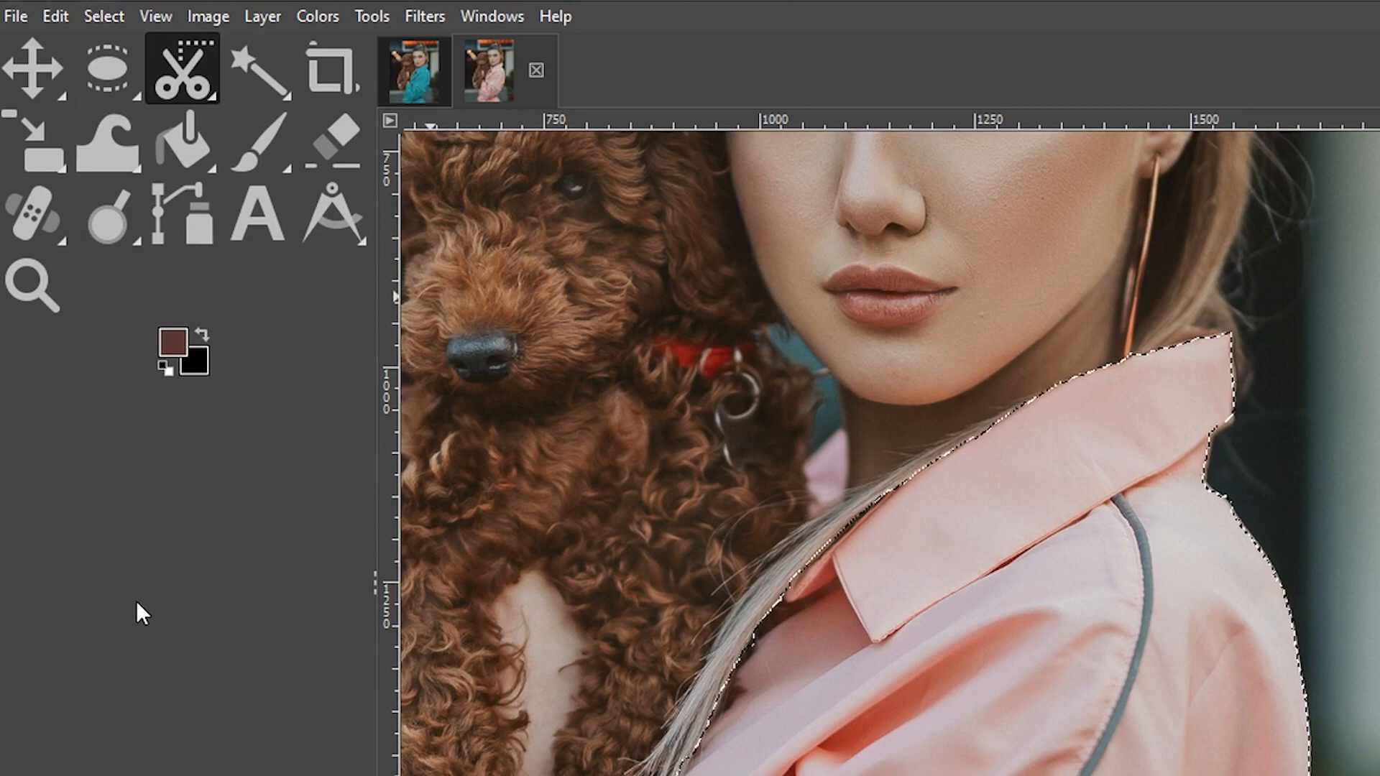
mouse_move(282, 597)
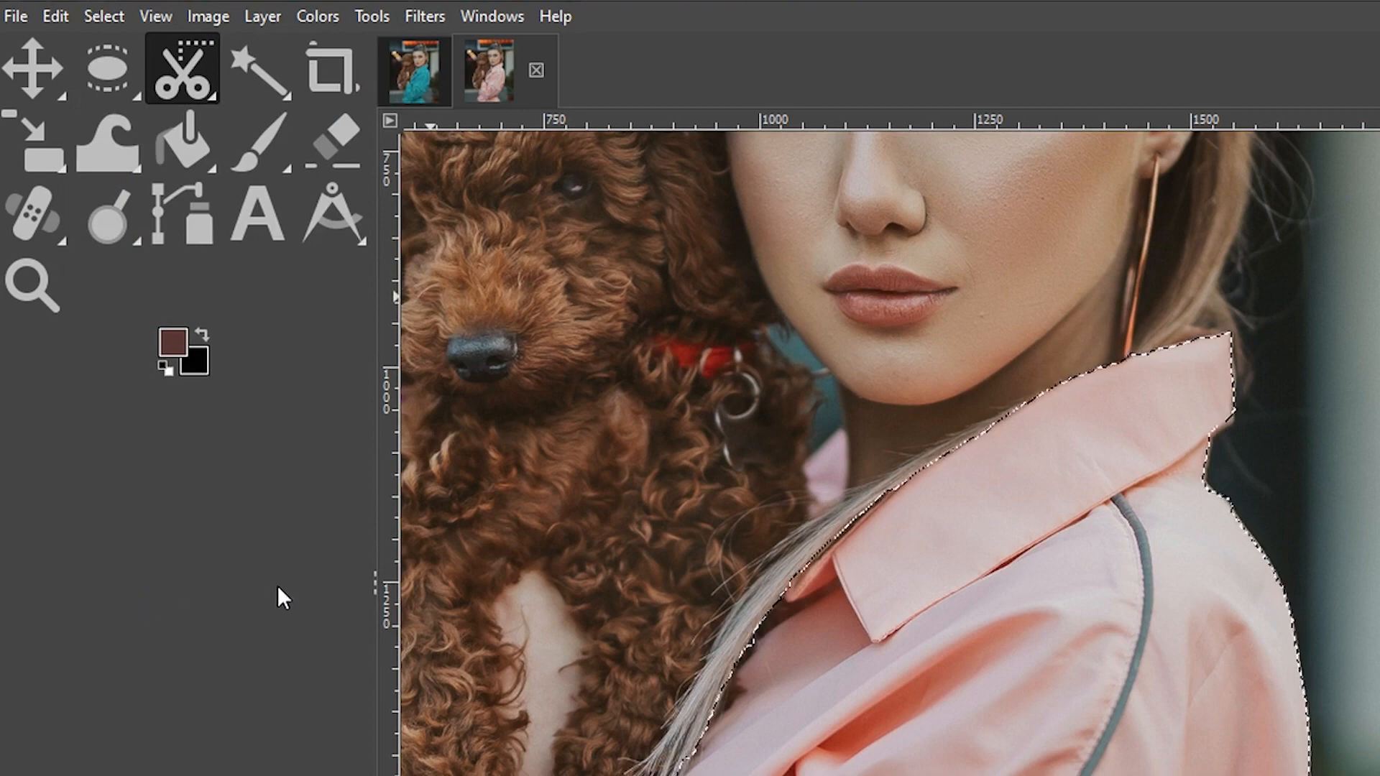
click(491, 16)
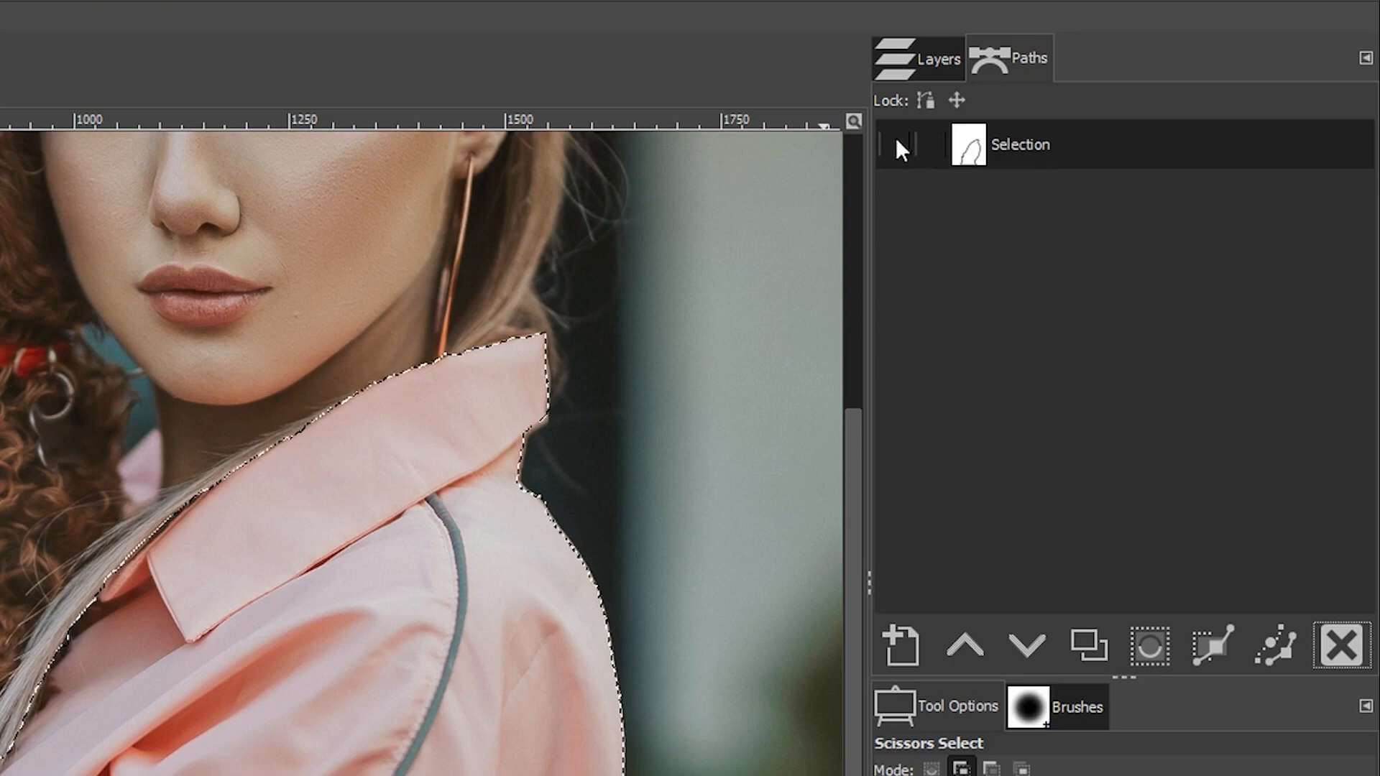
click(893, 144)
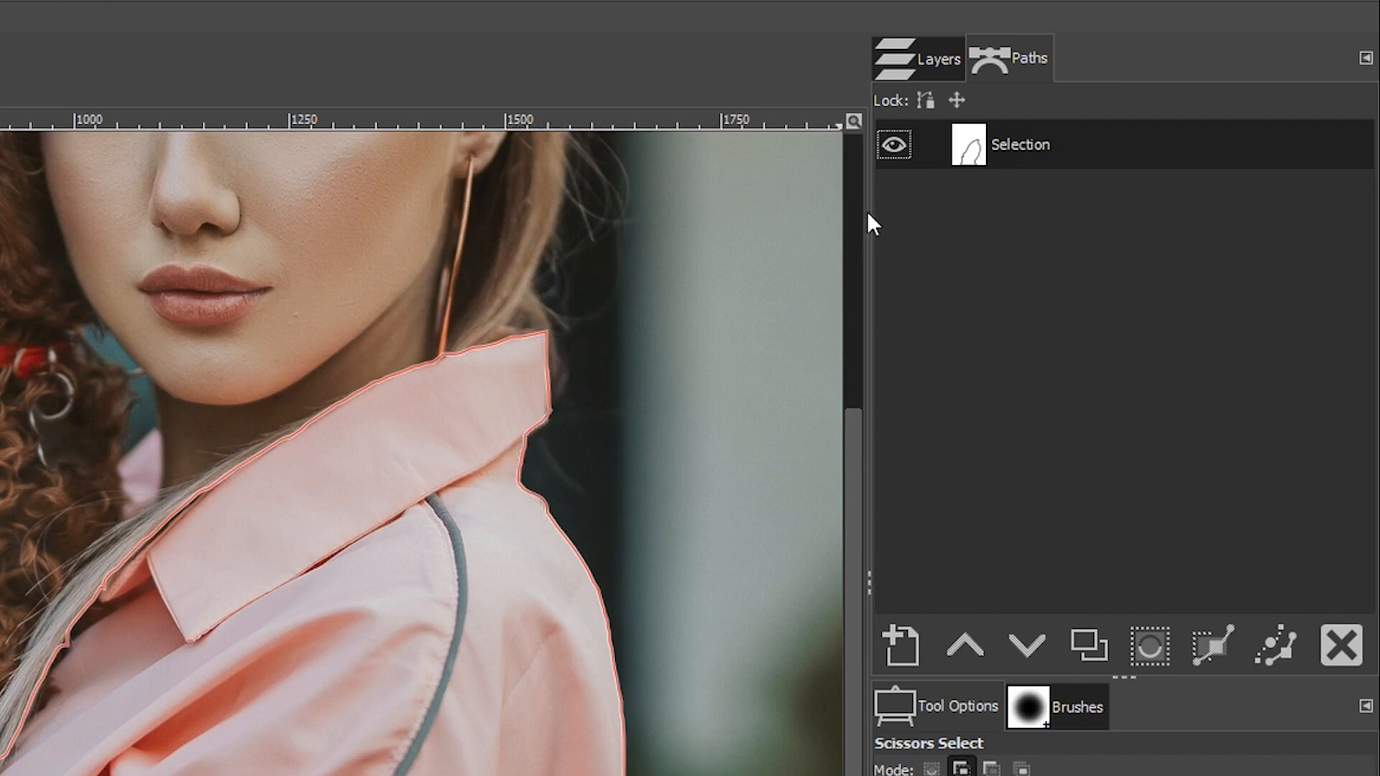
click(892, 144)
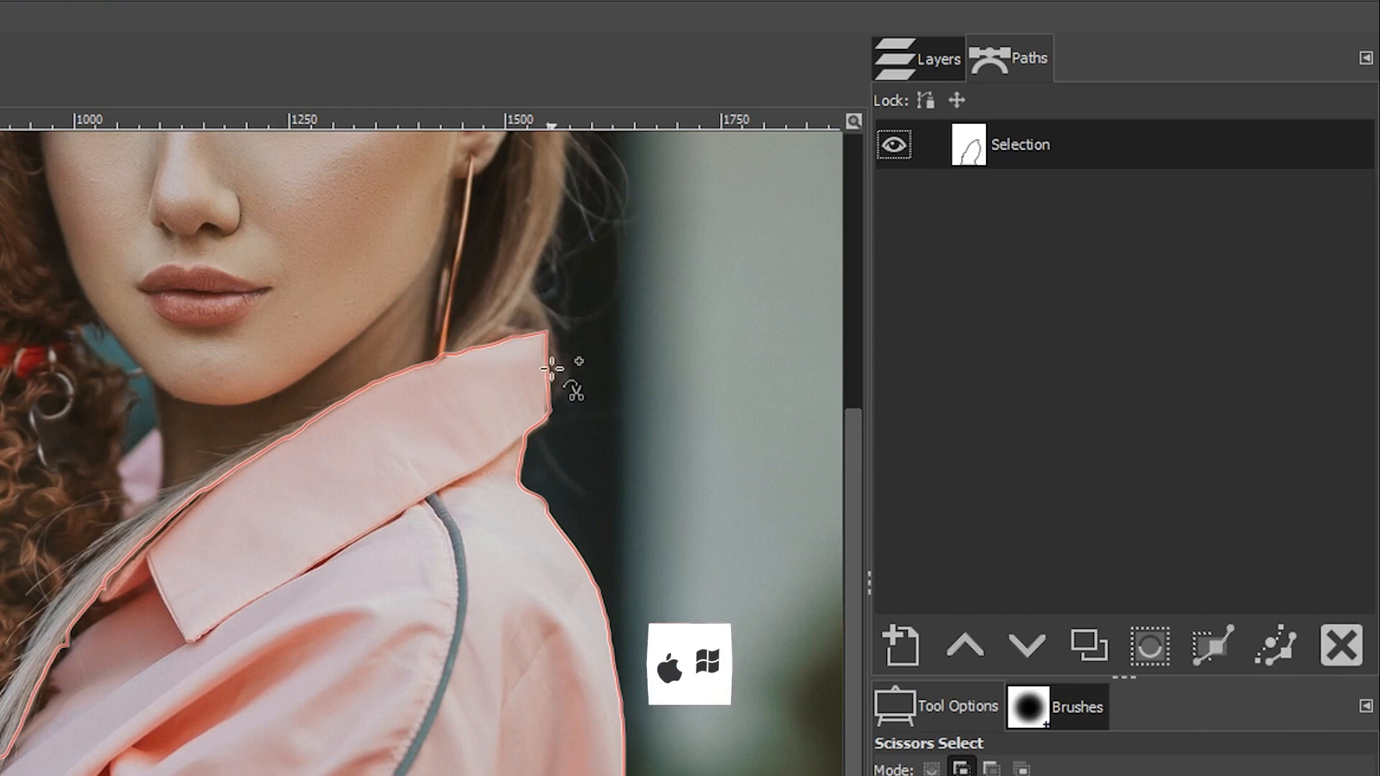
key(b)
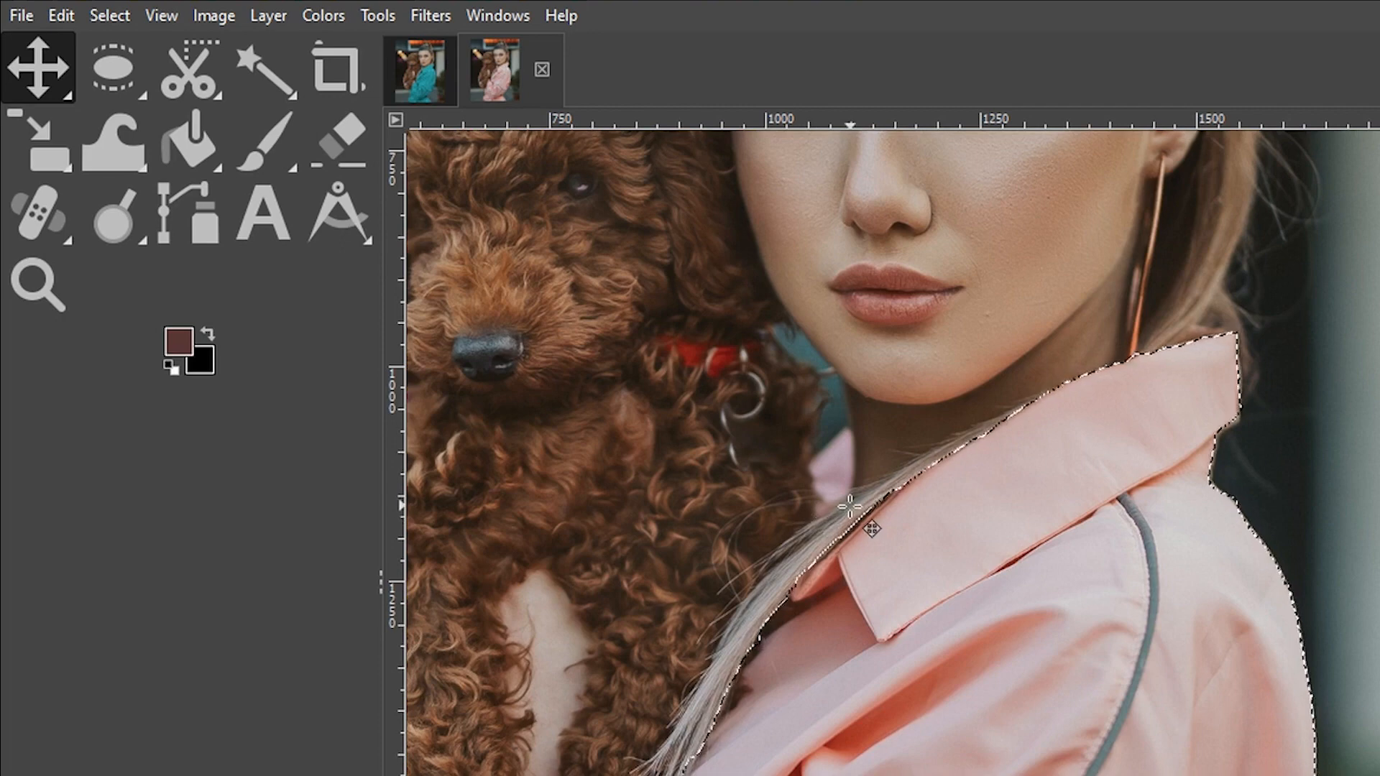
Step: Switch to Free Select and add the missed patch near the collar to the selection
click(187, 68)
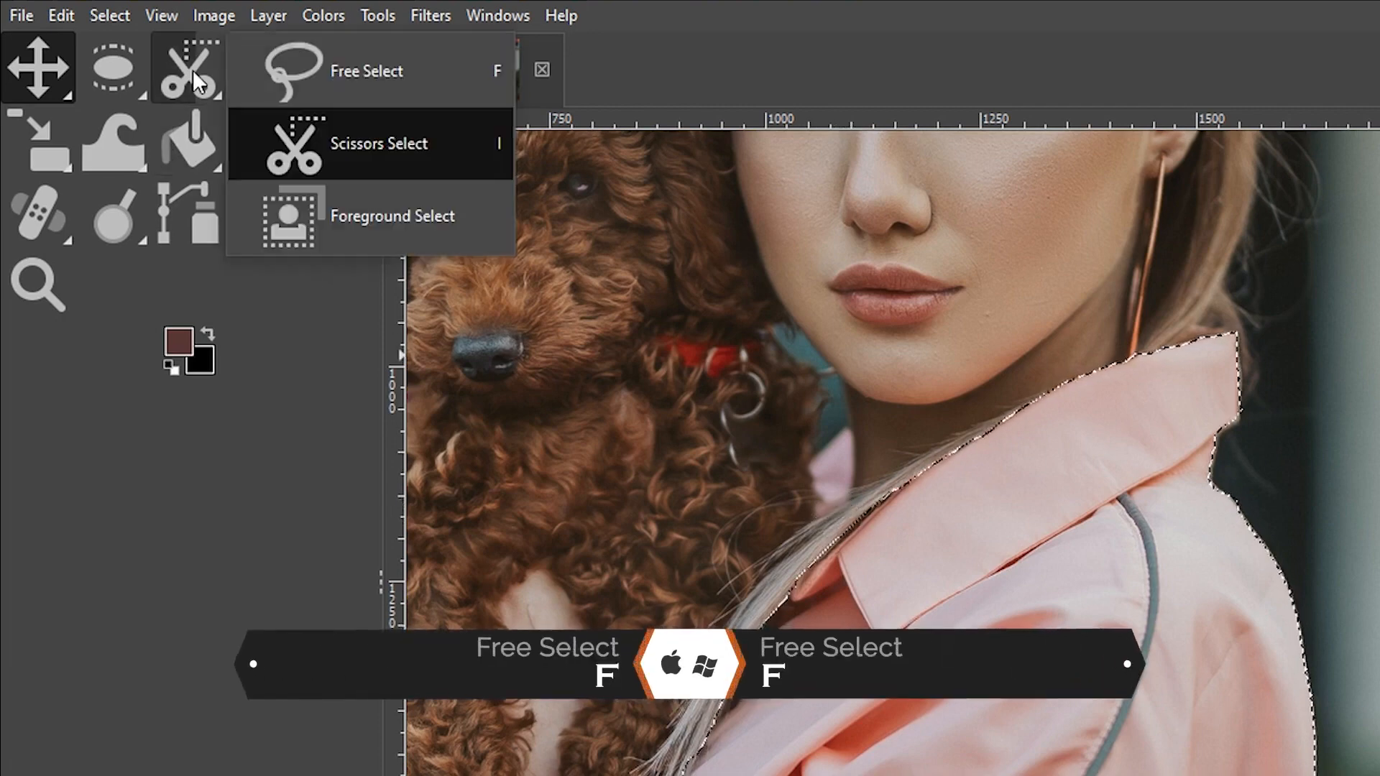
click(365, 70)
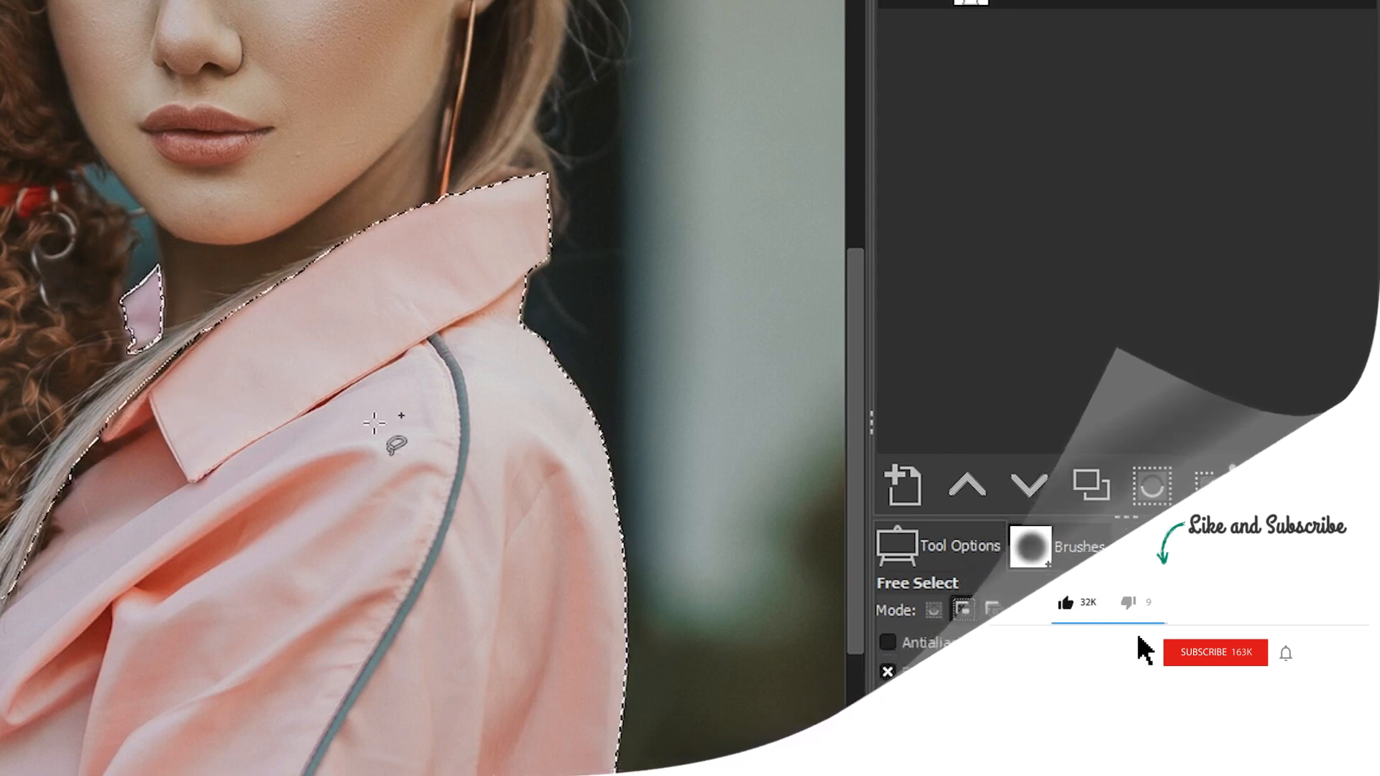
click(1214, 652)
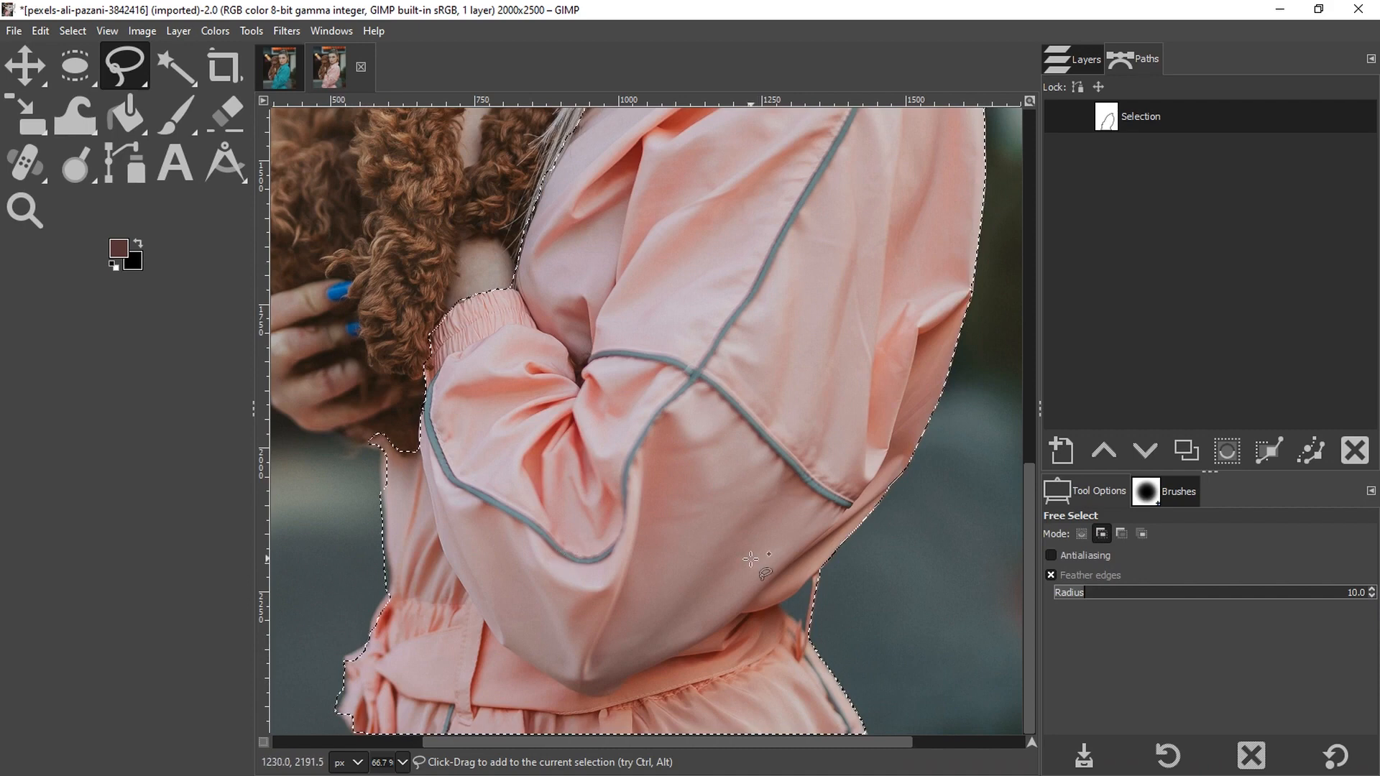
Step: Subtract the background triangle between the arm and waist with Free Select
click(173, 68)
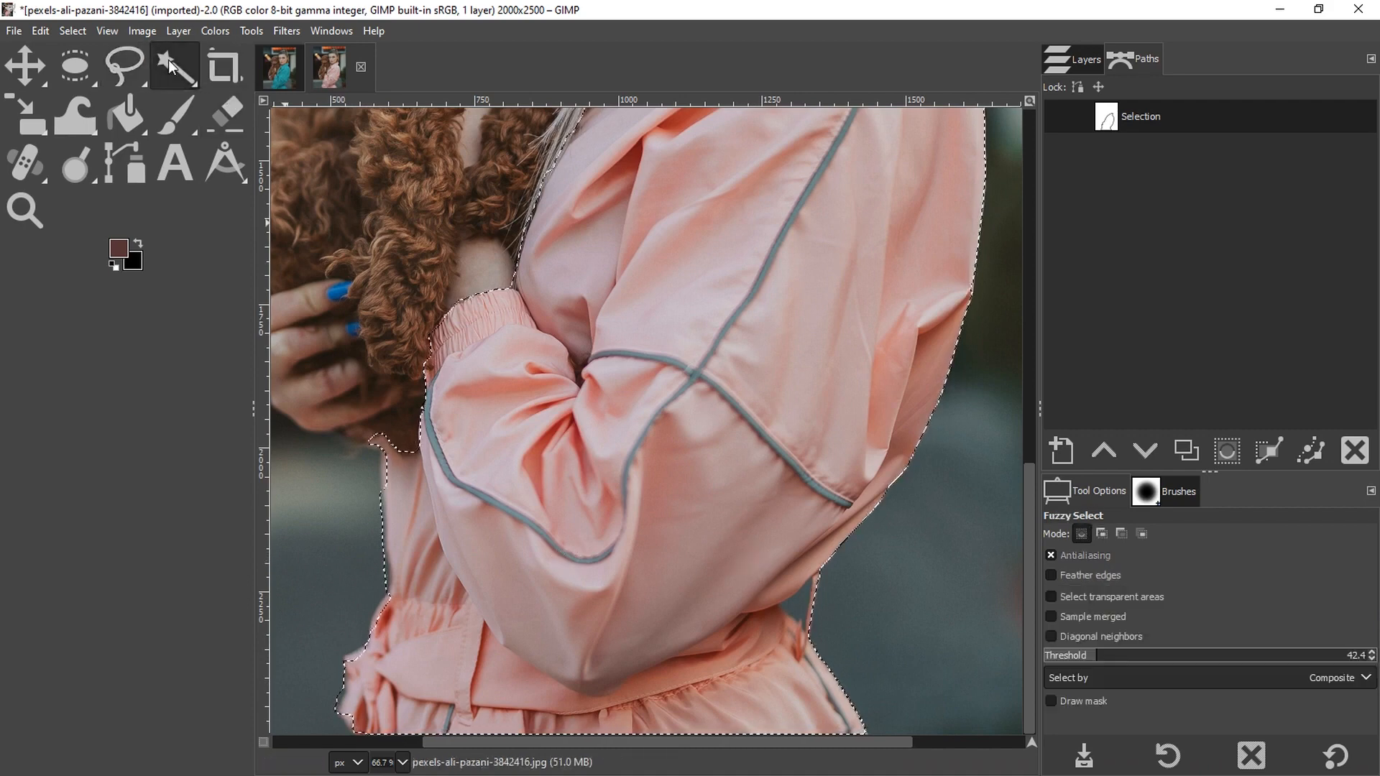
click(125, 67)
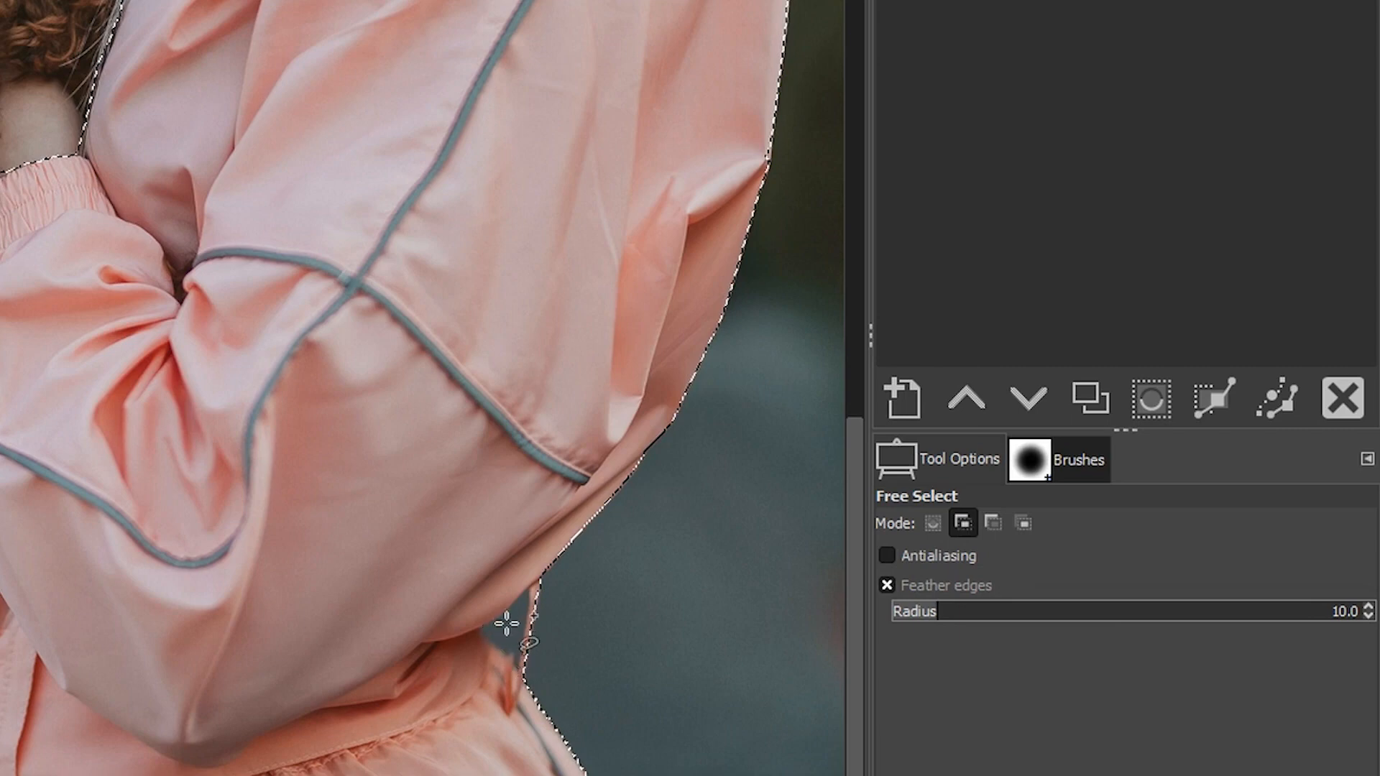
mouse_move(992, 522)
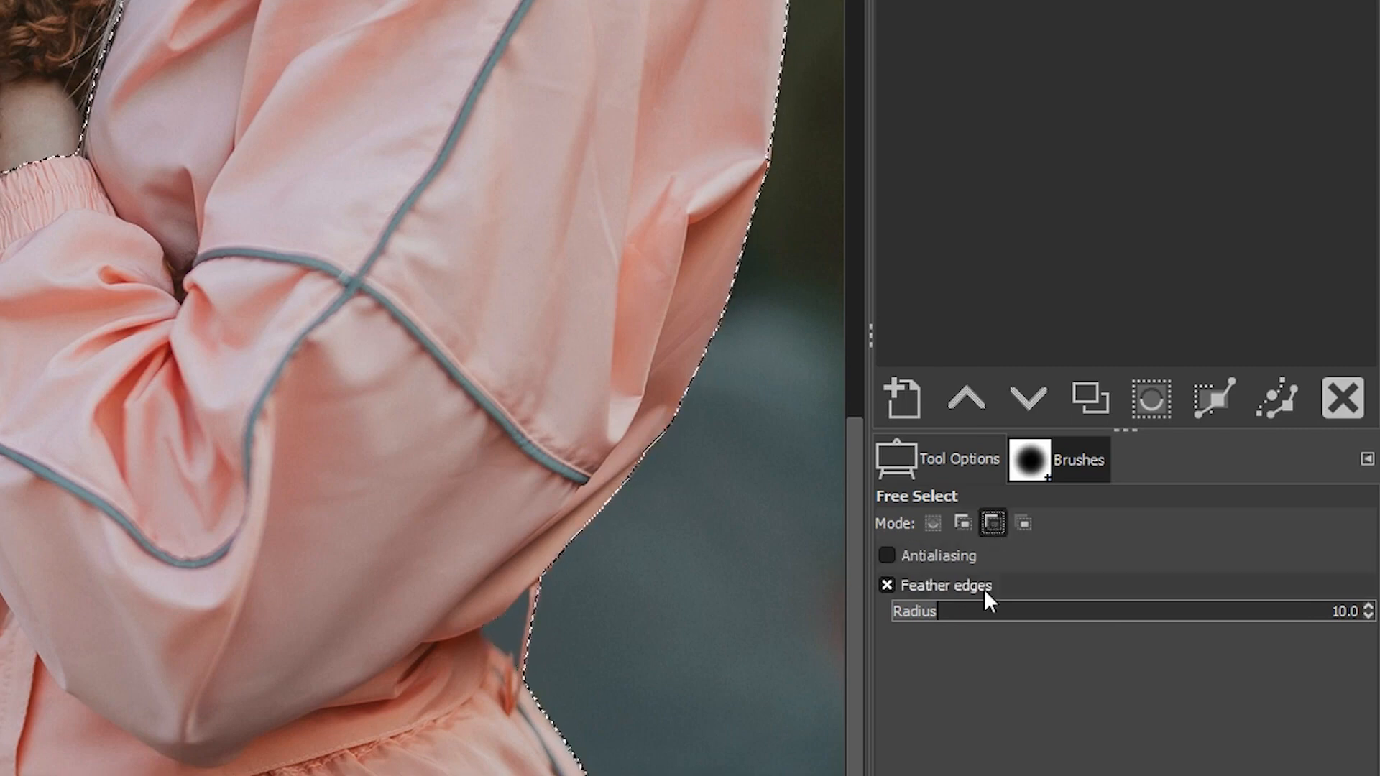
click(963, 521)
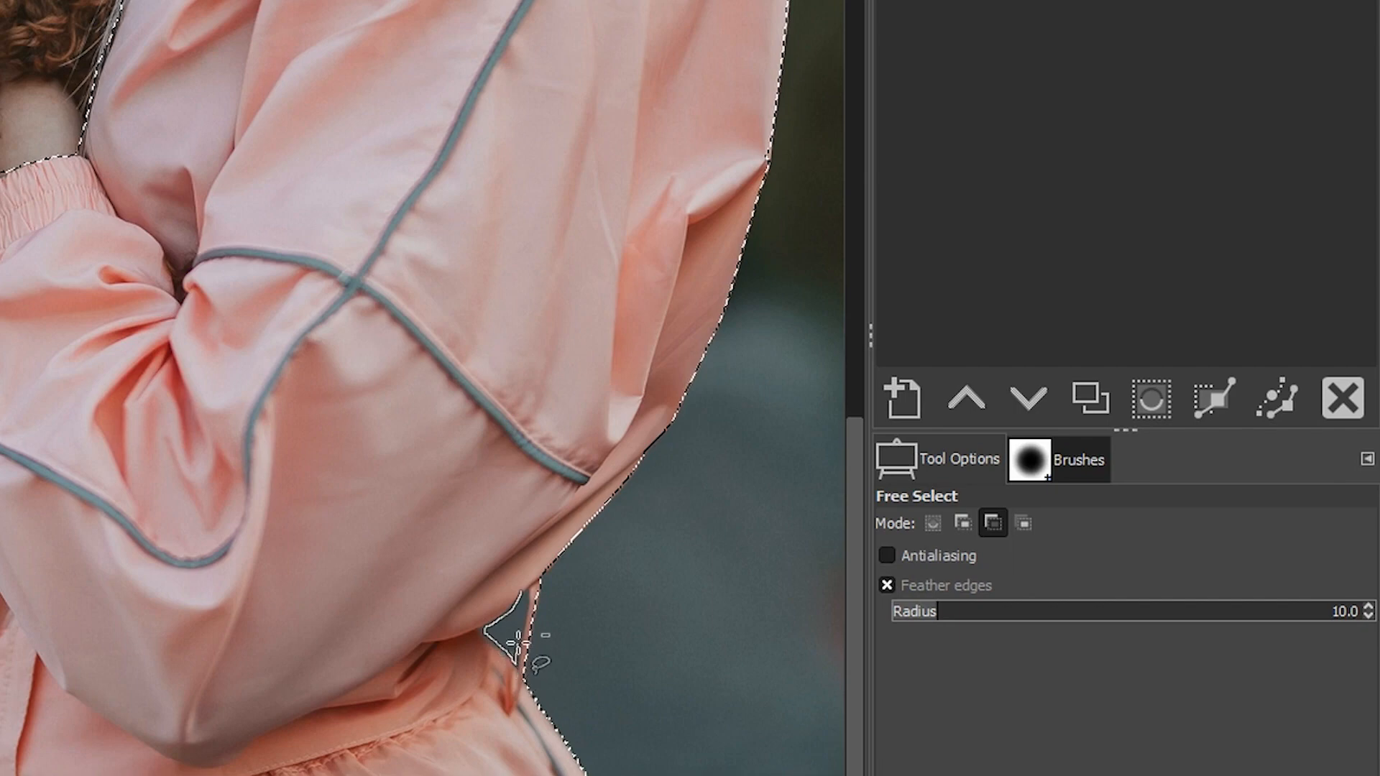
click(1149, 398)
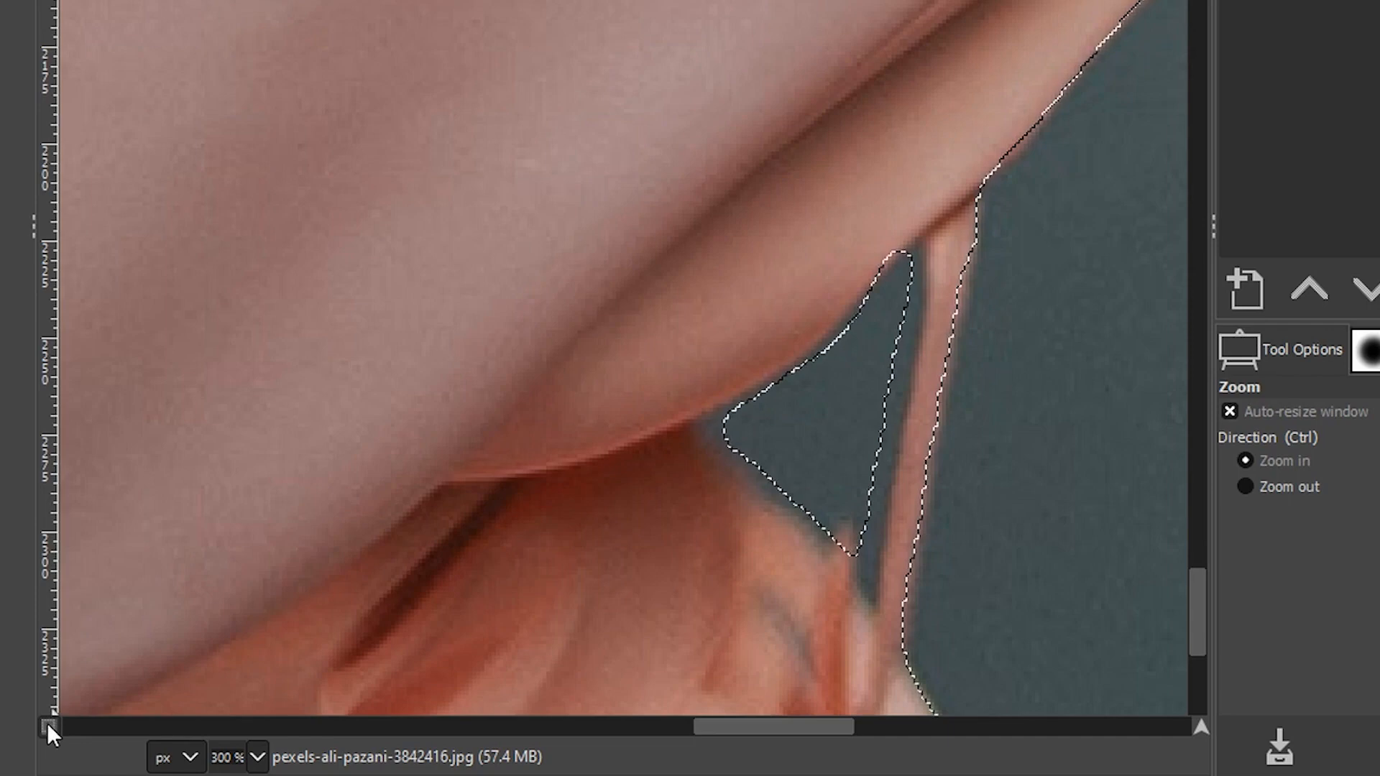
mouse_move(46, 730)
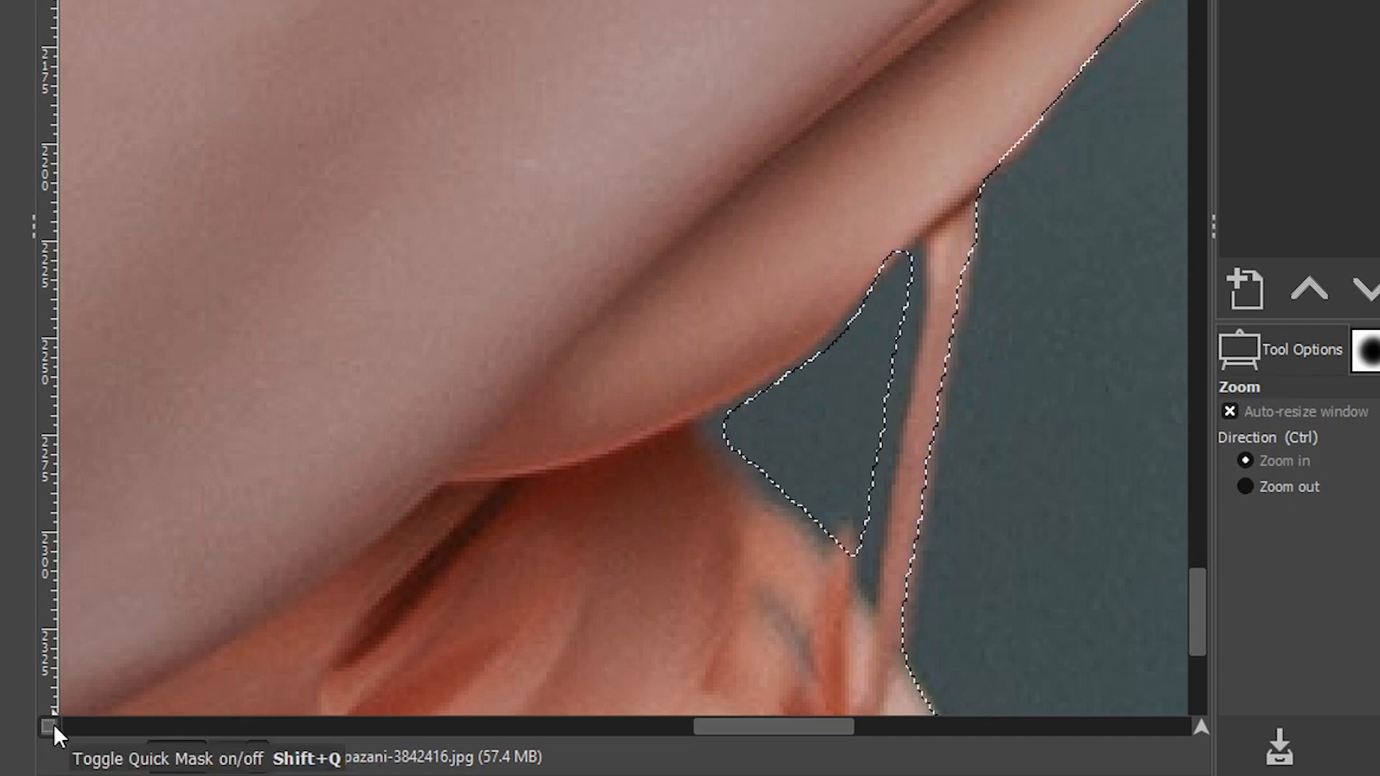
Step: Paint the strap and arm edges in Quick Mask, then convert back to a selection
click(48, 726)
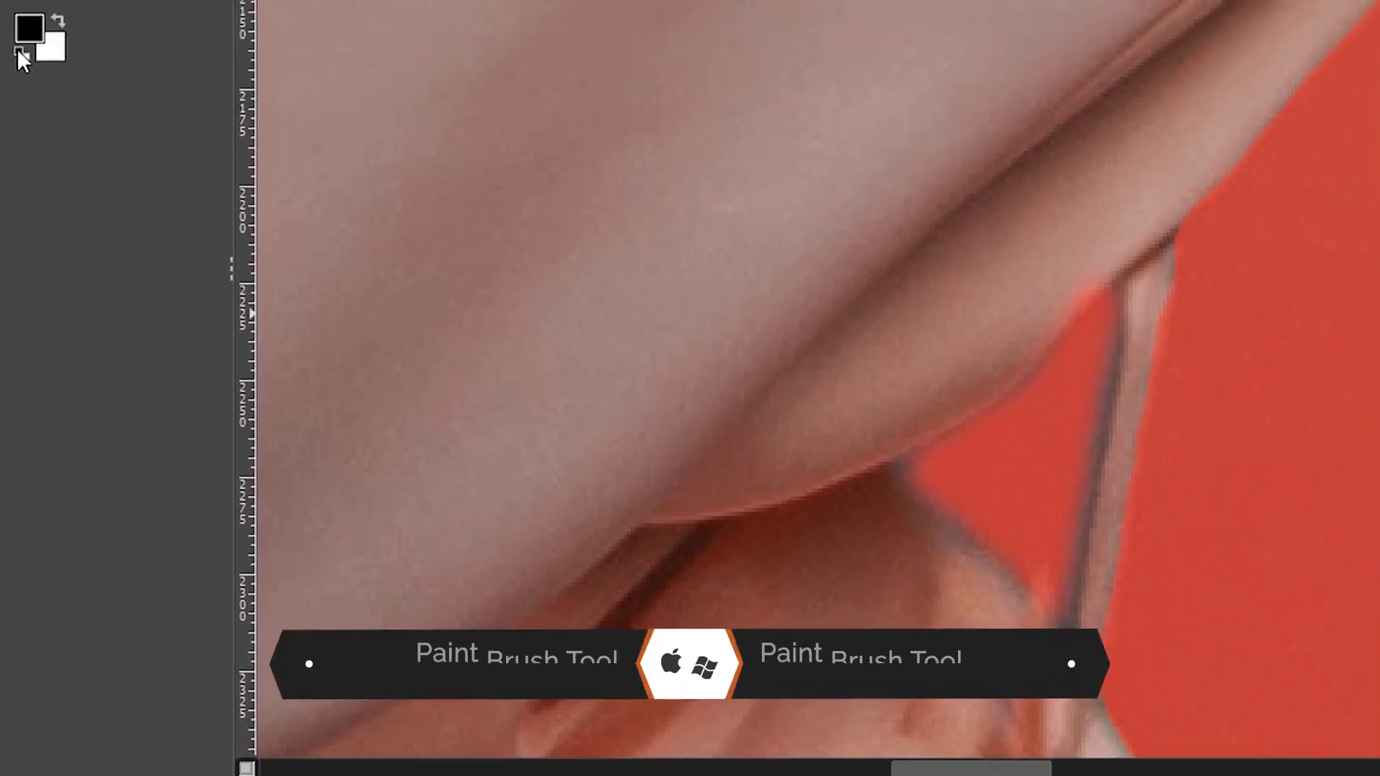
key(p)
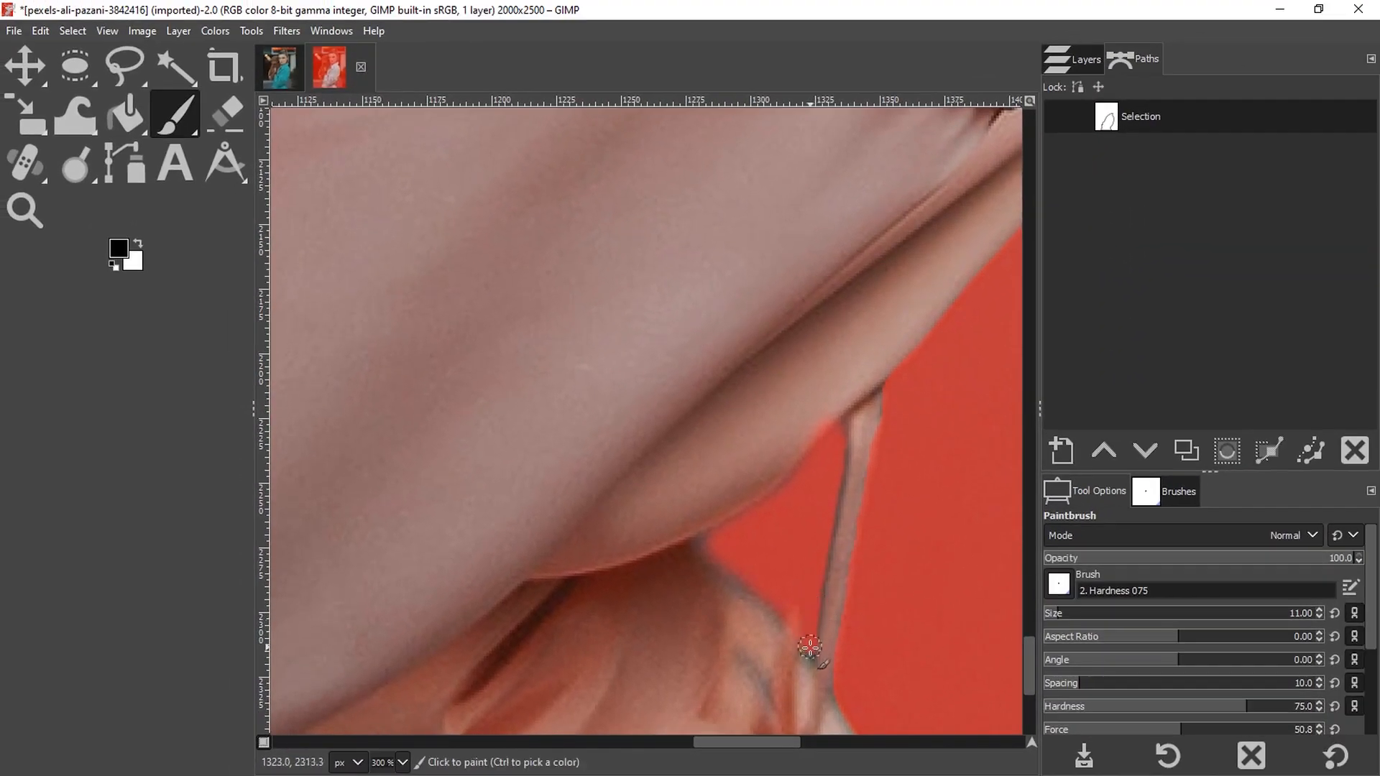
click(1177, 491)
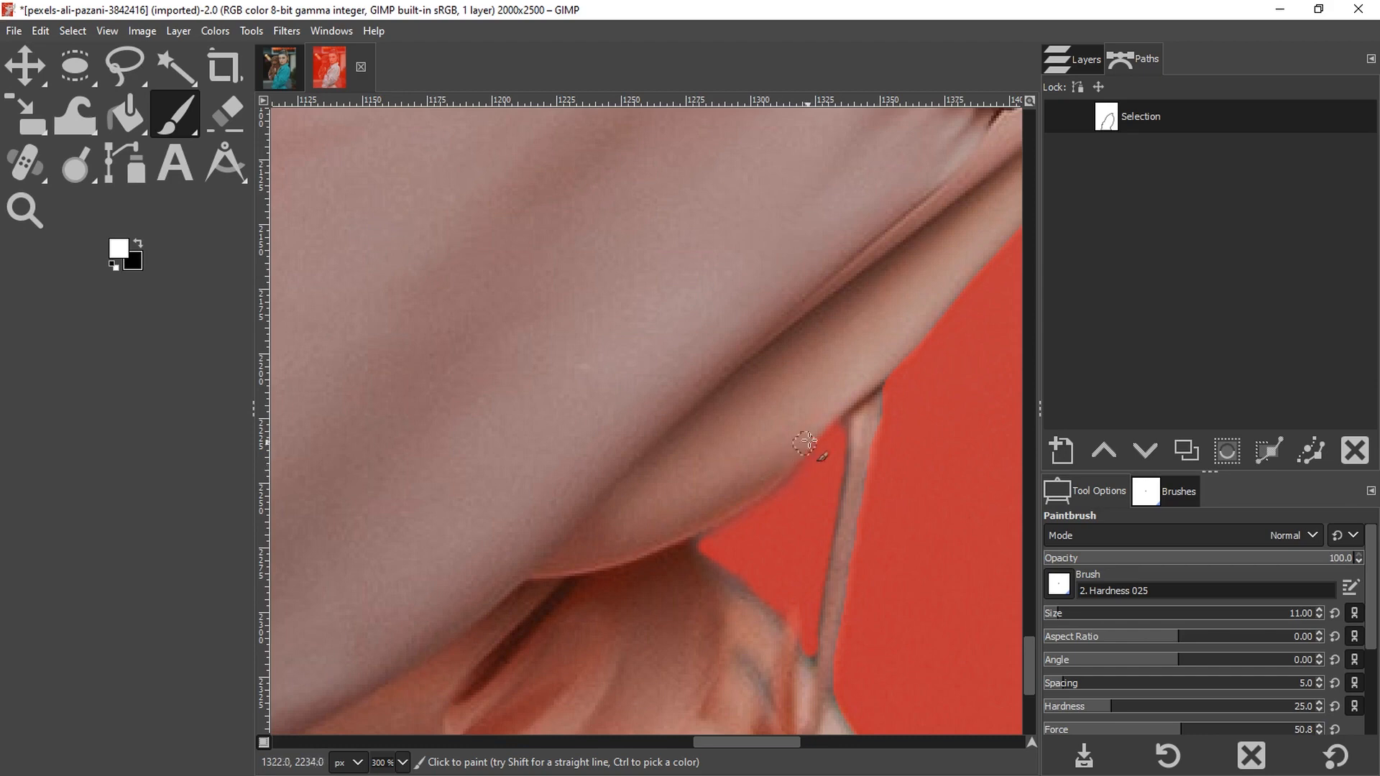
drag(803, 440, 680, 524)
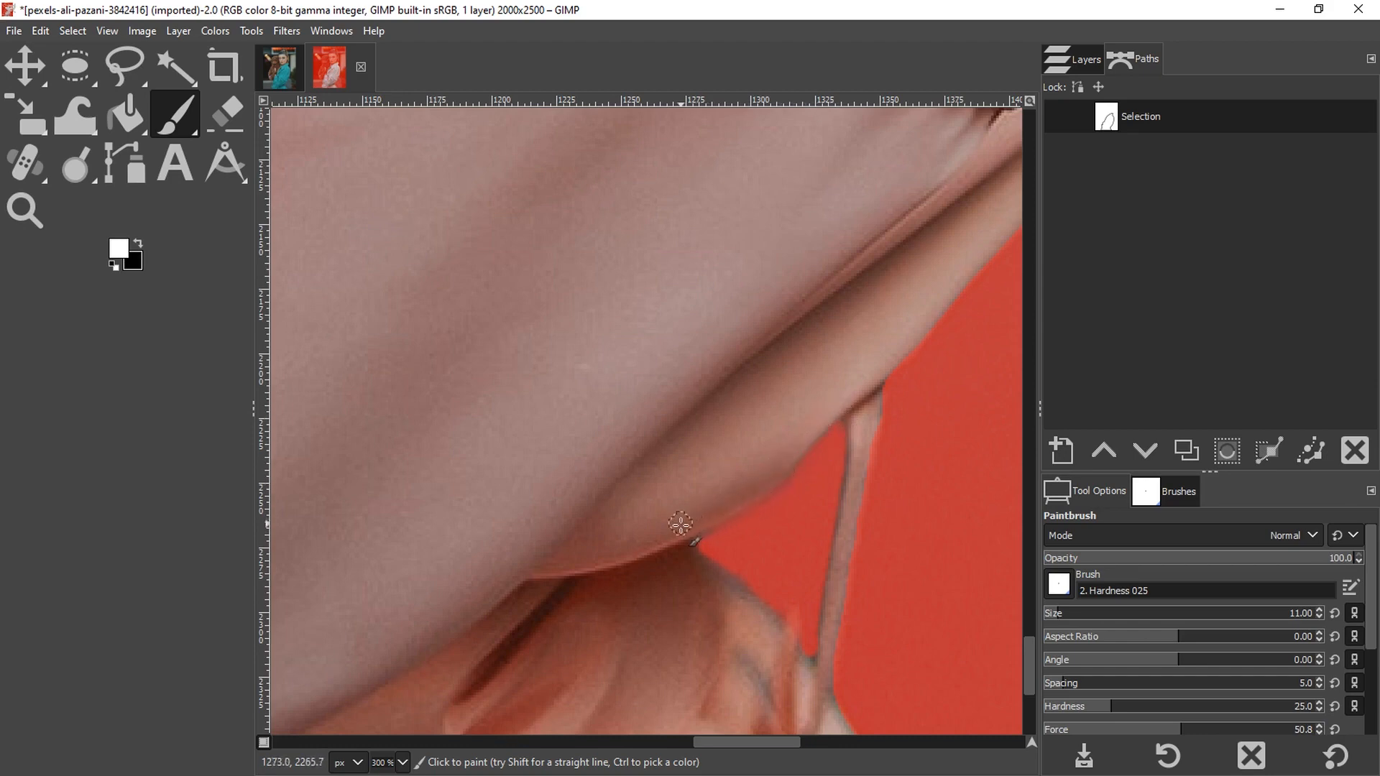
mouse_move(118, 259)
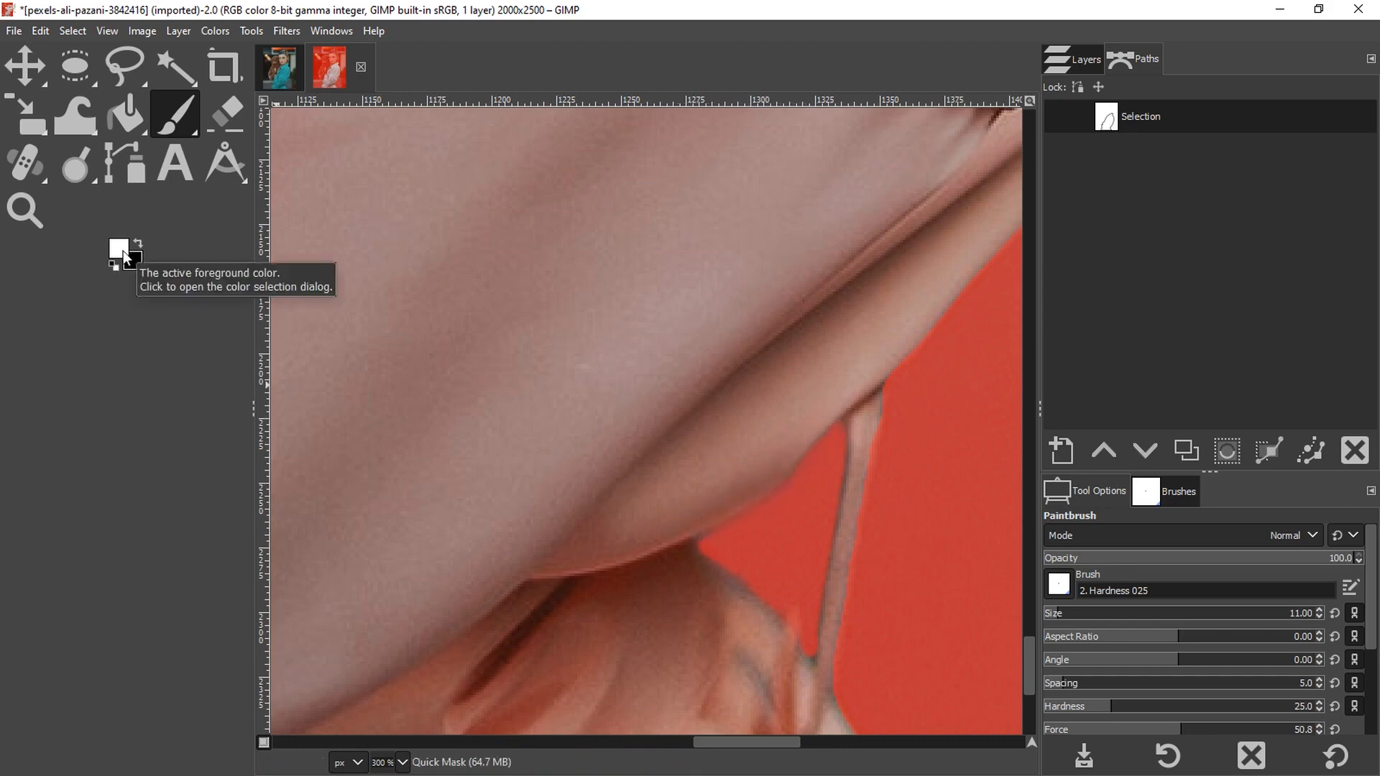
mouse_move(220, 292)
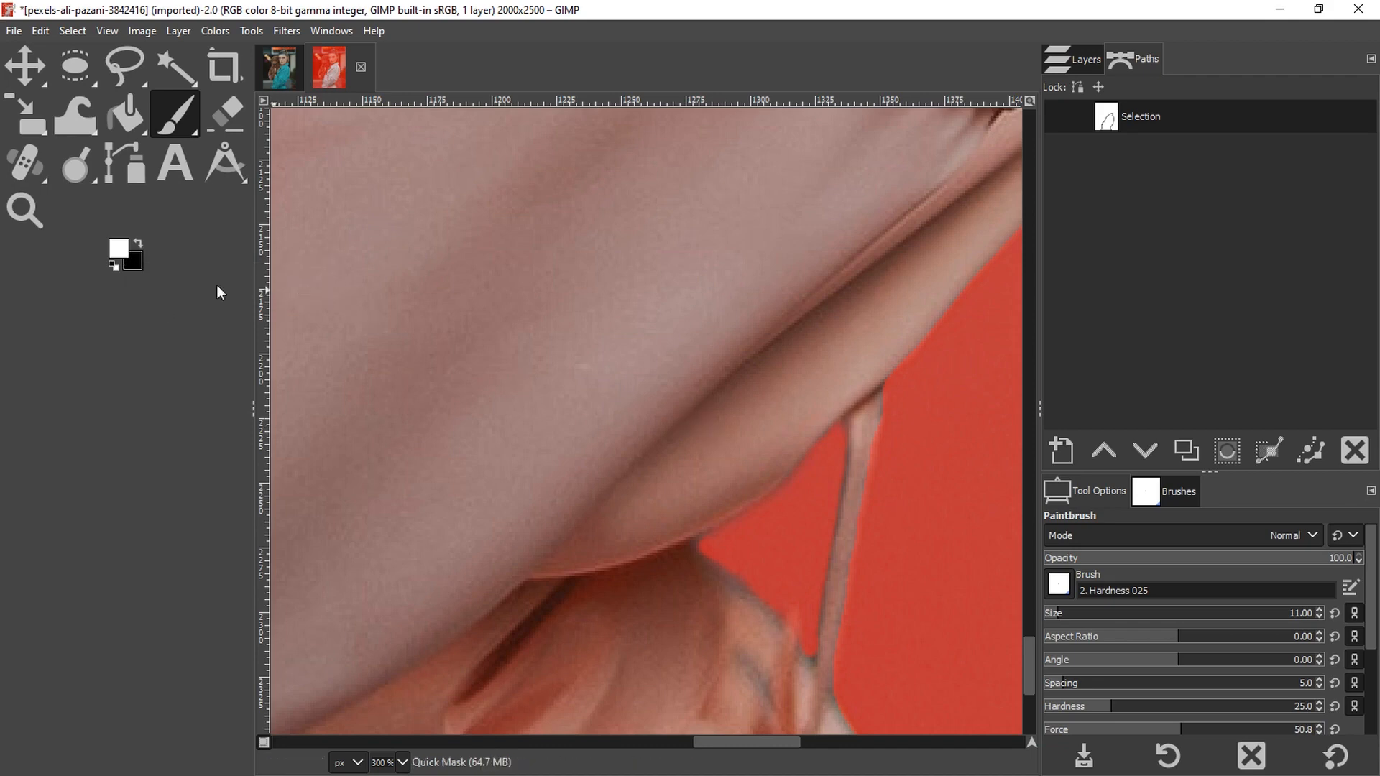
mouse_move(172, 271)
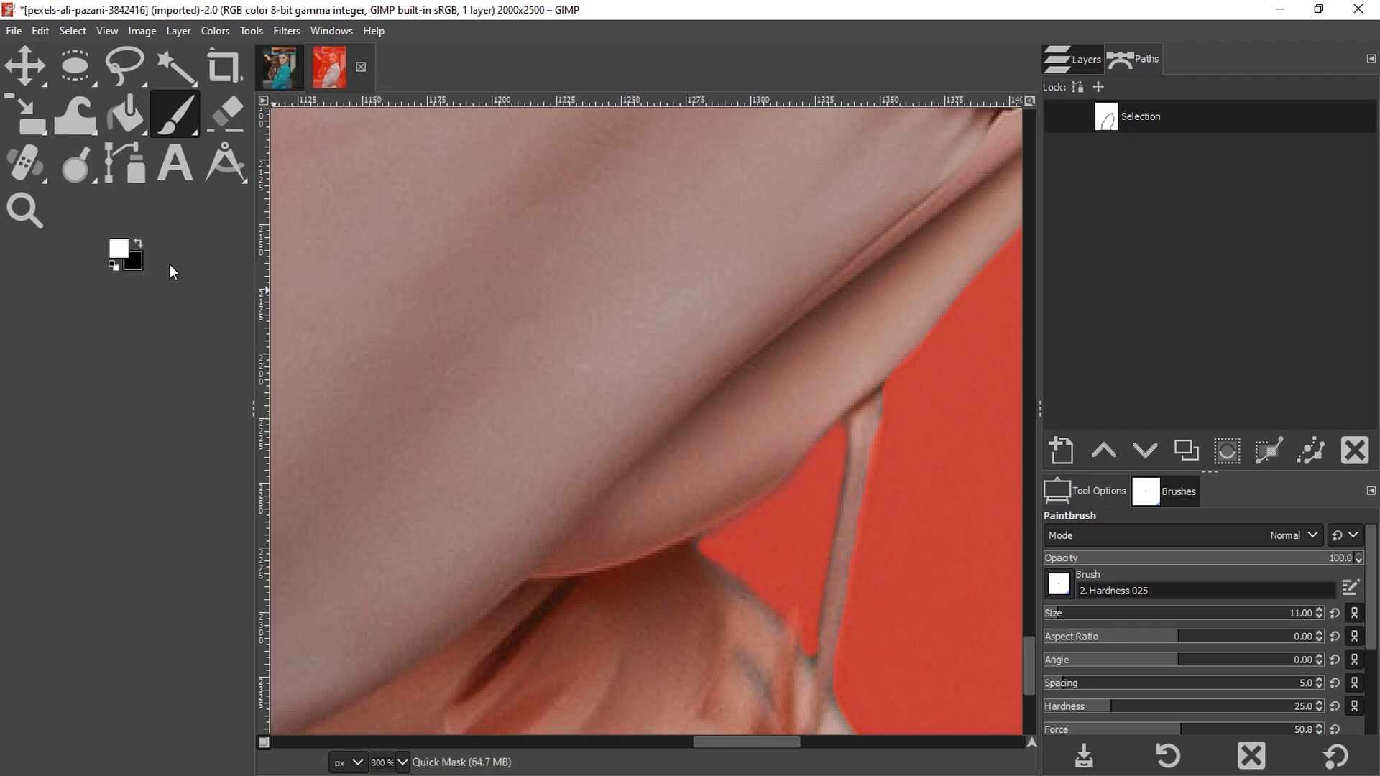
mouse_move(400, 292)
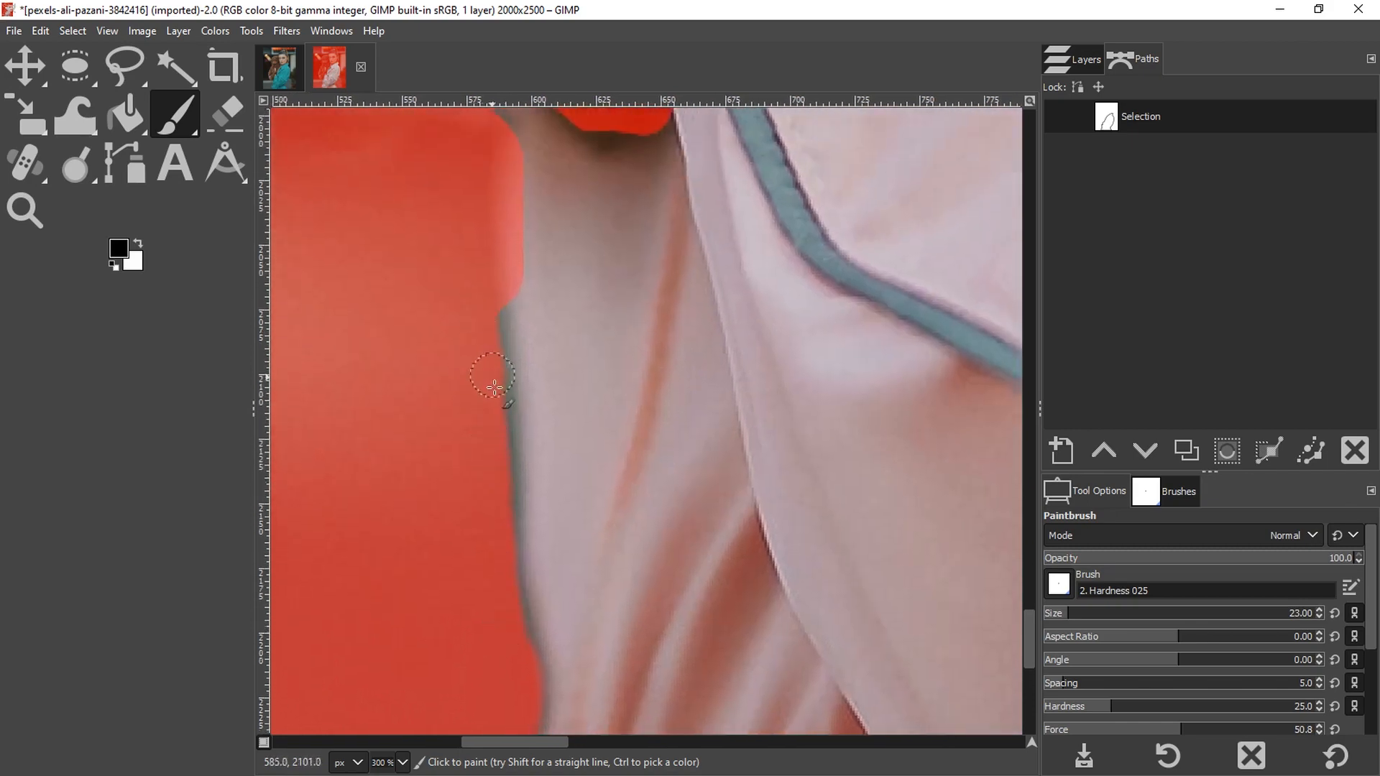
drag(493, 390, 489, 337)
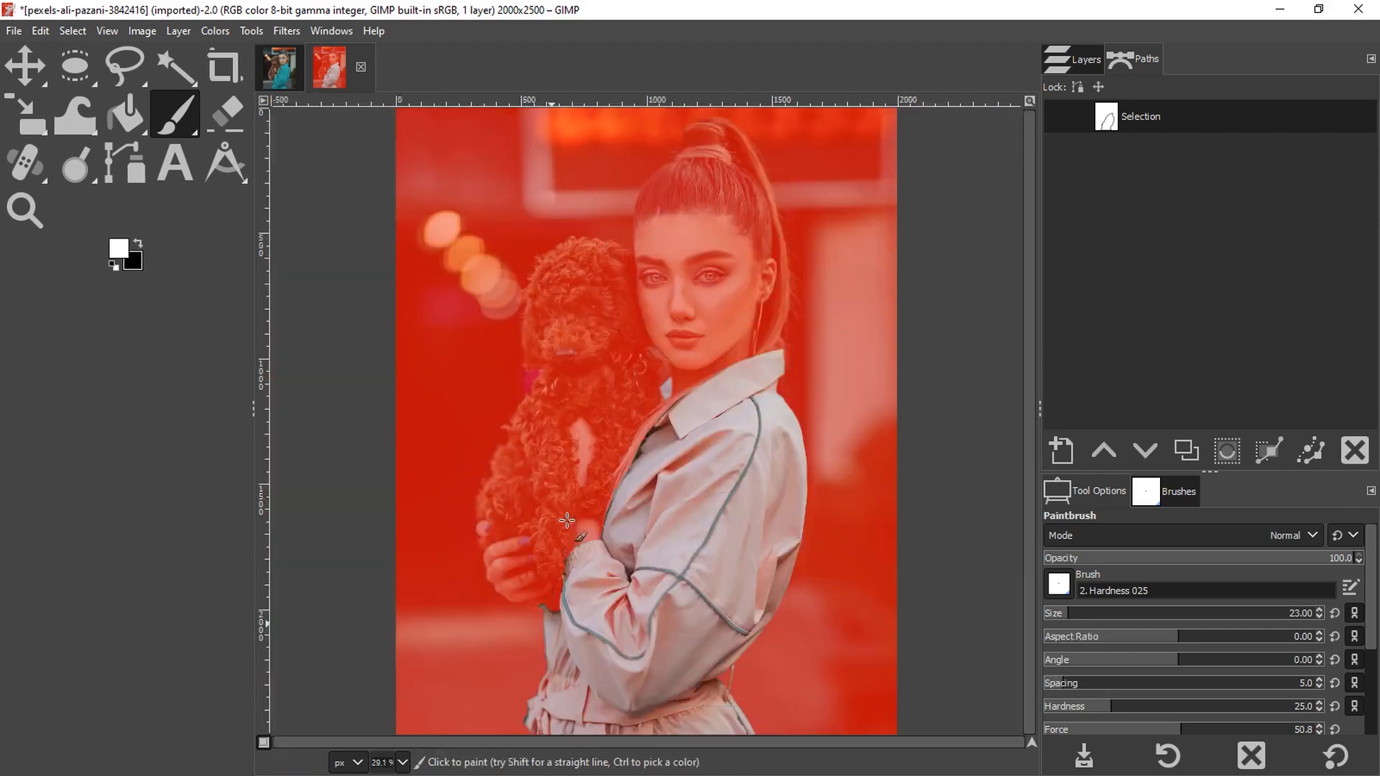
key(shift+q)
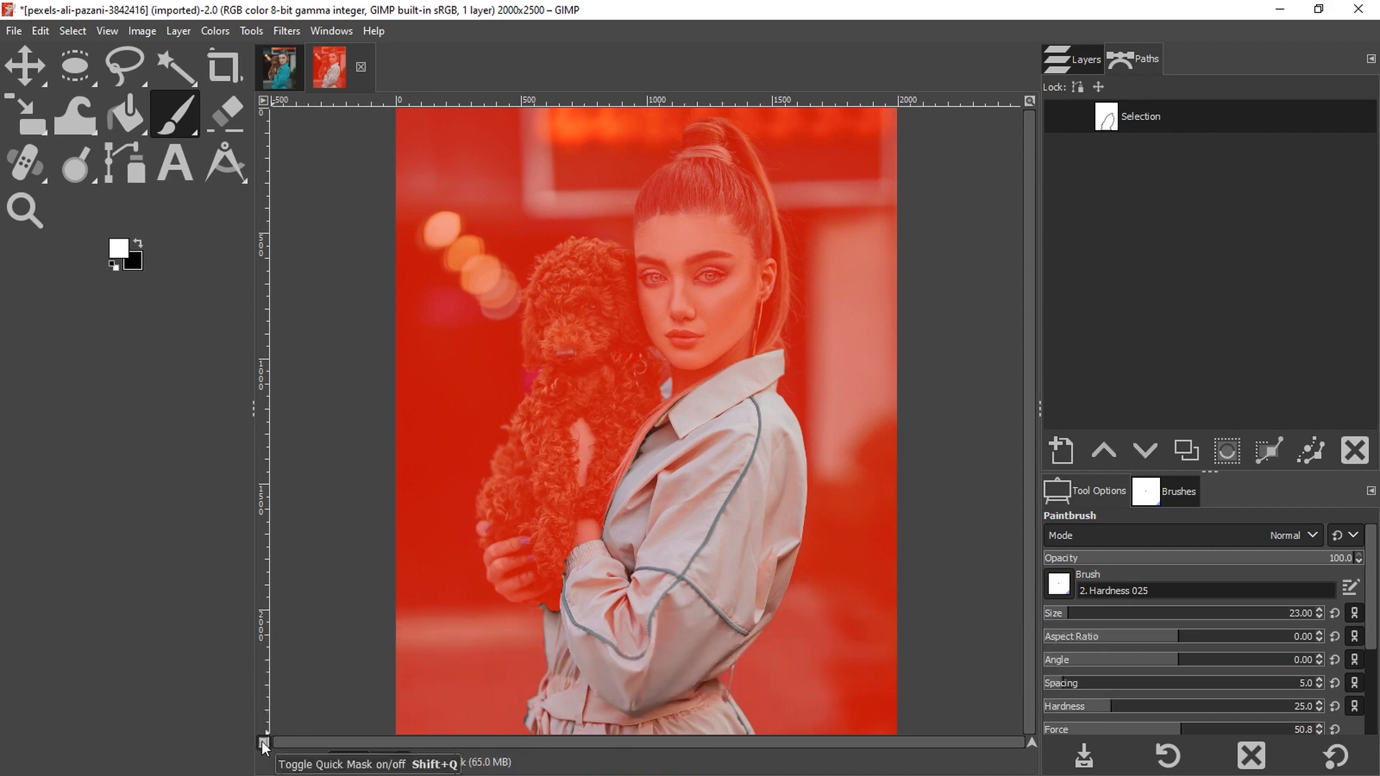
click(264, 743)
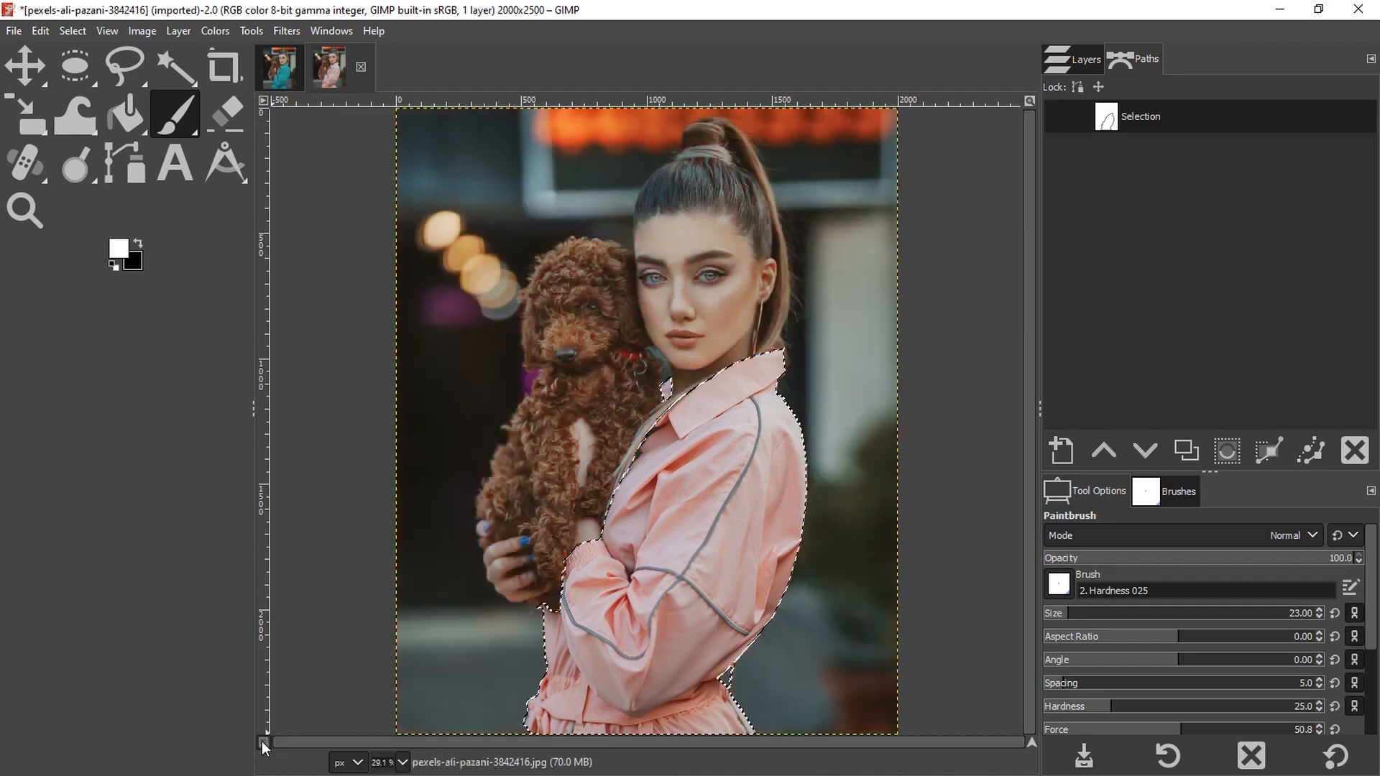
mouse_move(265, 747)
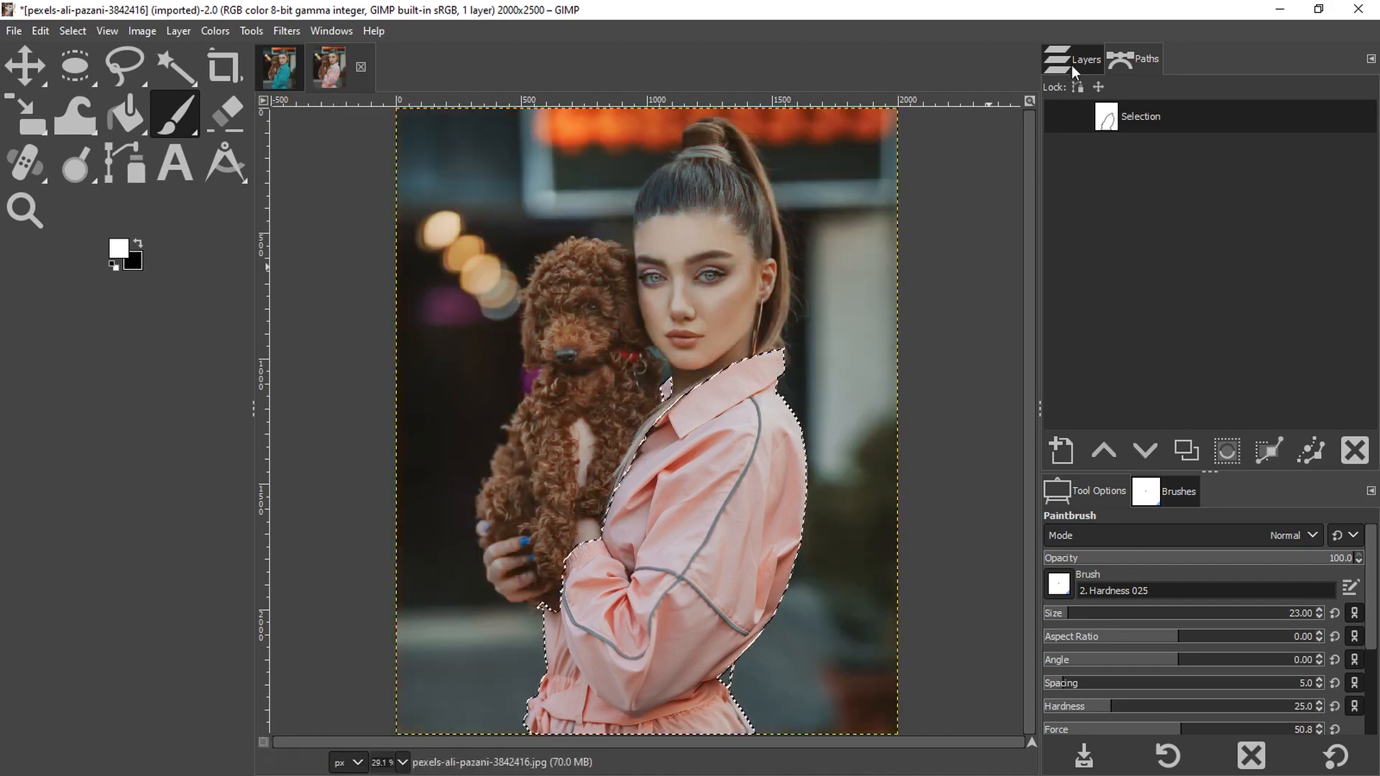
Step: Add a new transparent layer named Color from the Layers panel
click(1086, 59)
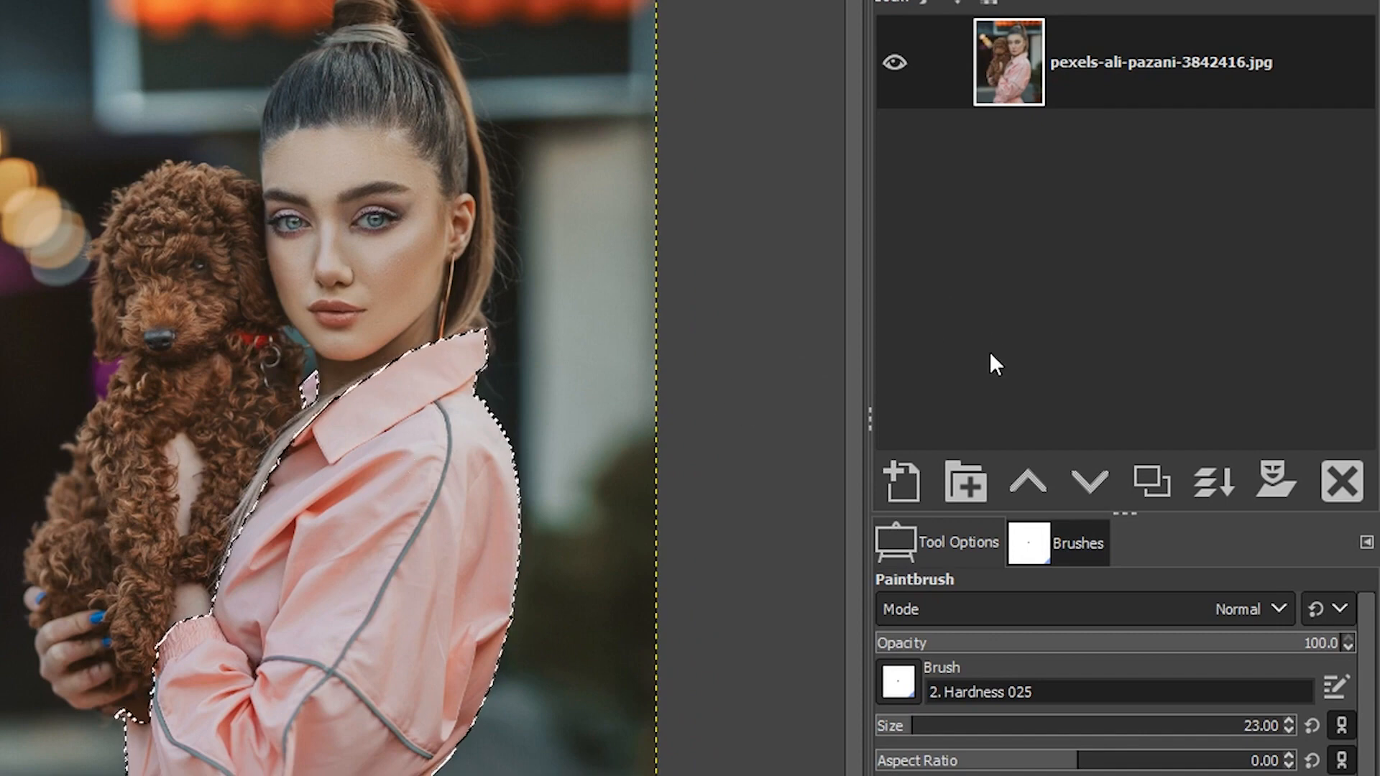
click(900, 482)
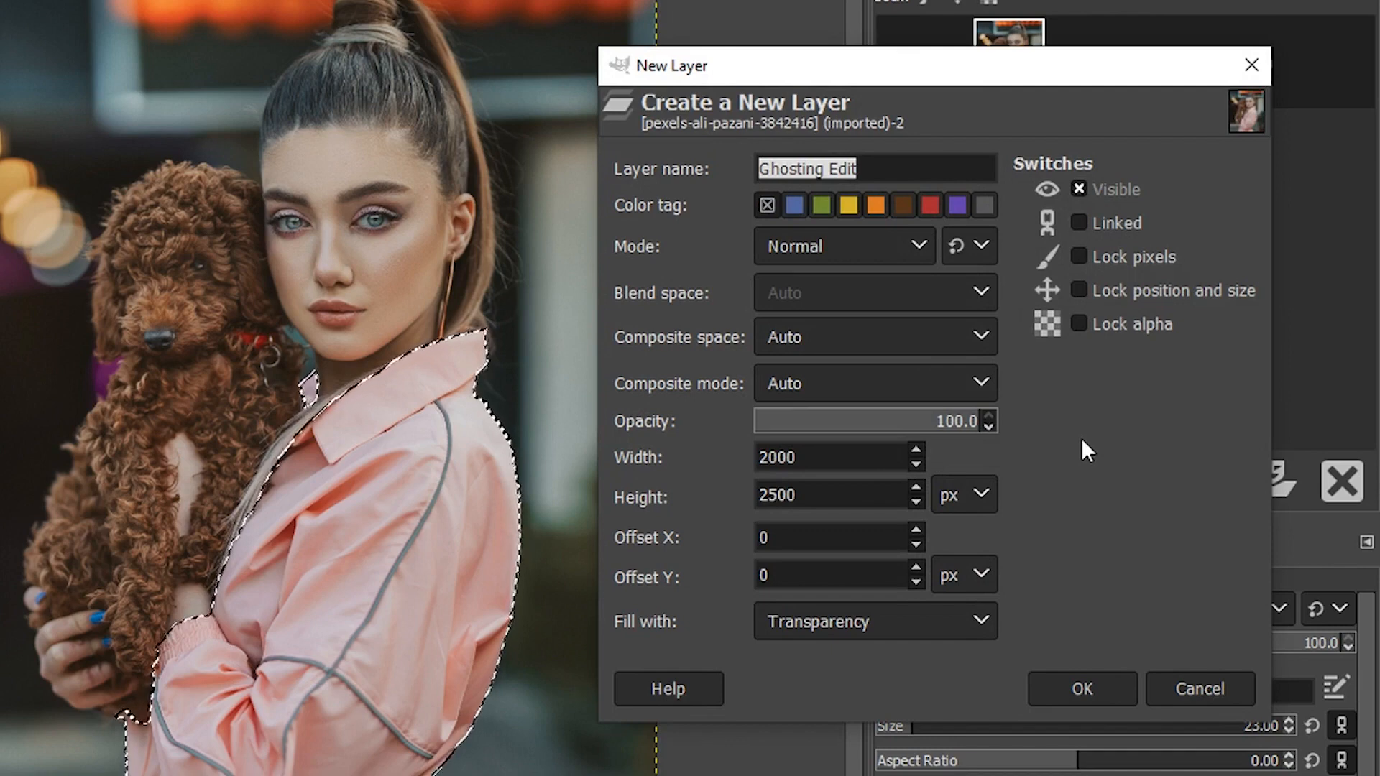
text(Co)
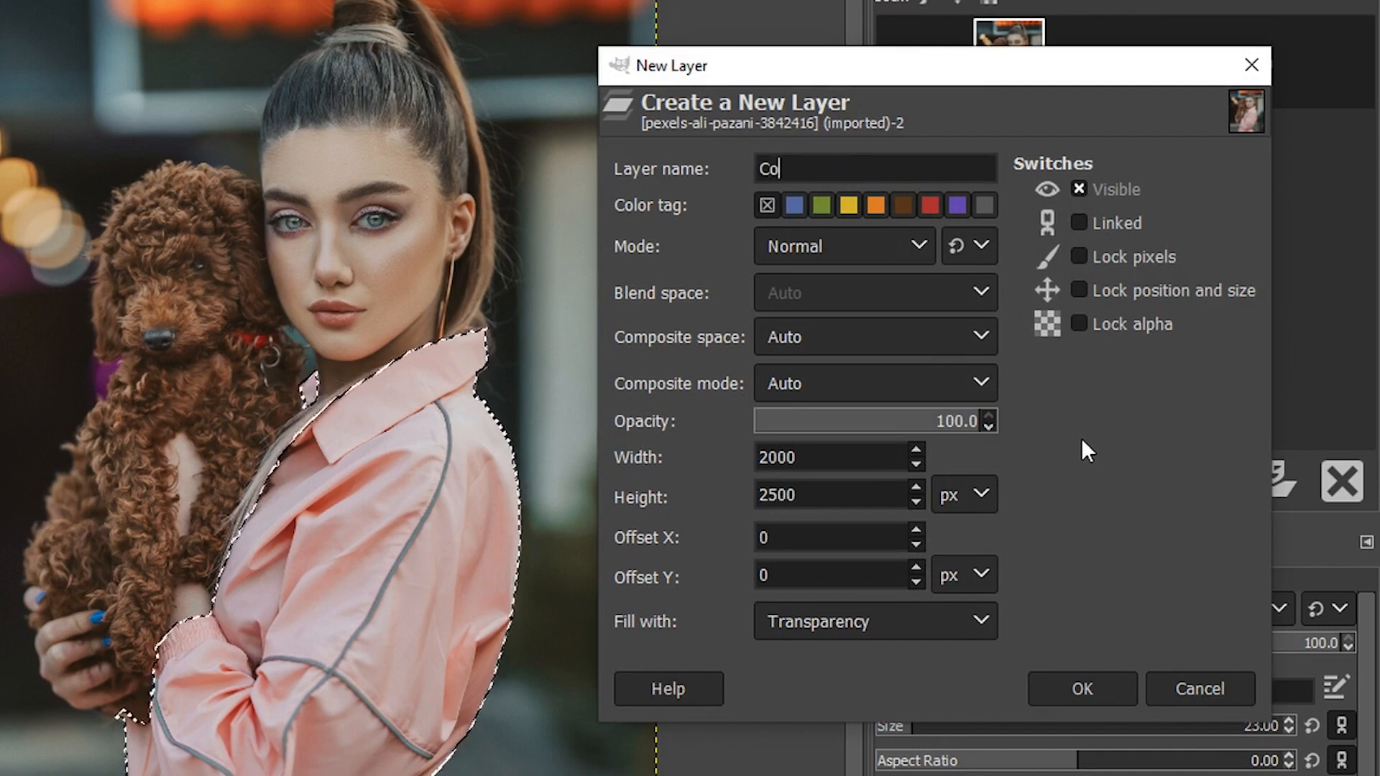
click(874, 621)
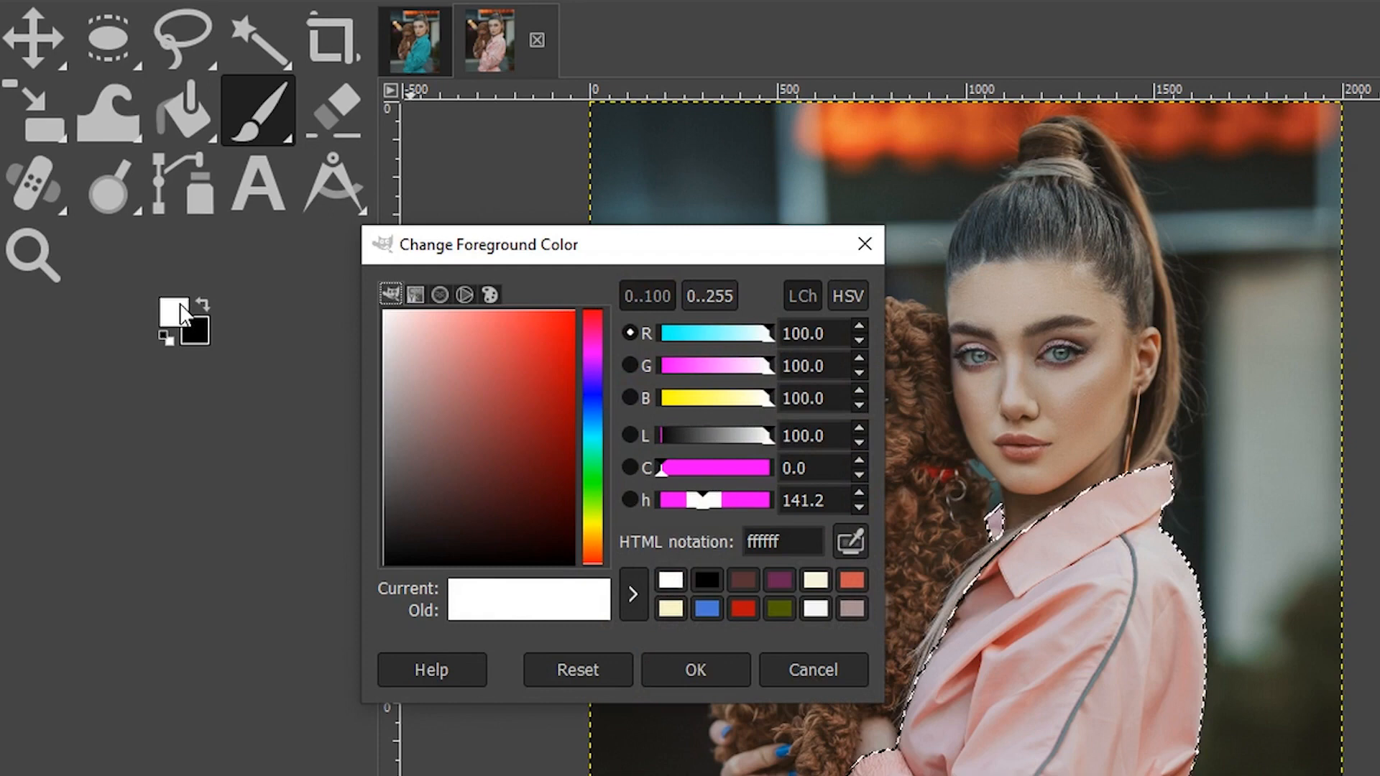
mouse_move(493, 535)
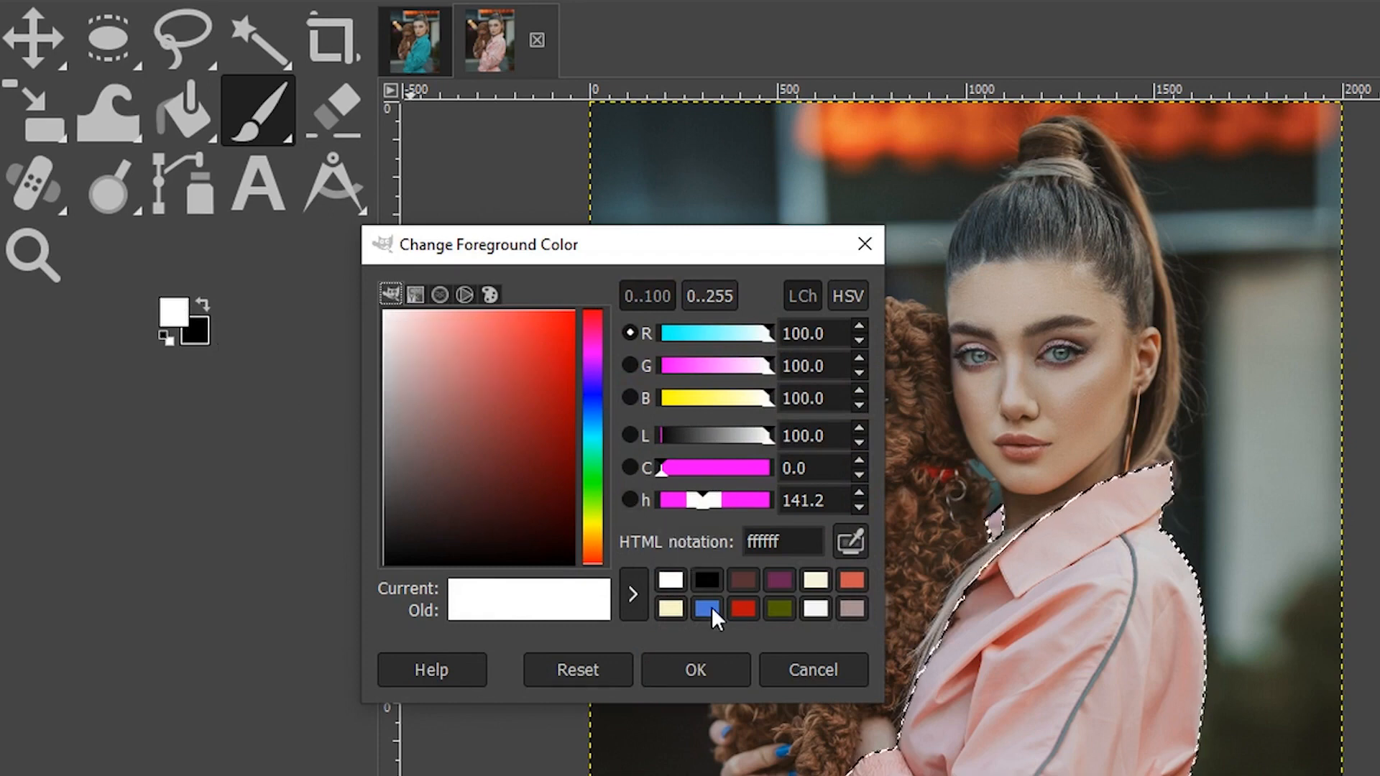
Step: Set the foreground colour to blue and bucket-fill the outfit selection on the new layer
click(706, 608)
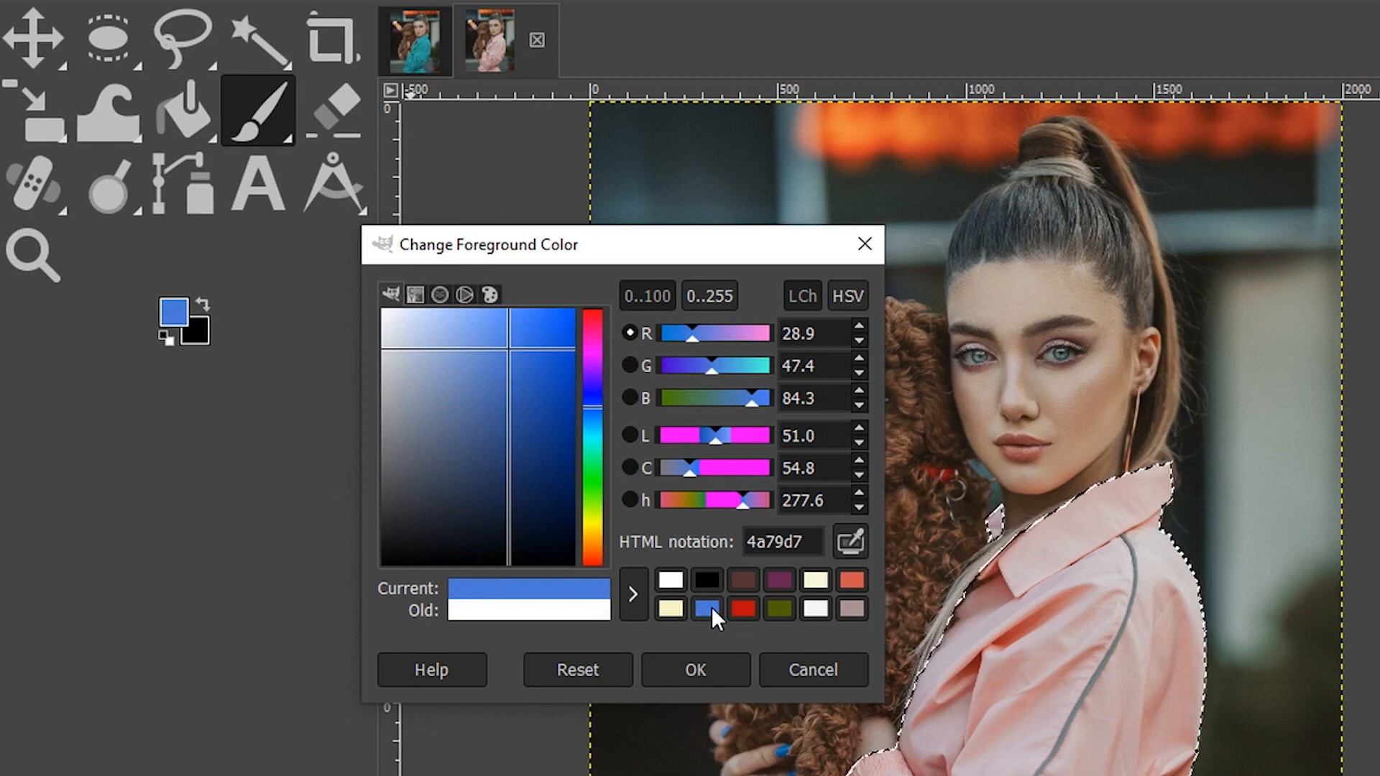
click(694, 670)
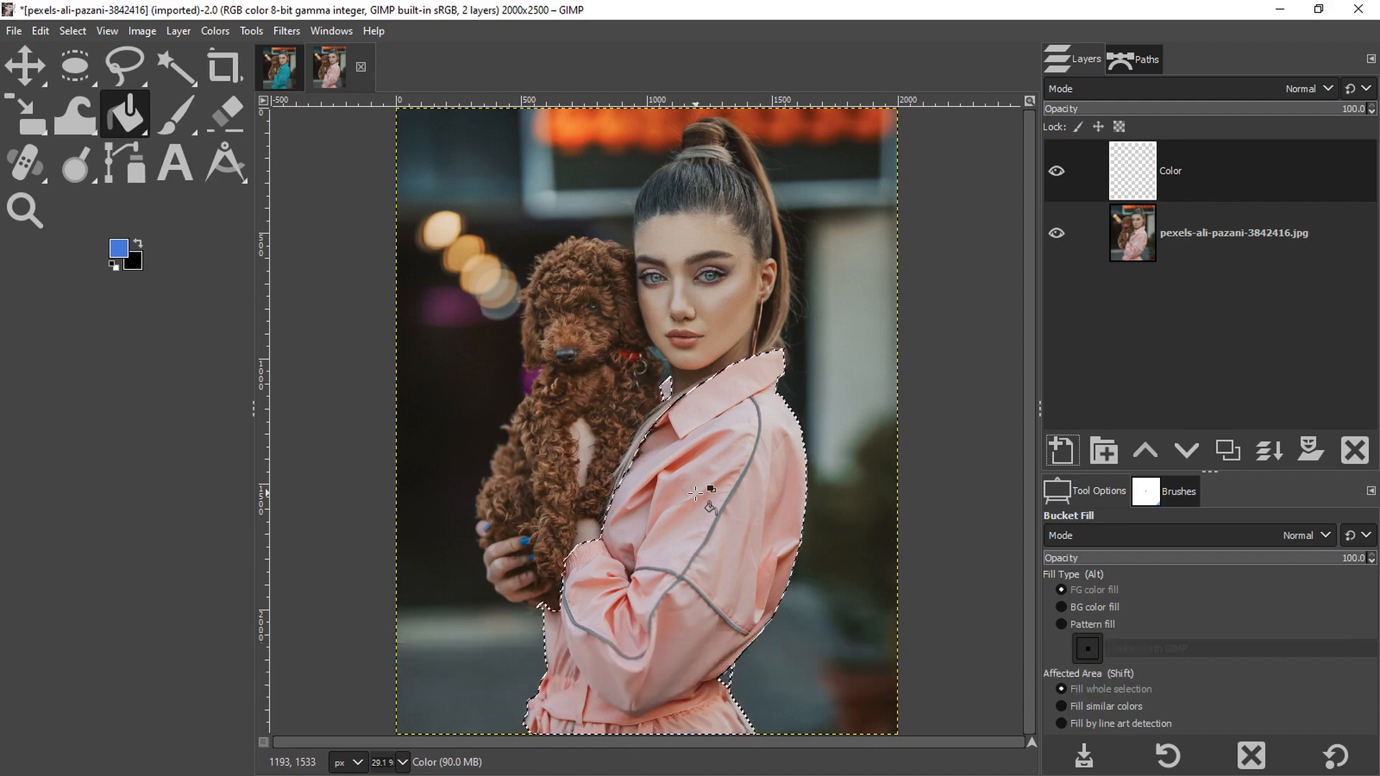
click(694, 491)
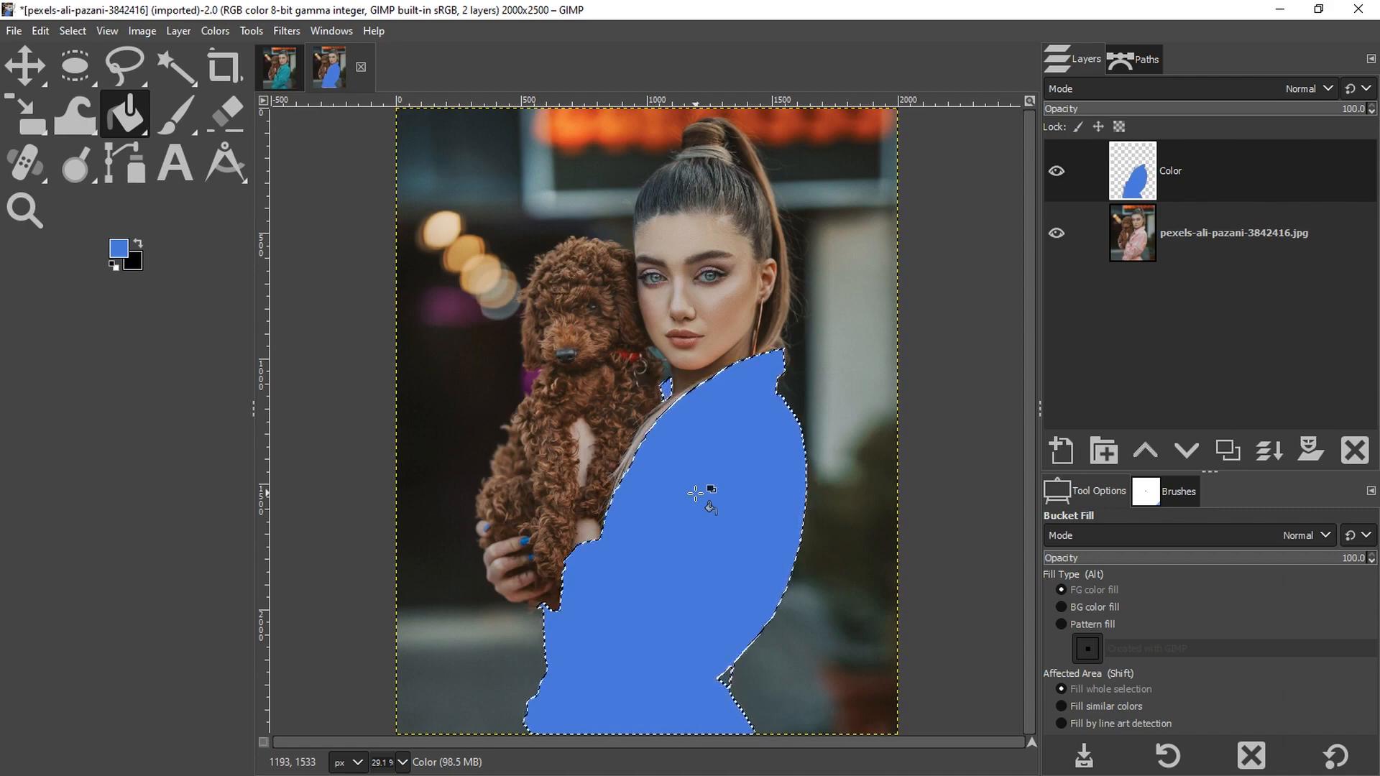
mouse_move(1135, 307)
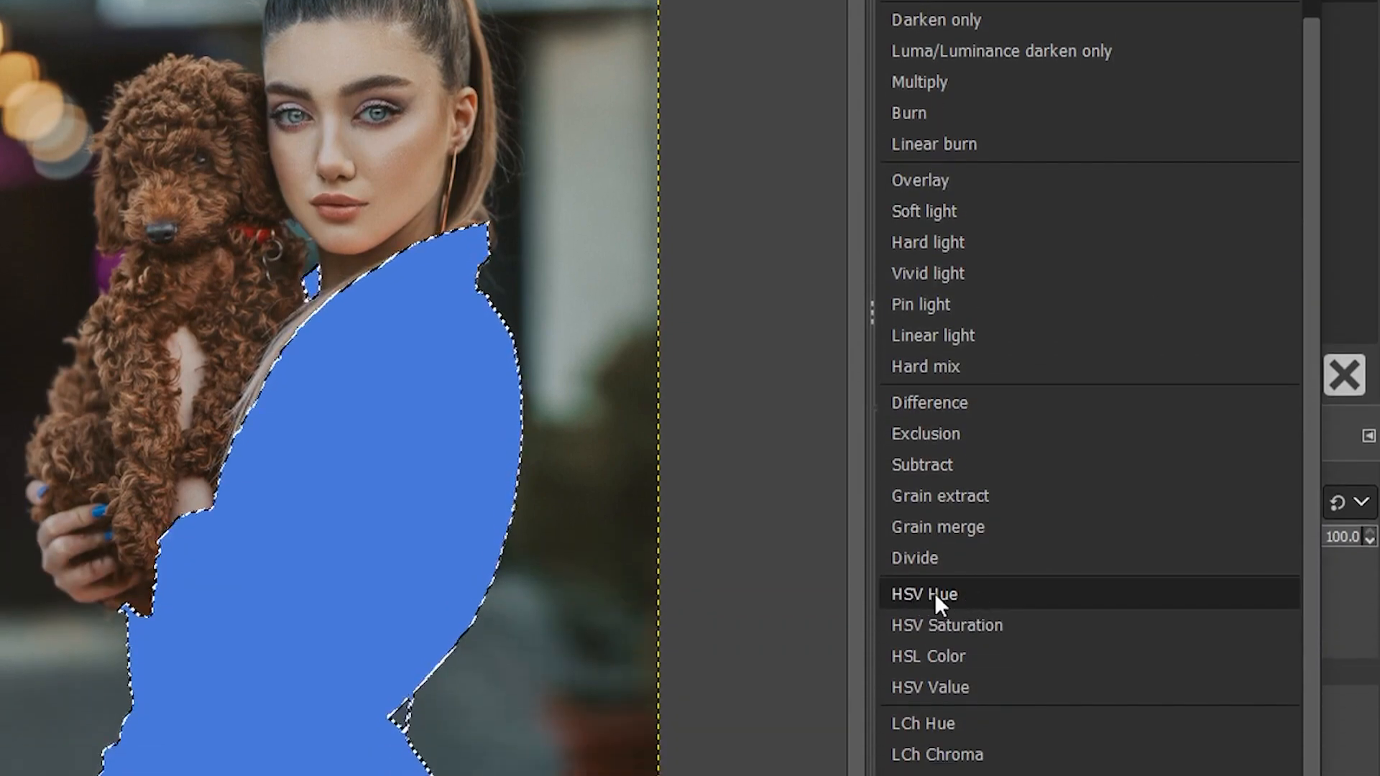
Step: Try HSV Hue and other blend modes on the blue Color layer
click(922, 592)
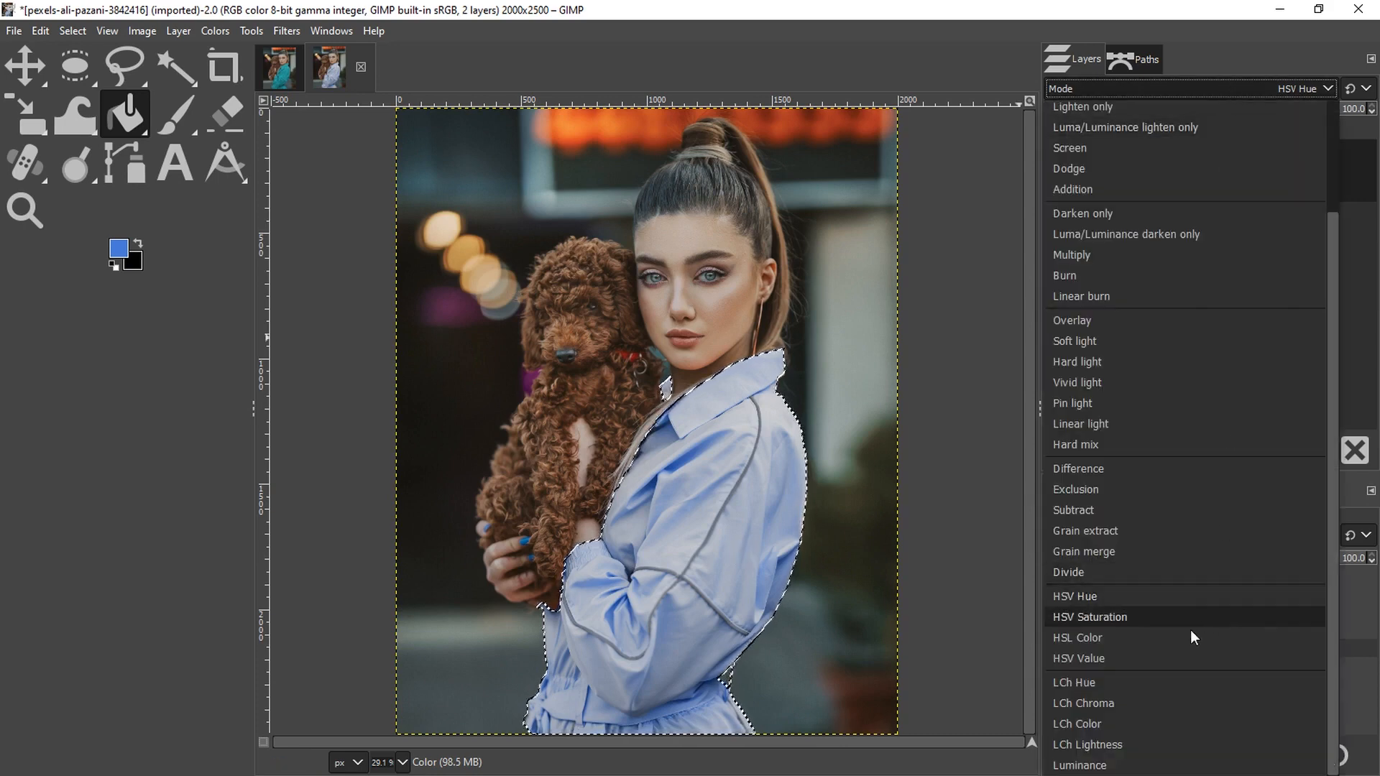
click(1077, 637)
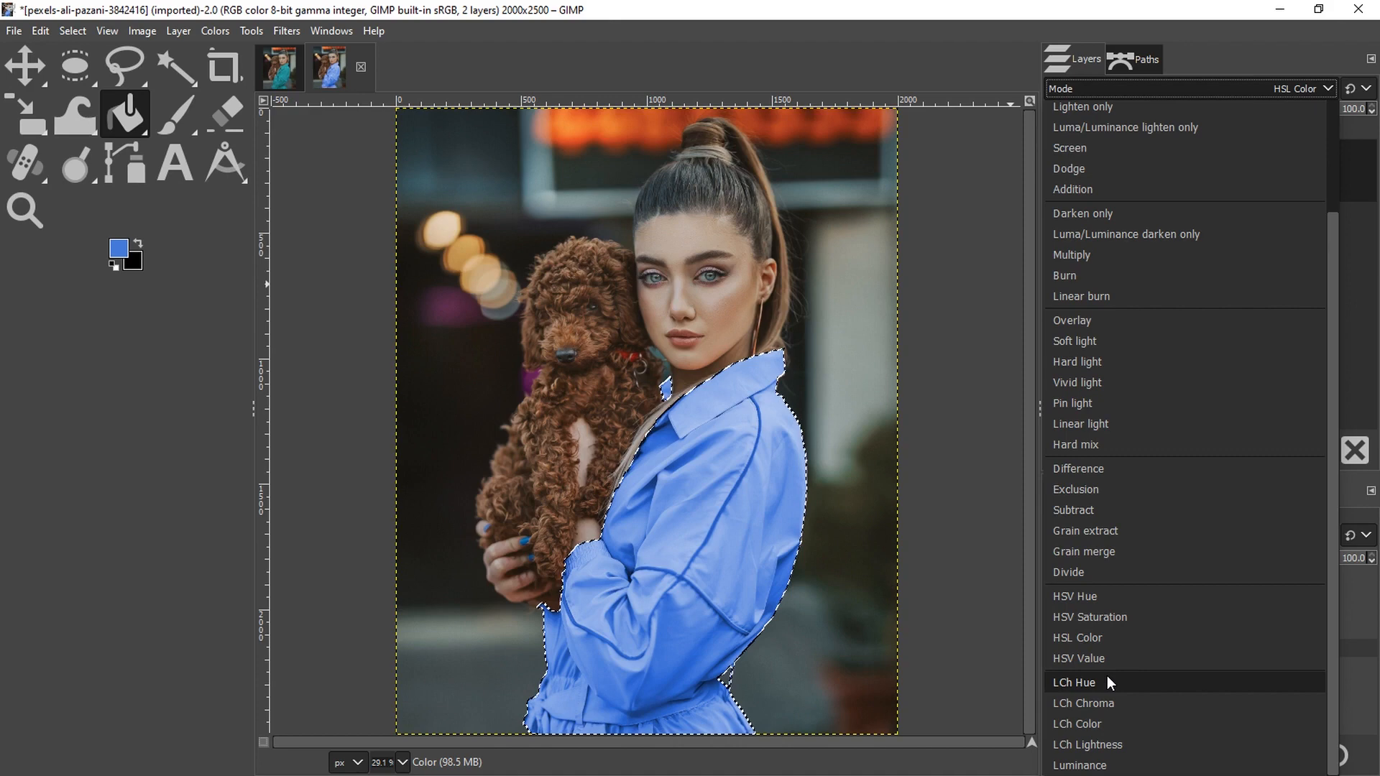
mouse_move(1075, 723)
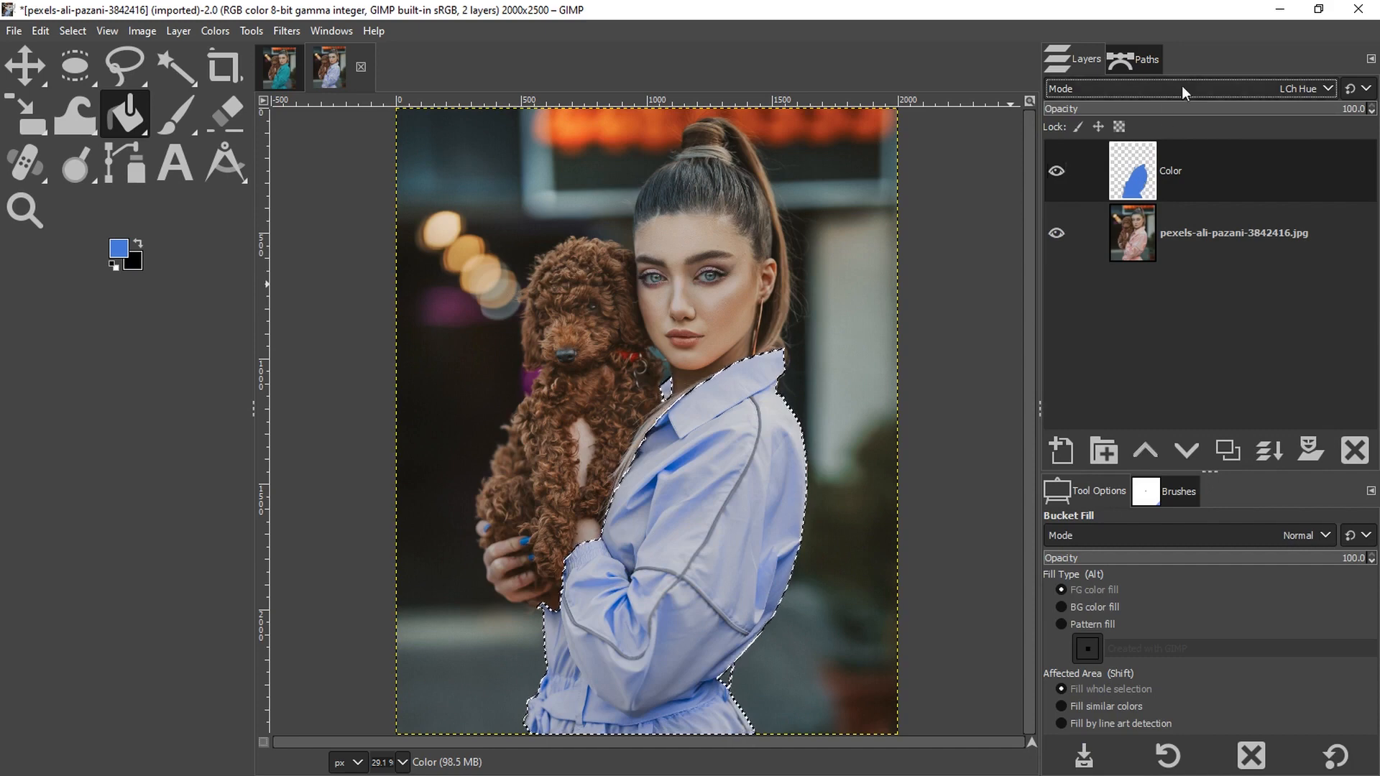
click(1298, 88)
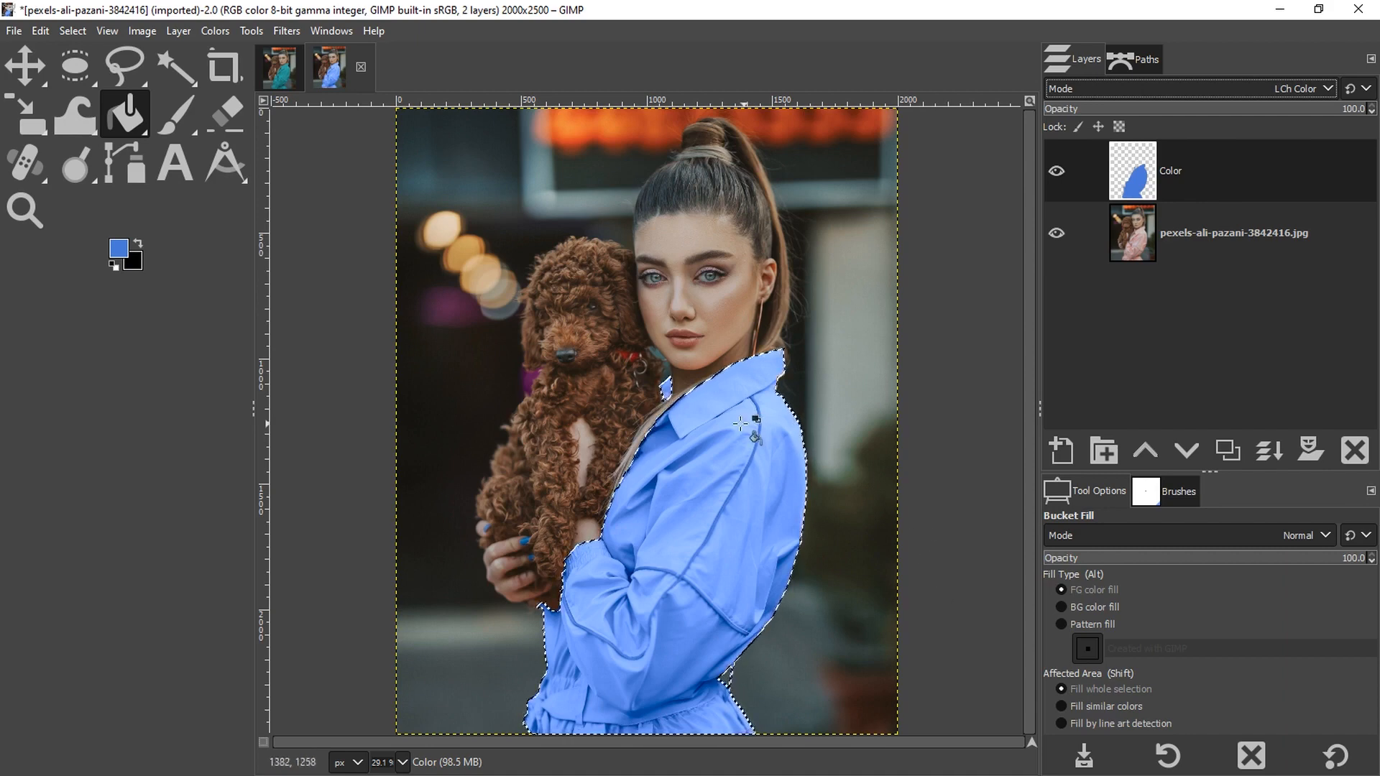
mouse_move(742, 501)
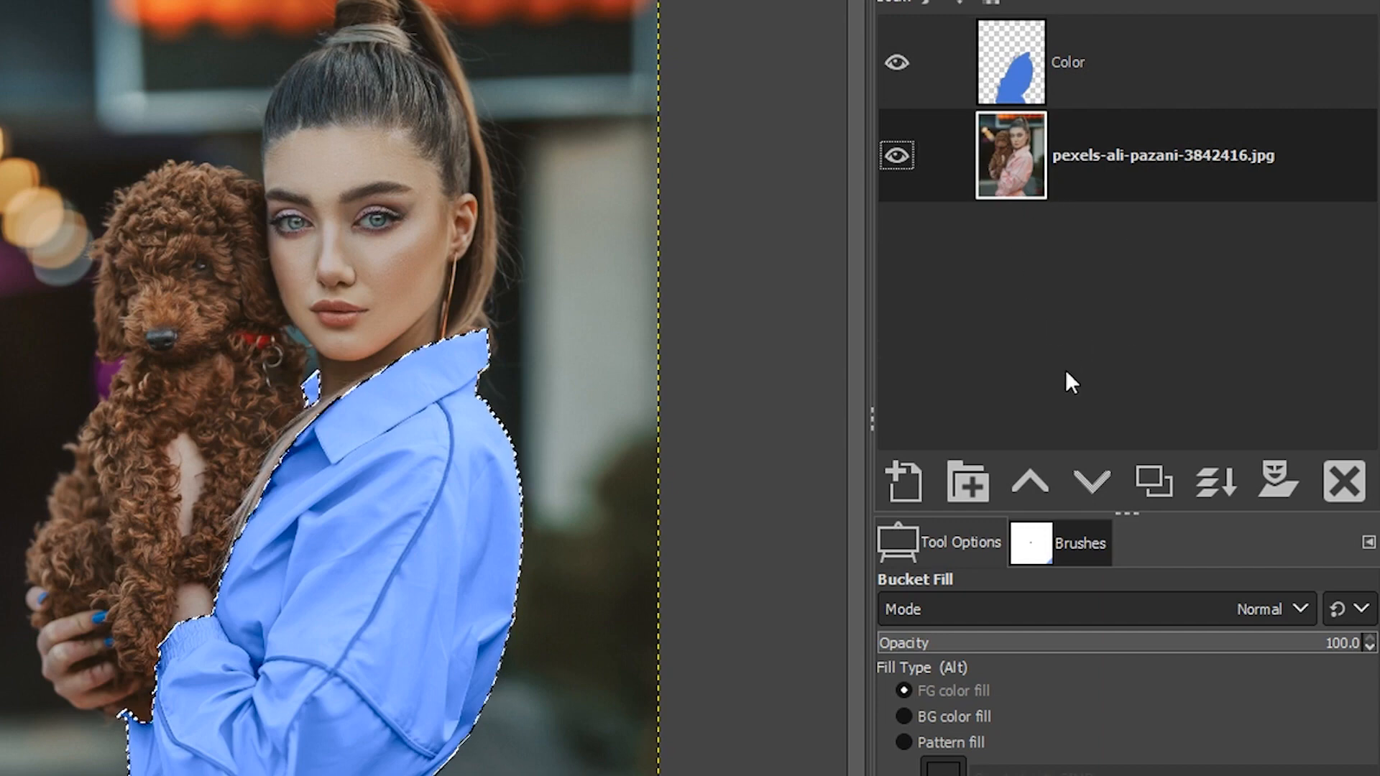
Step: Duplicate the photo layer and rename the layer 'Color'
click(1152, 482)
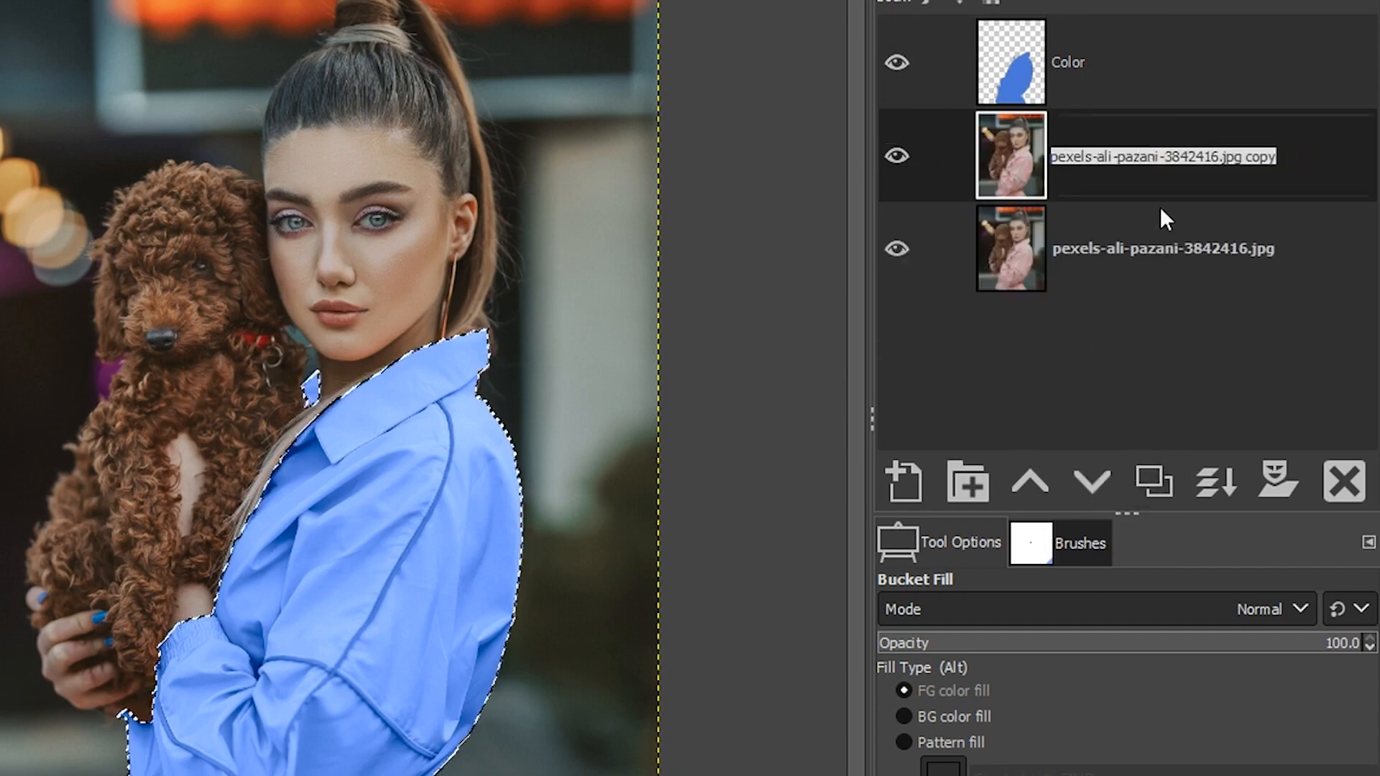
text(Color 2)
click(1211, 62)
text( 1)
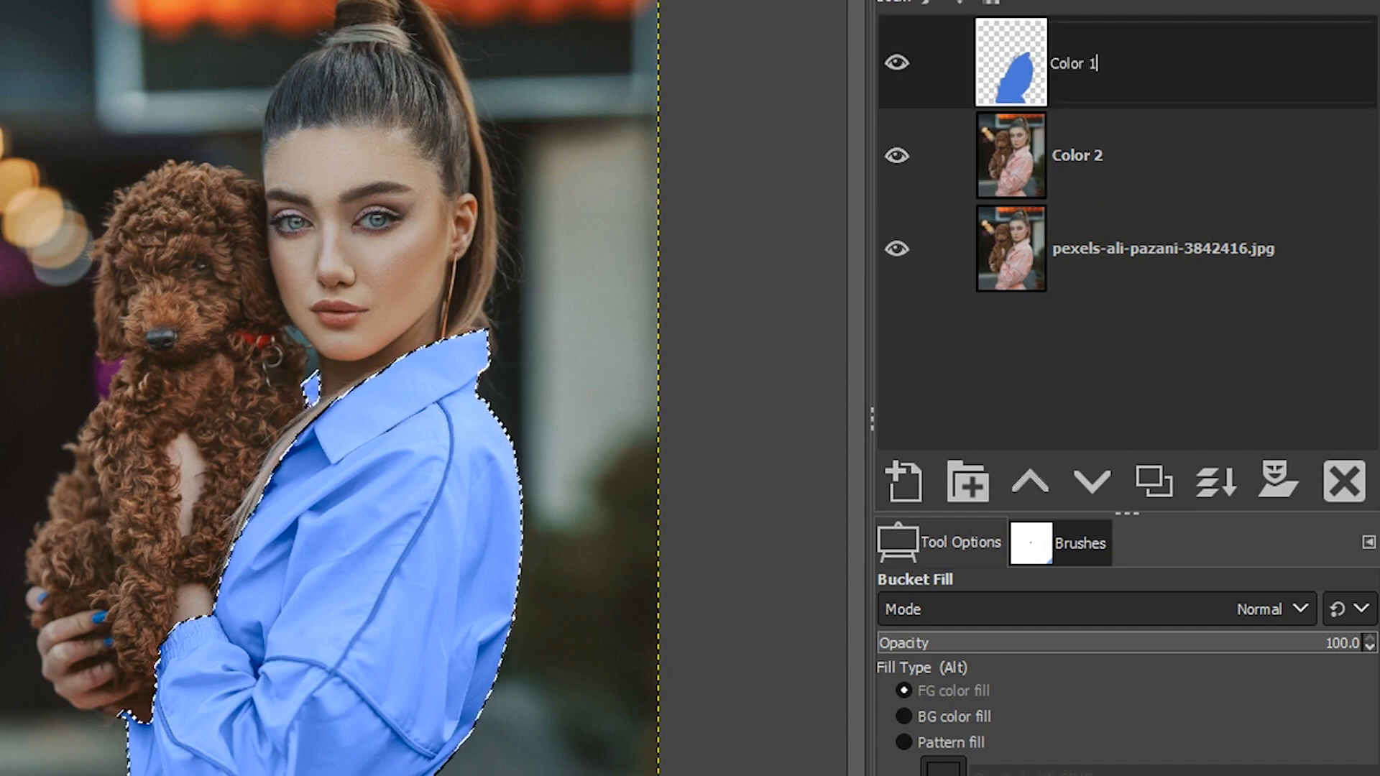
click(897, 63)
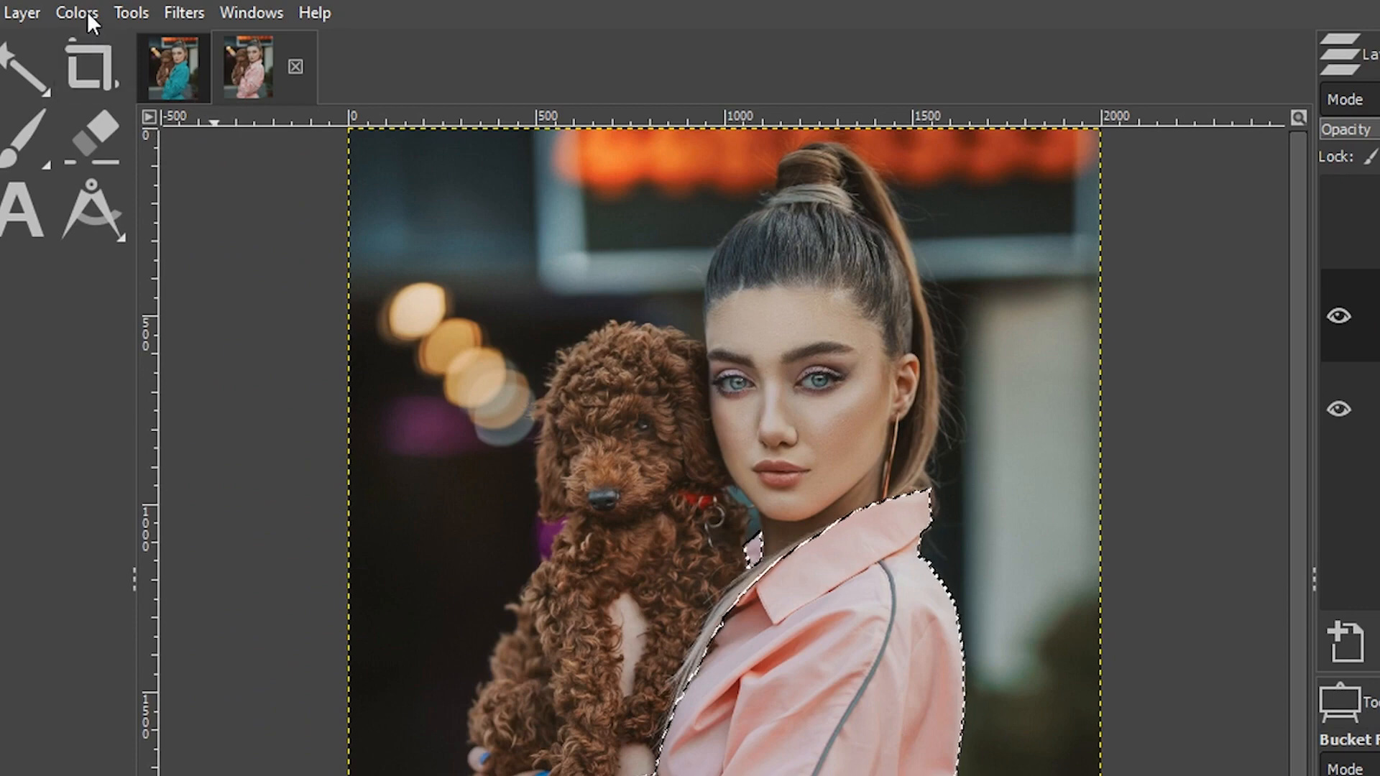
click(76, 12)
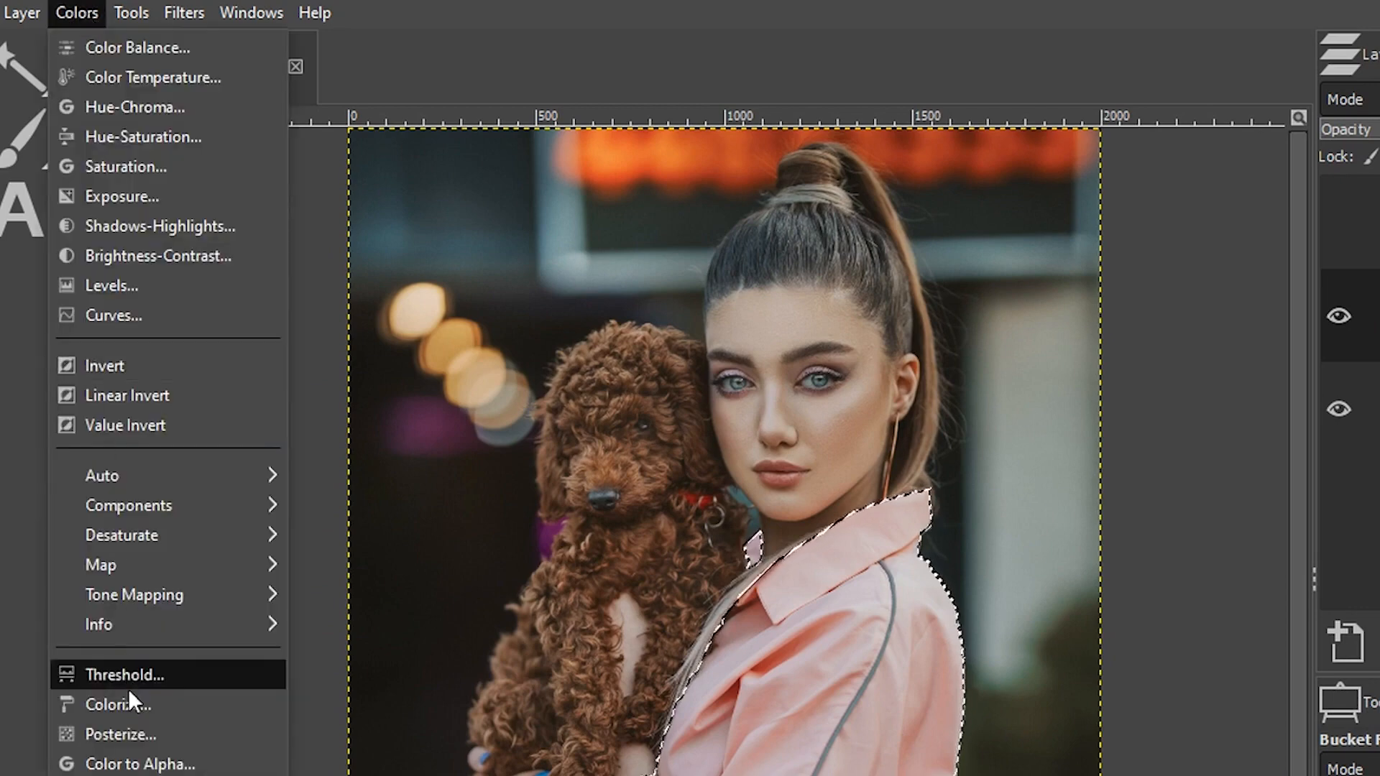
click(117, 705)
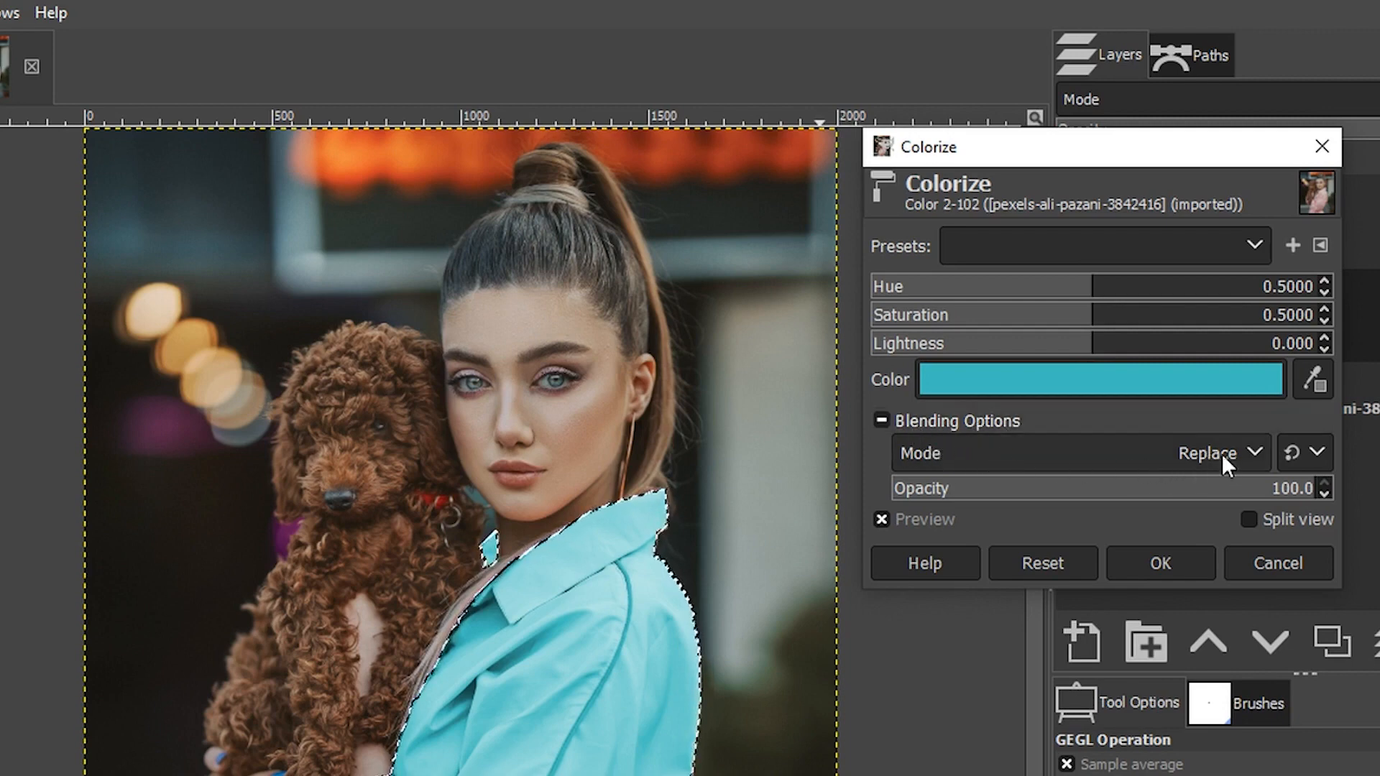
click(1216, 452)
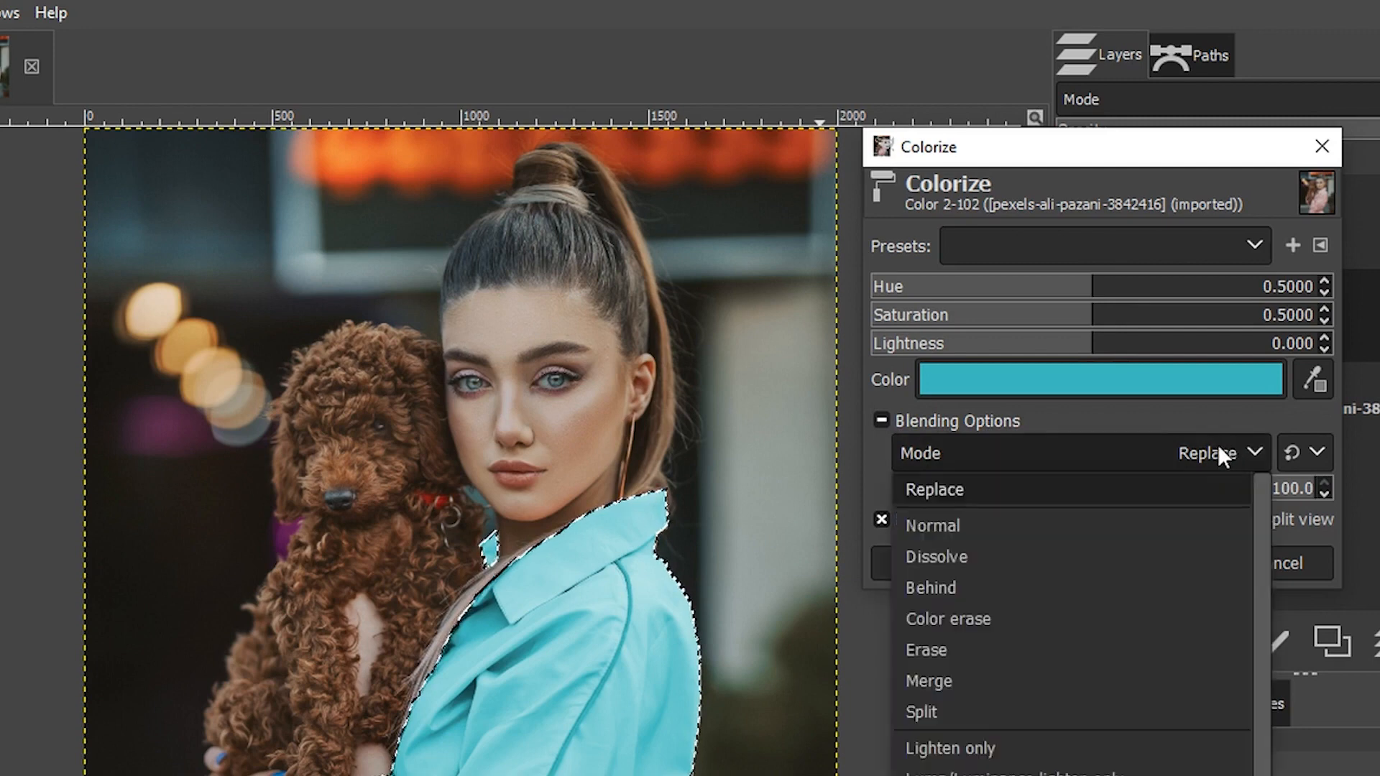
scroll(down, 3)
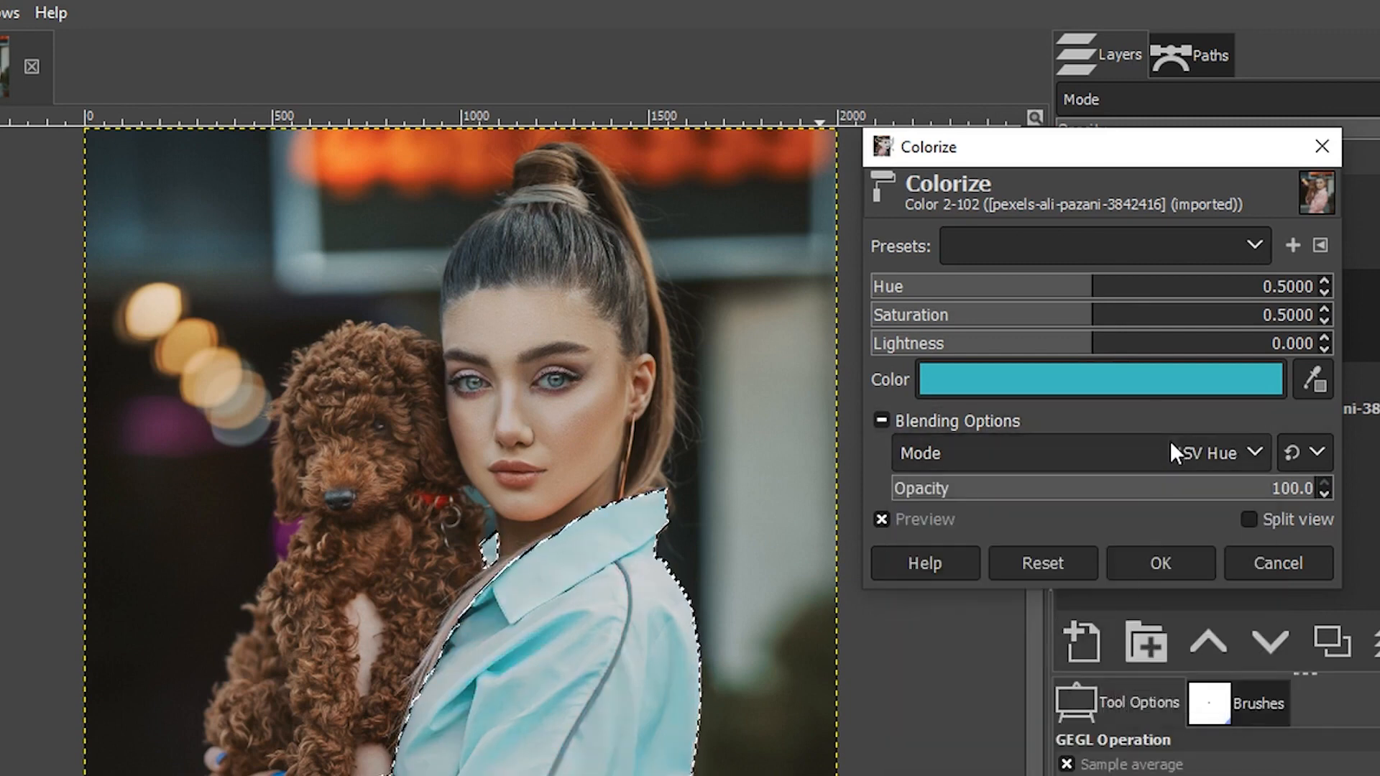
click(1235, 452)
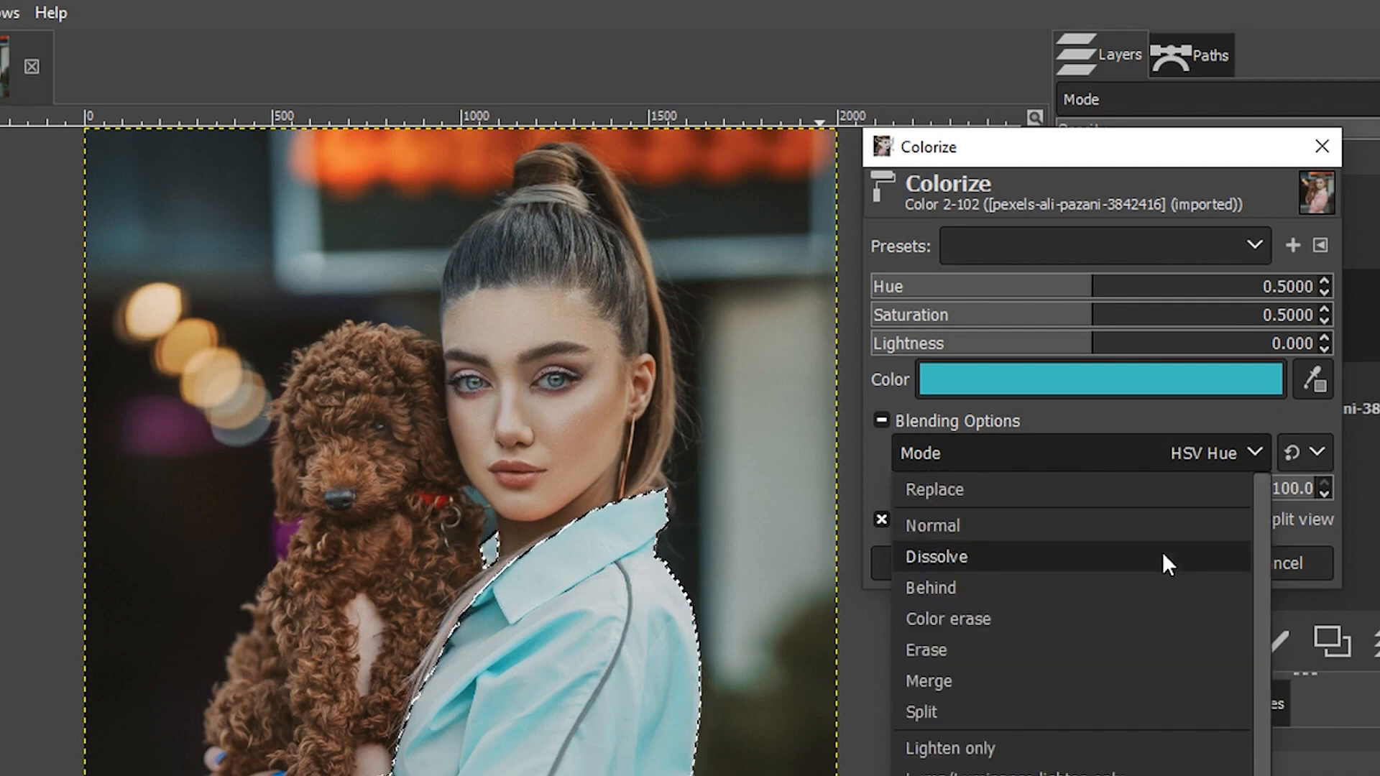
click(932, 490)
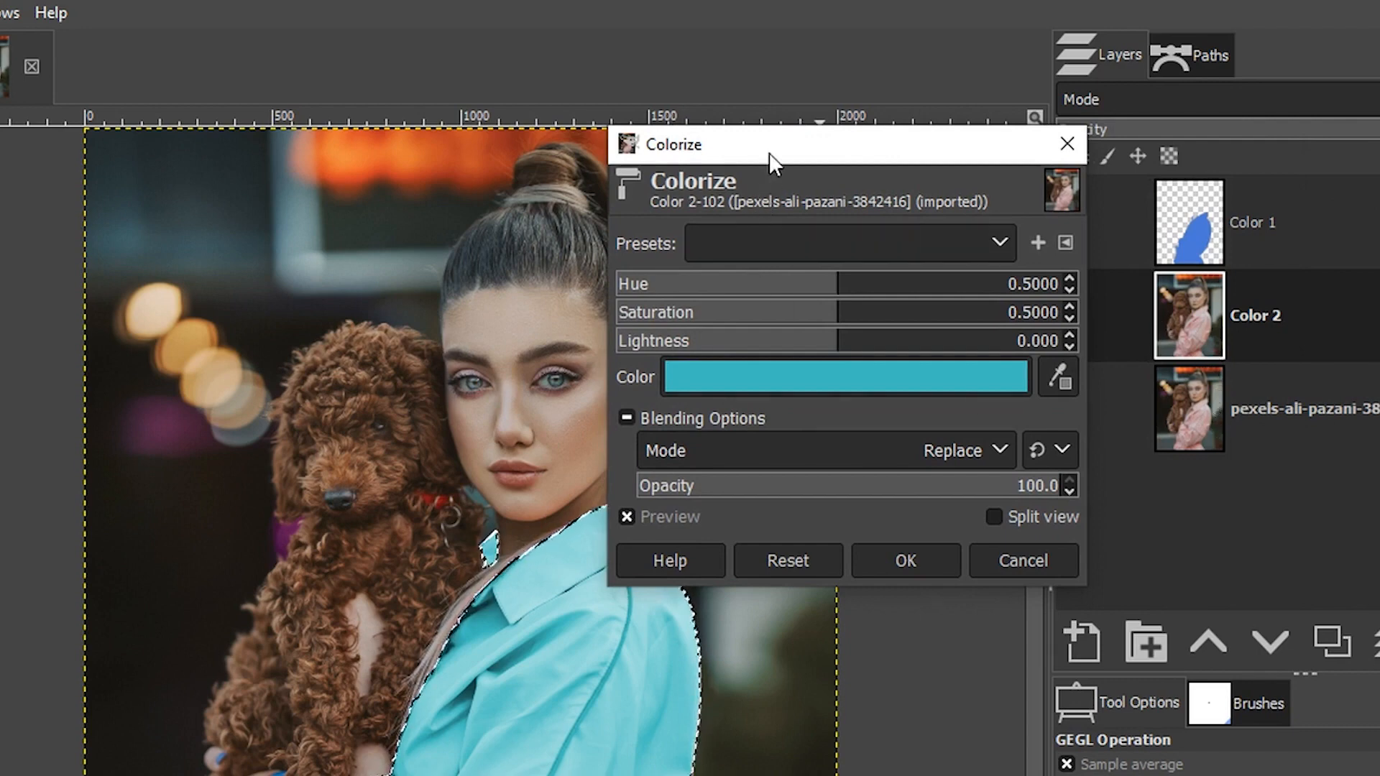
drag(773, 164, 1020, 171)
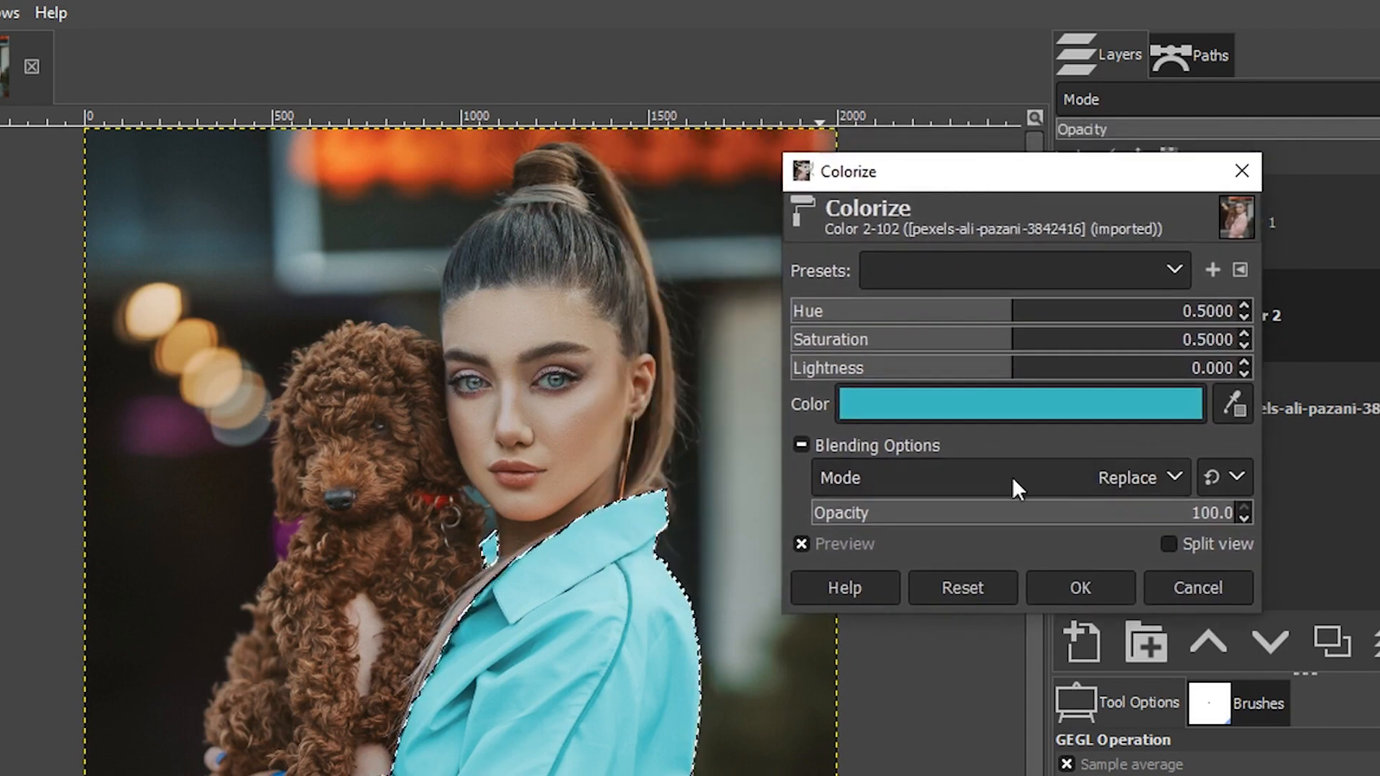
mouse_move(1104, 479)
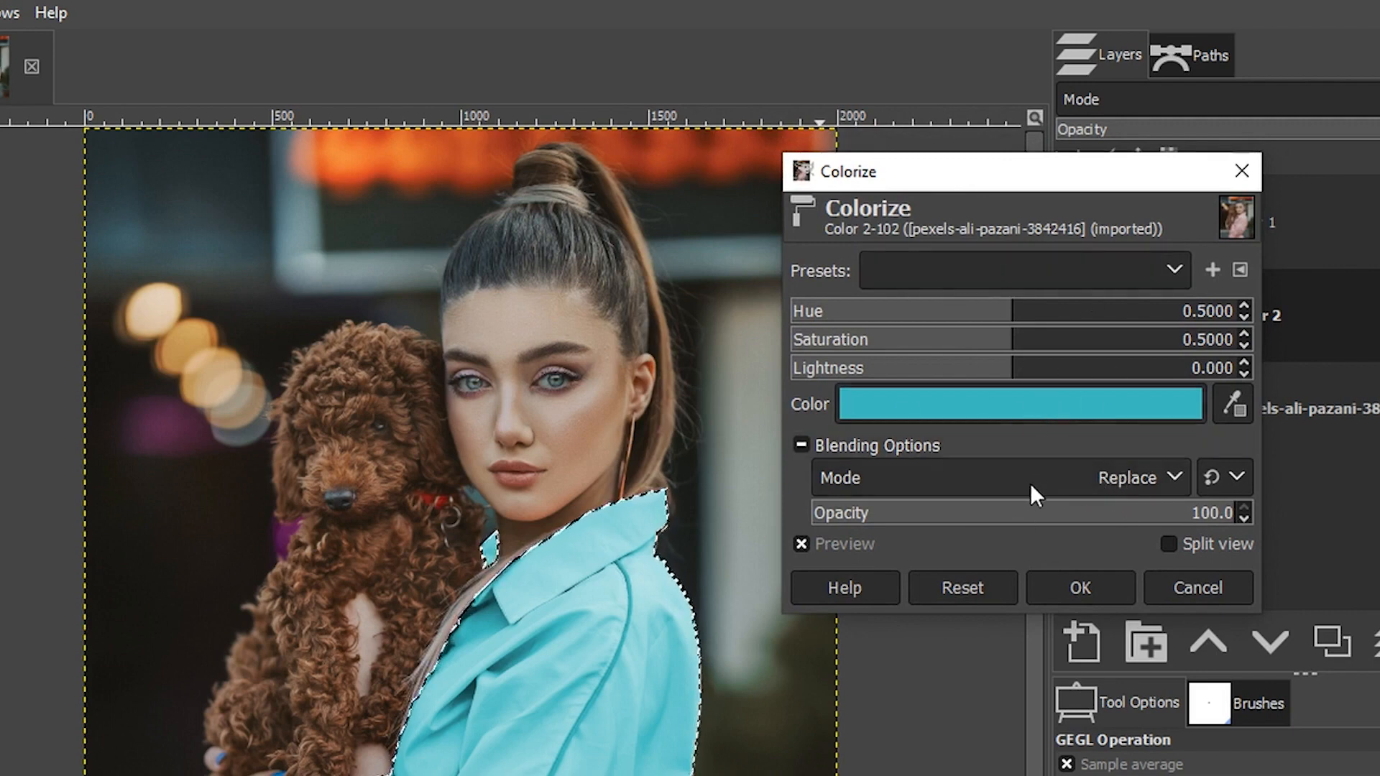
mouse_move(1008, 319)
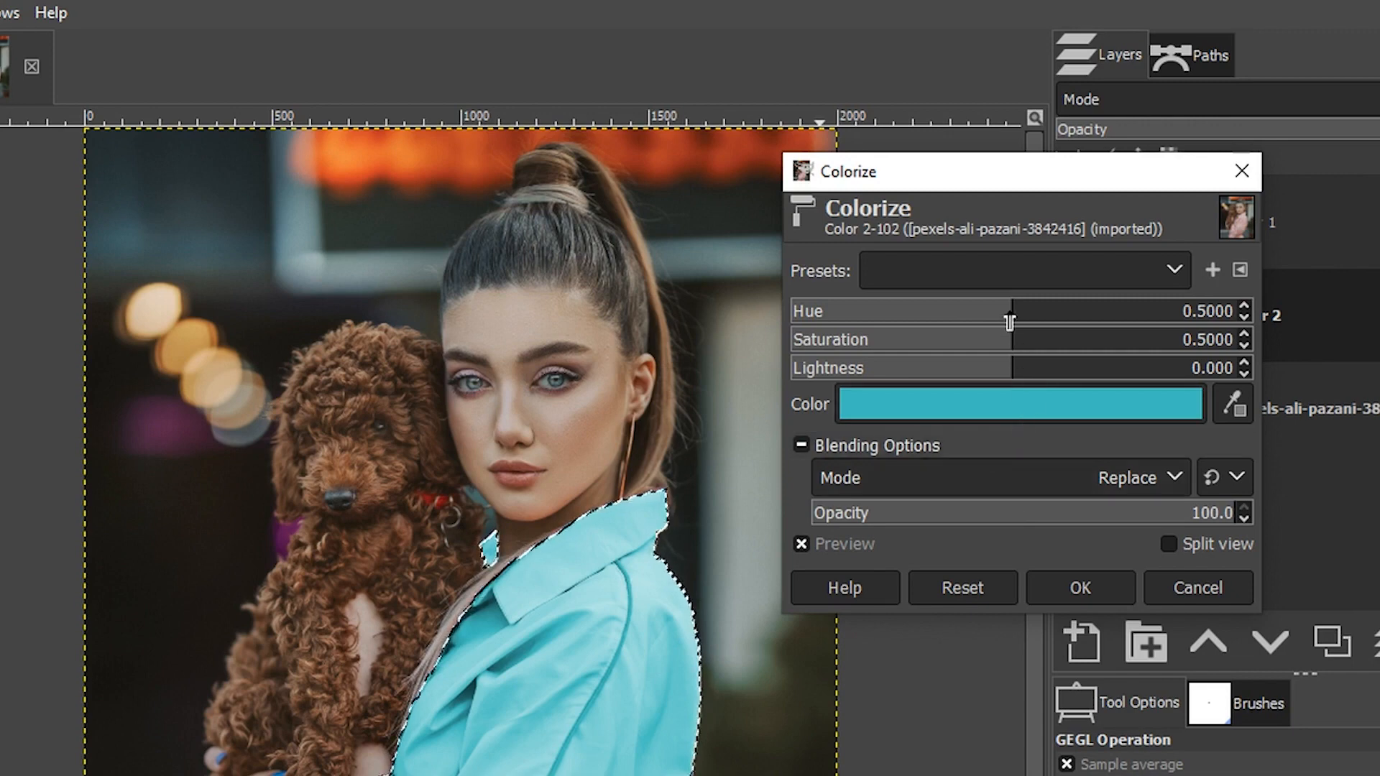
drag(1011, 310, 985, 310)
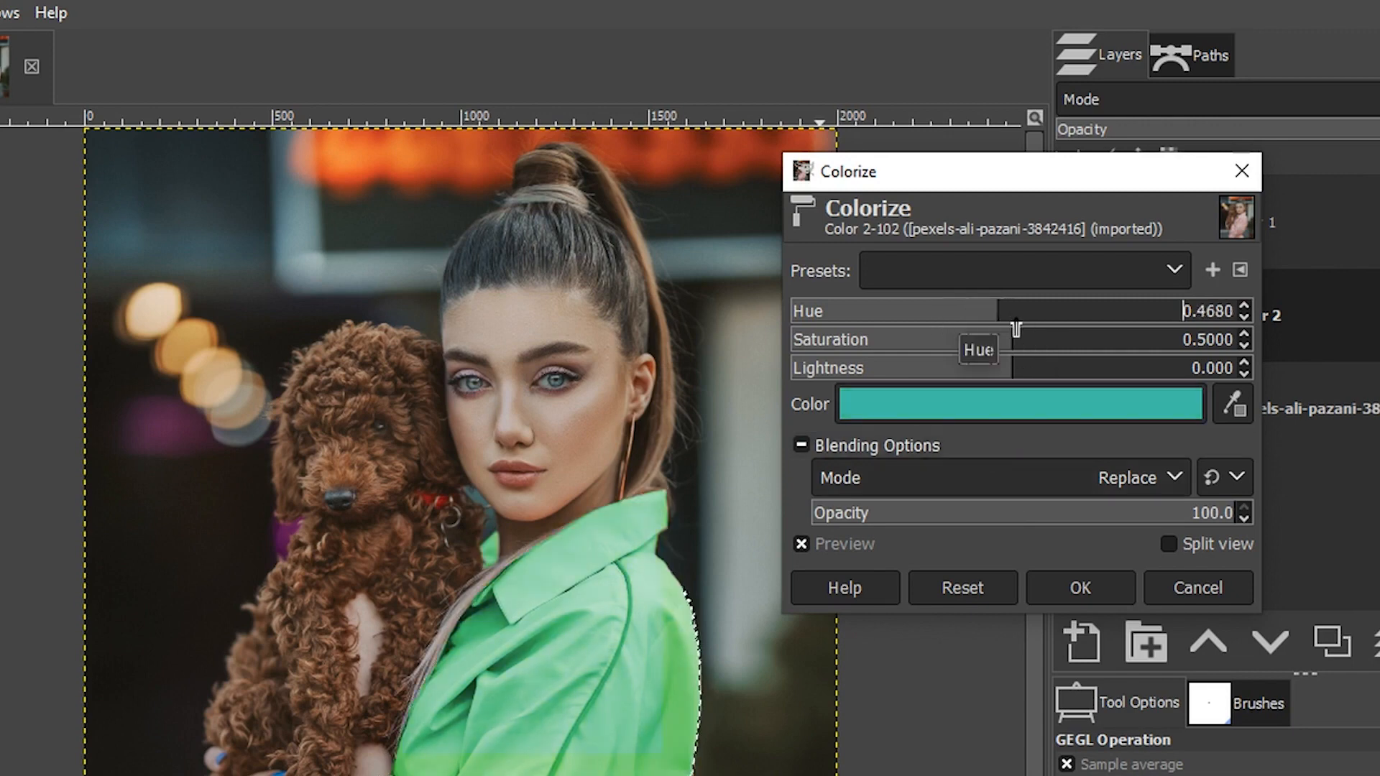
drag(1012, 309, 1043, 309)
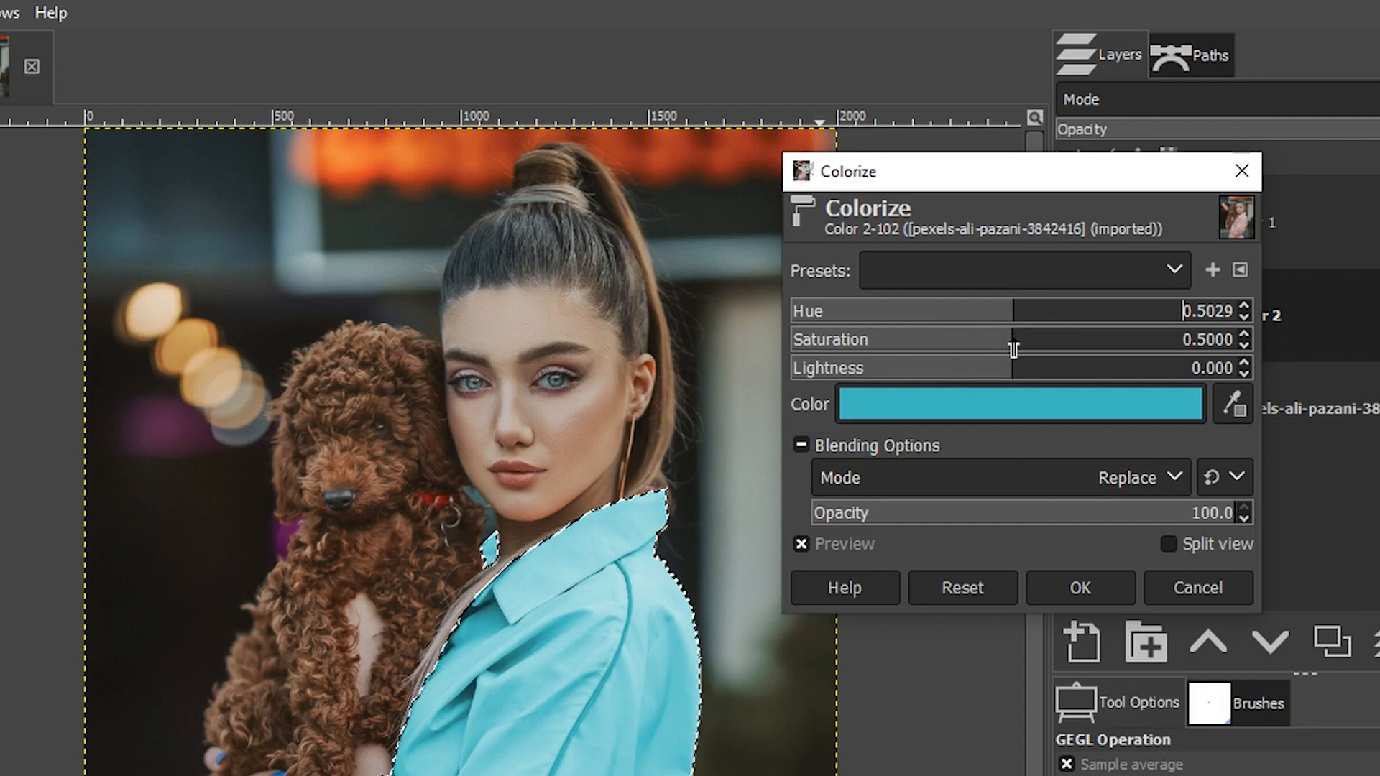
drag(1012, 340, 1030, 339)
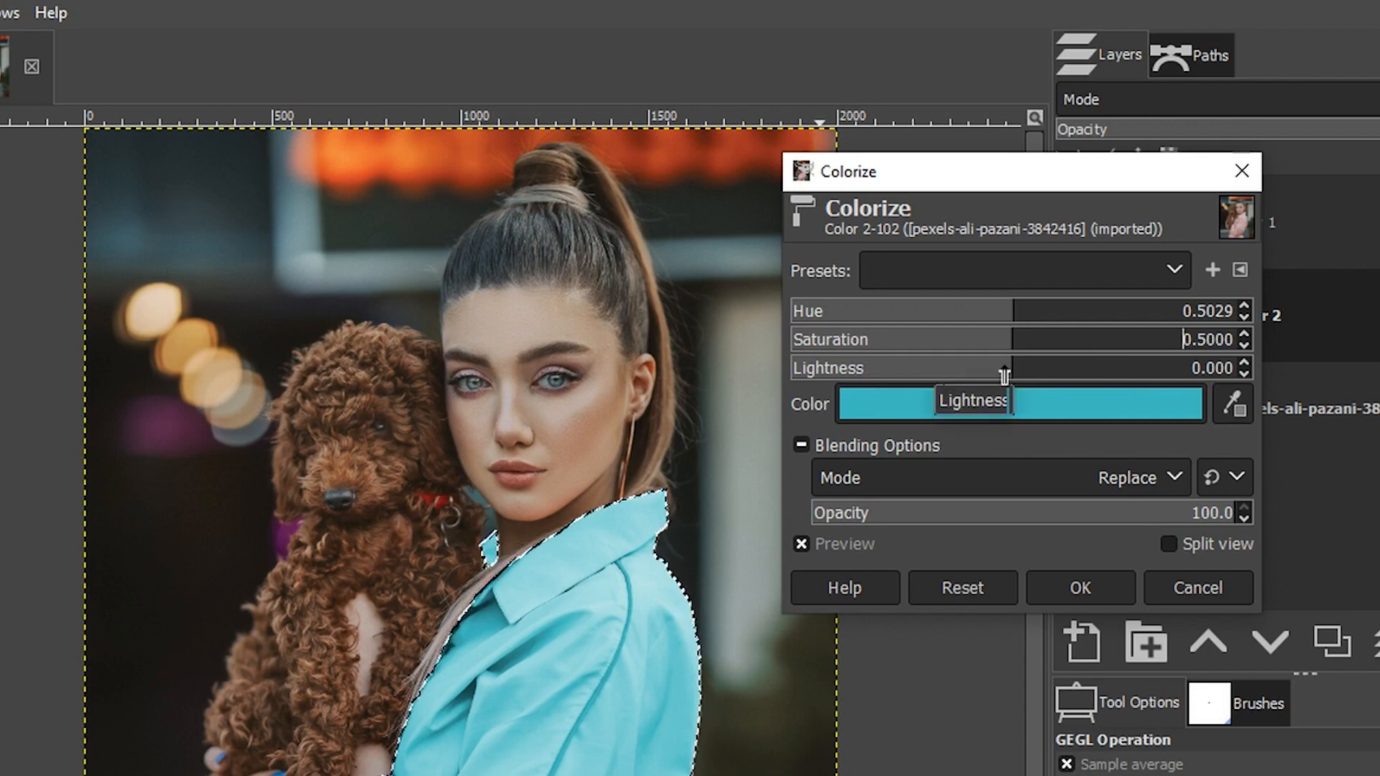
drag(1011, 367, 1006, 368)
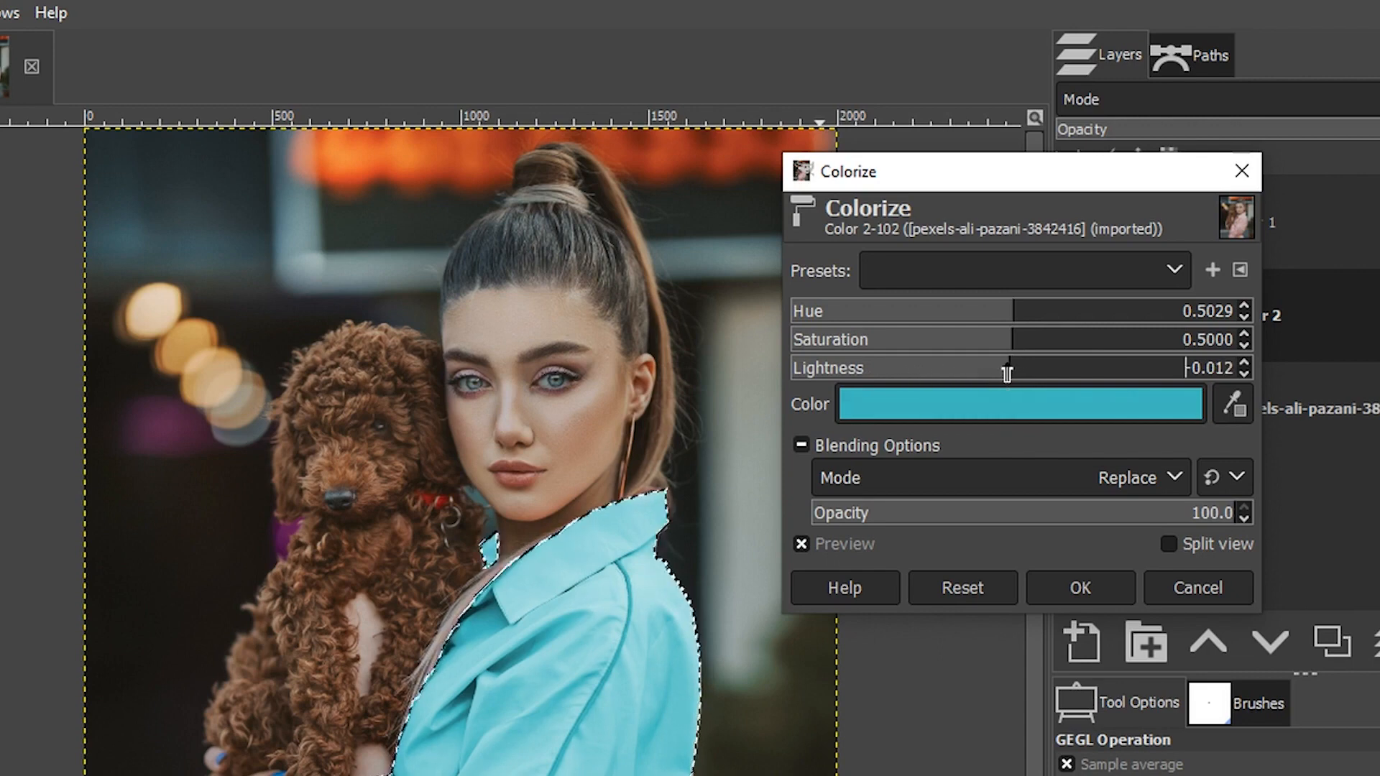
drag(1008, 367, 993, 367)
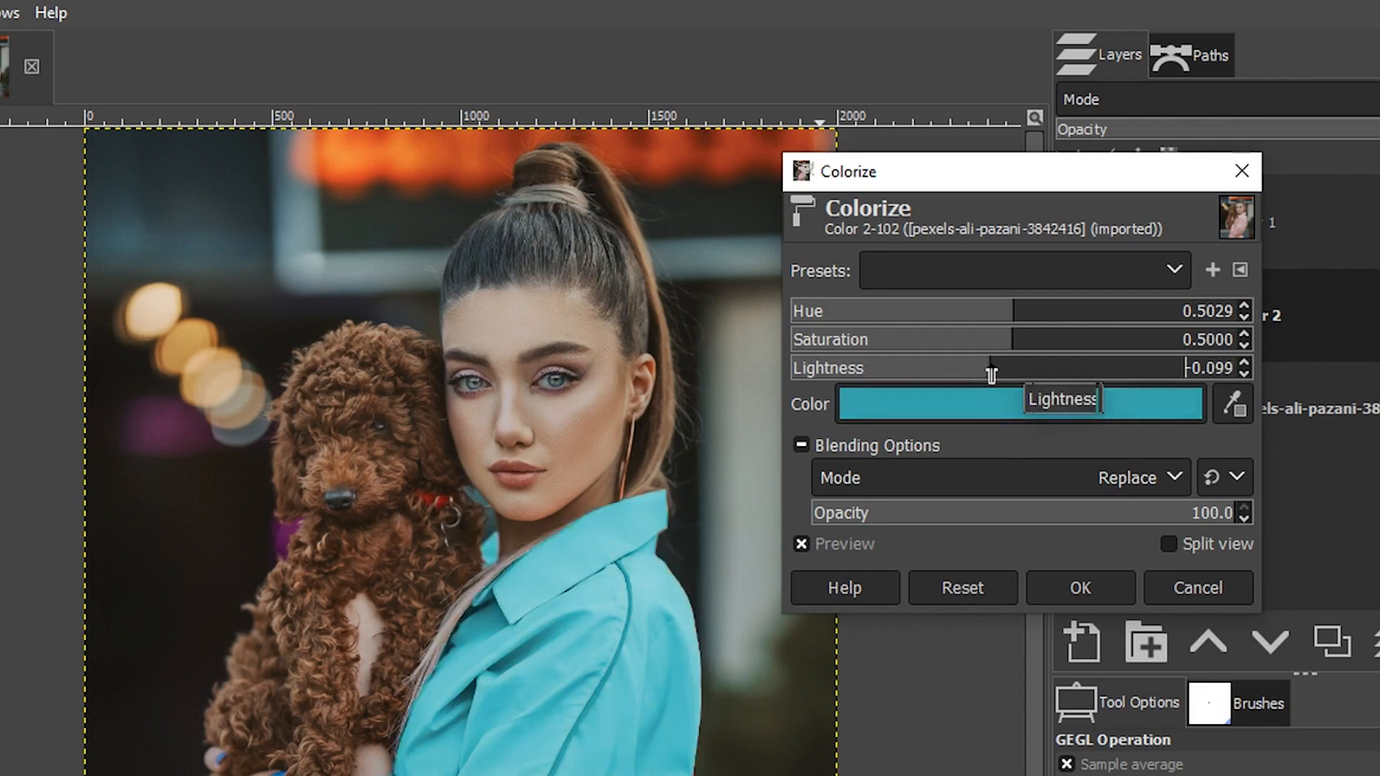
drag(985, 368, 1034, 367)
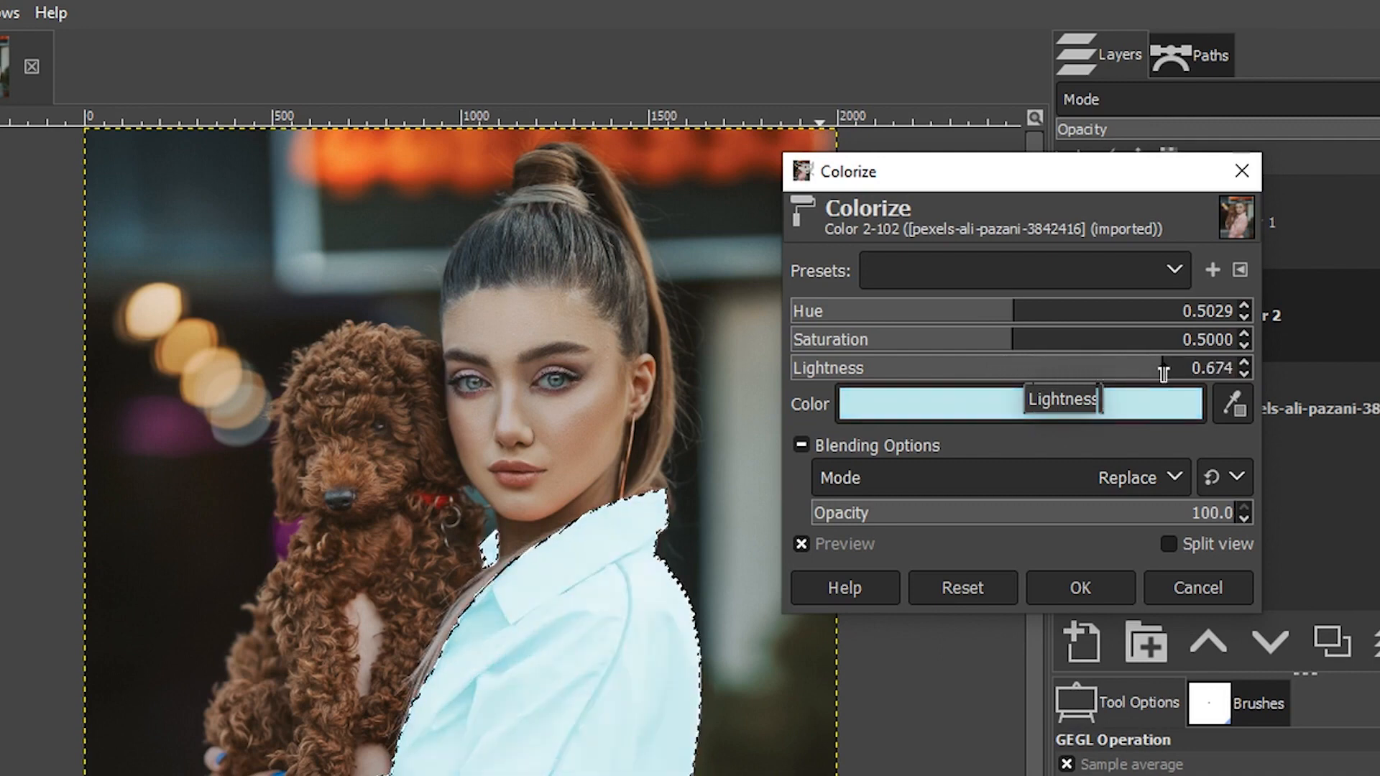
drag(1161, 367, 906, 368)
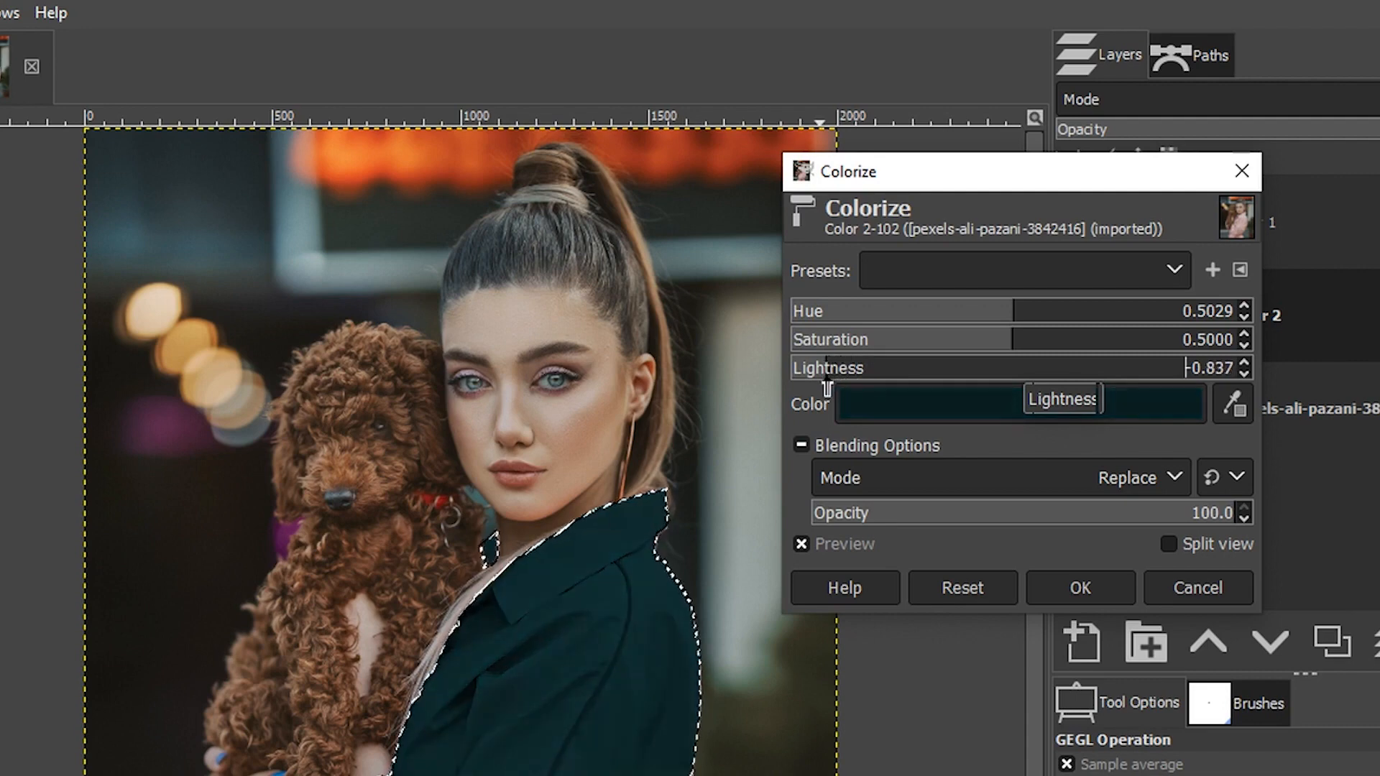
drag(835, 368, 1011, 368)
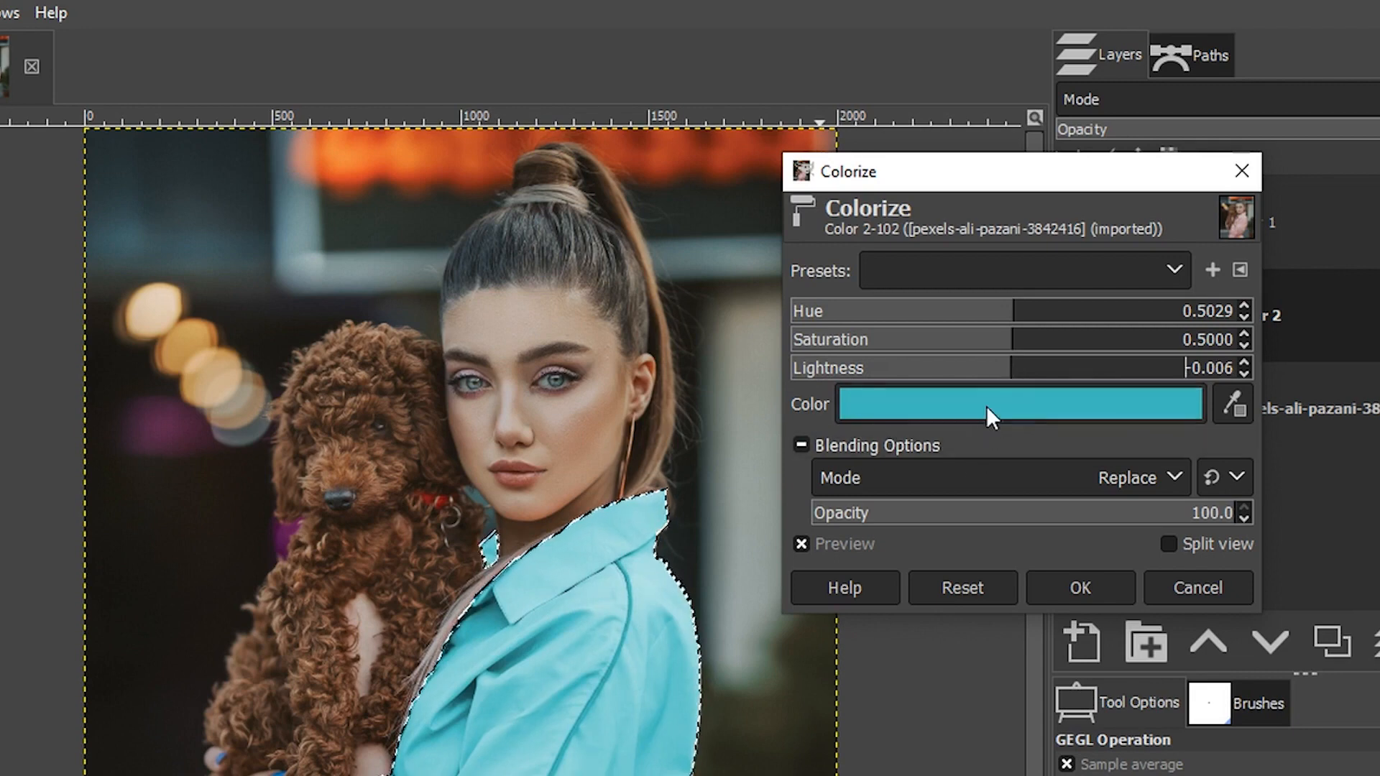
click(1020, 404)
text(bebe3f)
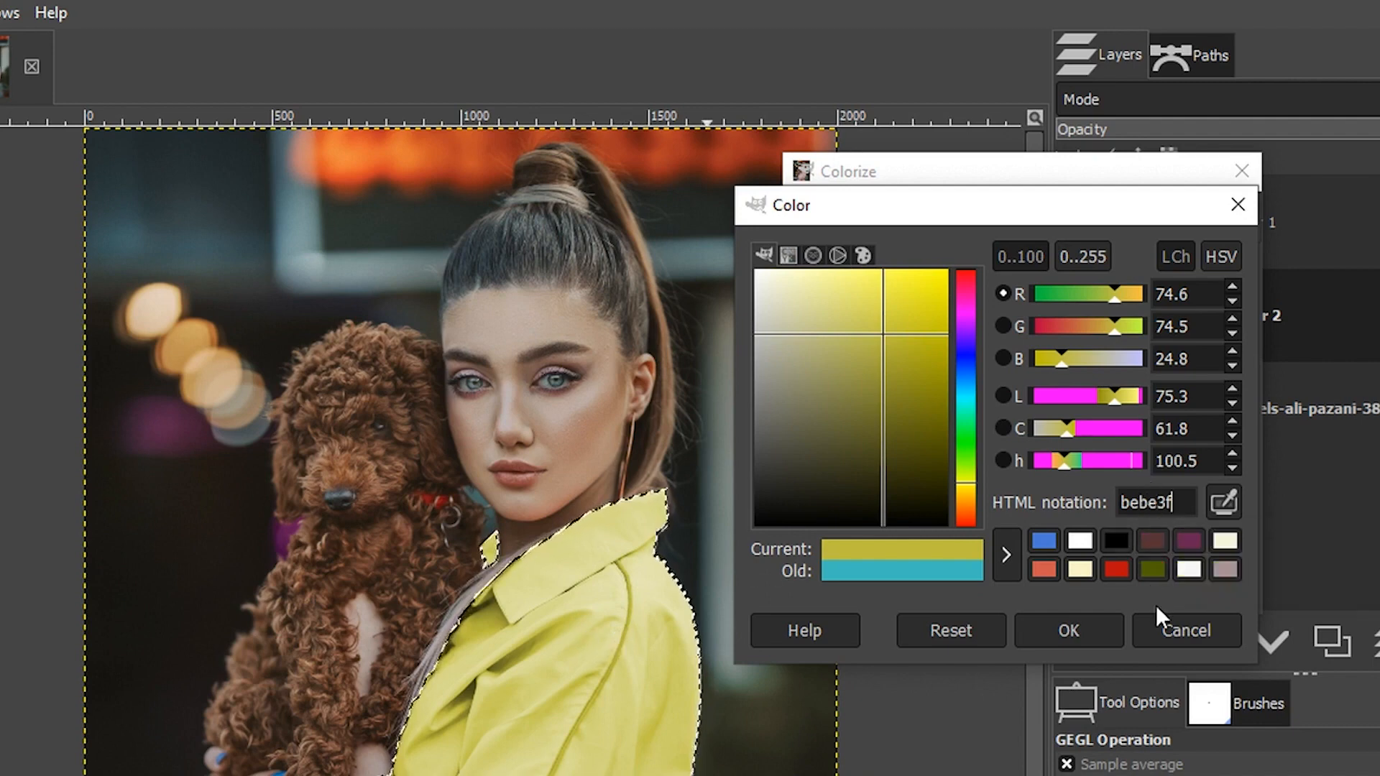
click(1067, 630)
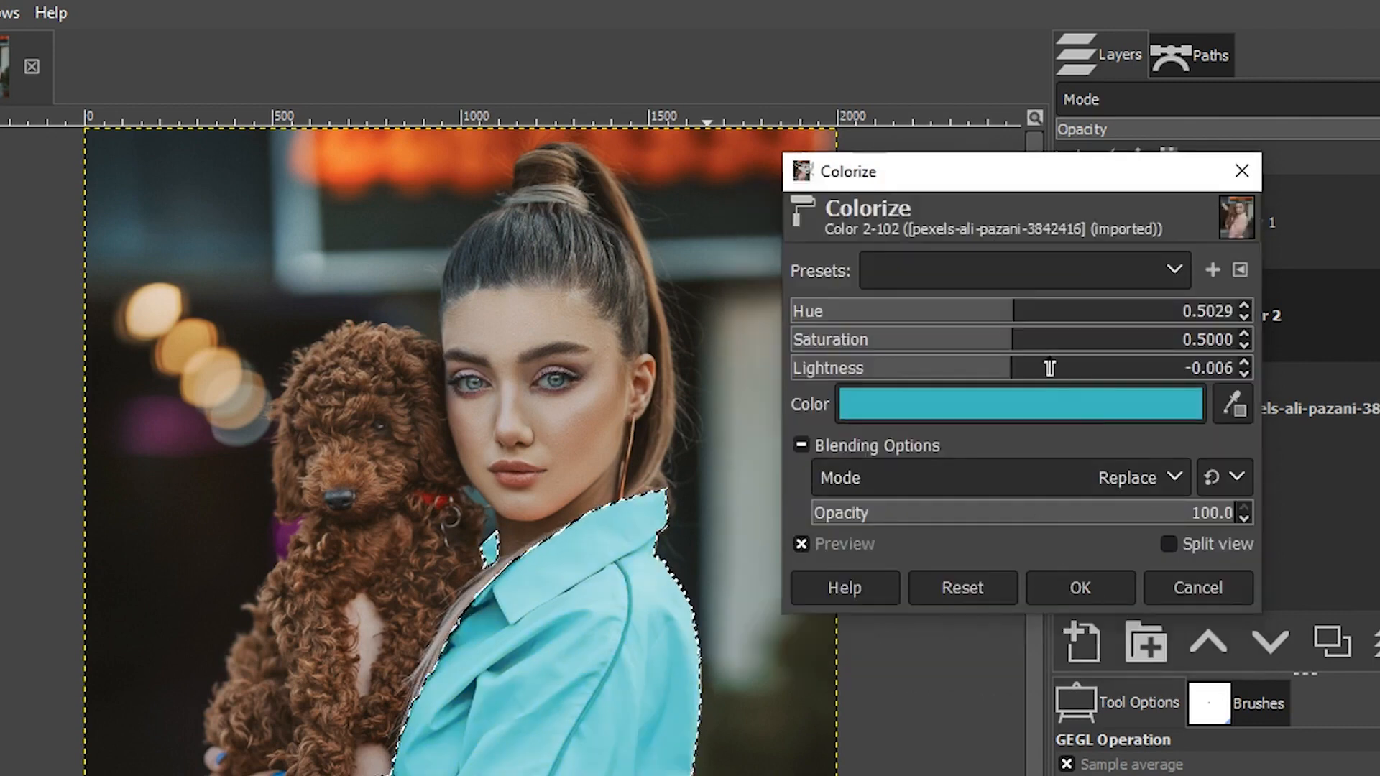
mouse_move(1036, 343)
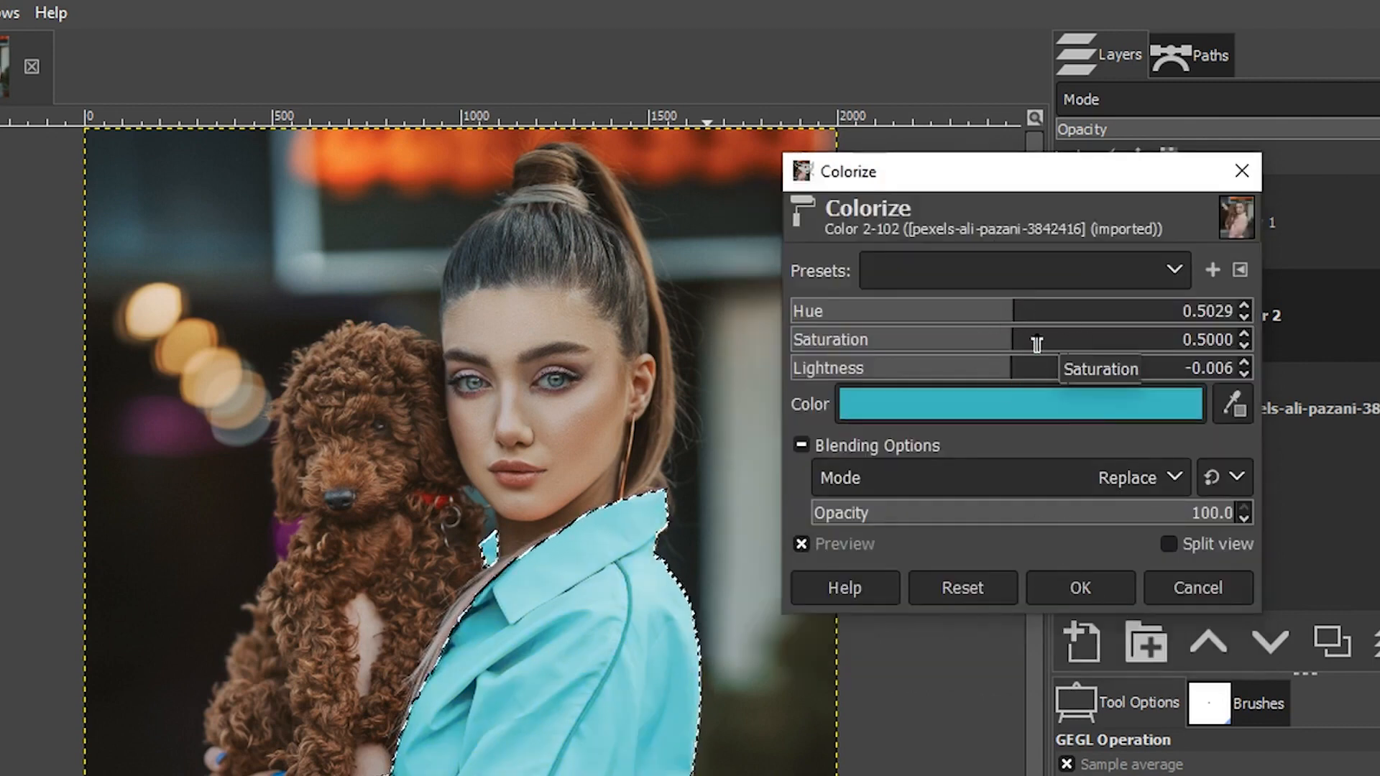
mouse_move(1034, 427)
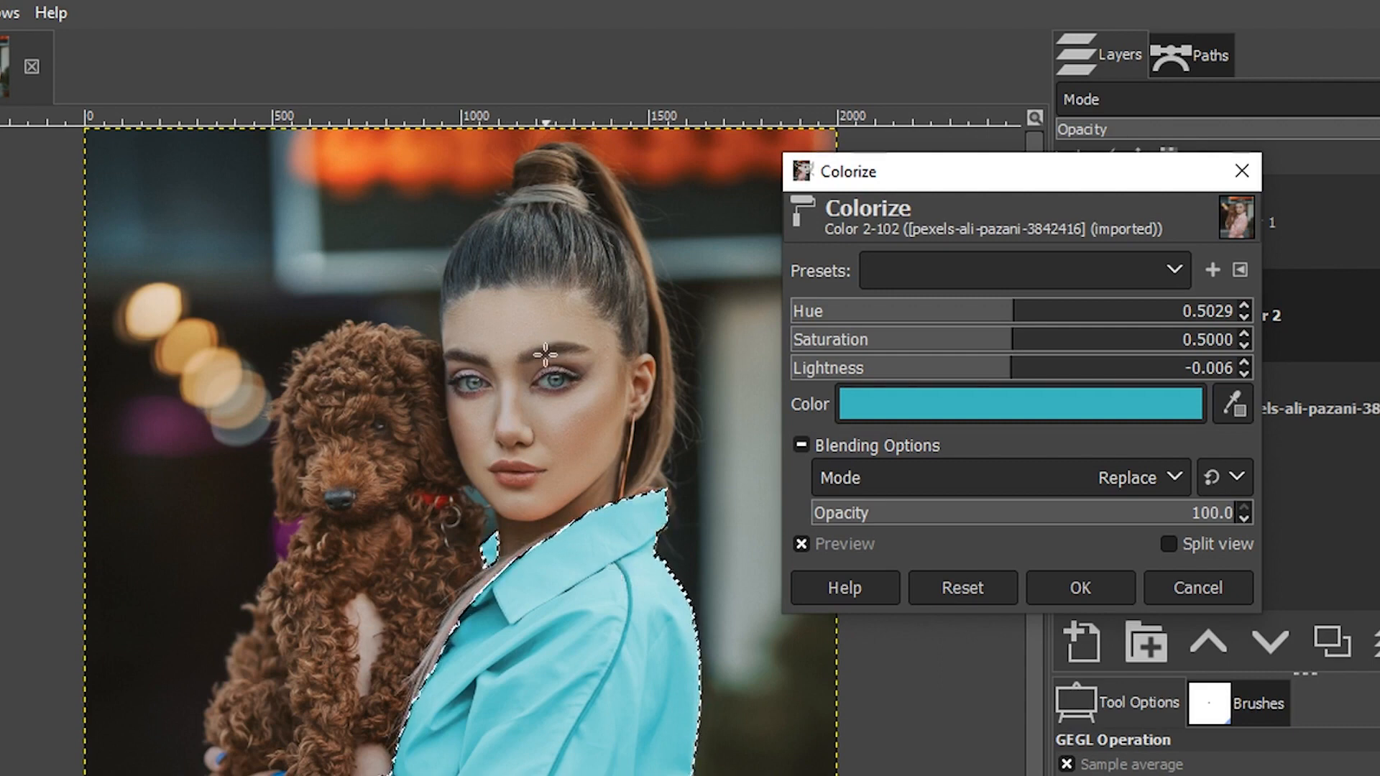
mouse_move(536, 379)
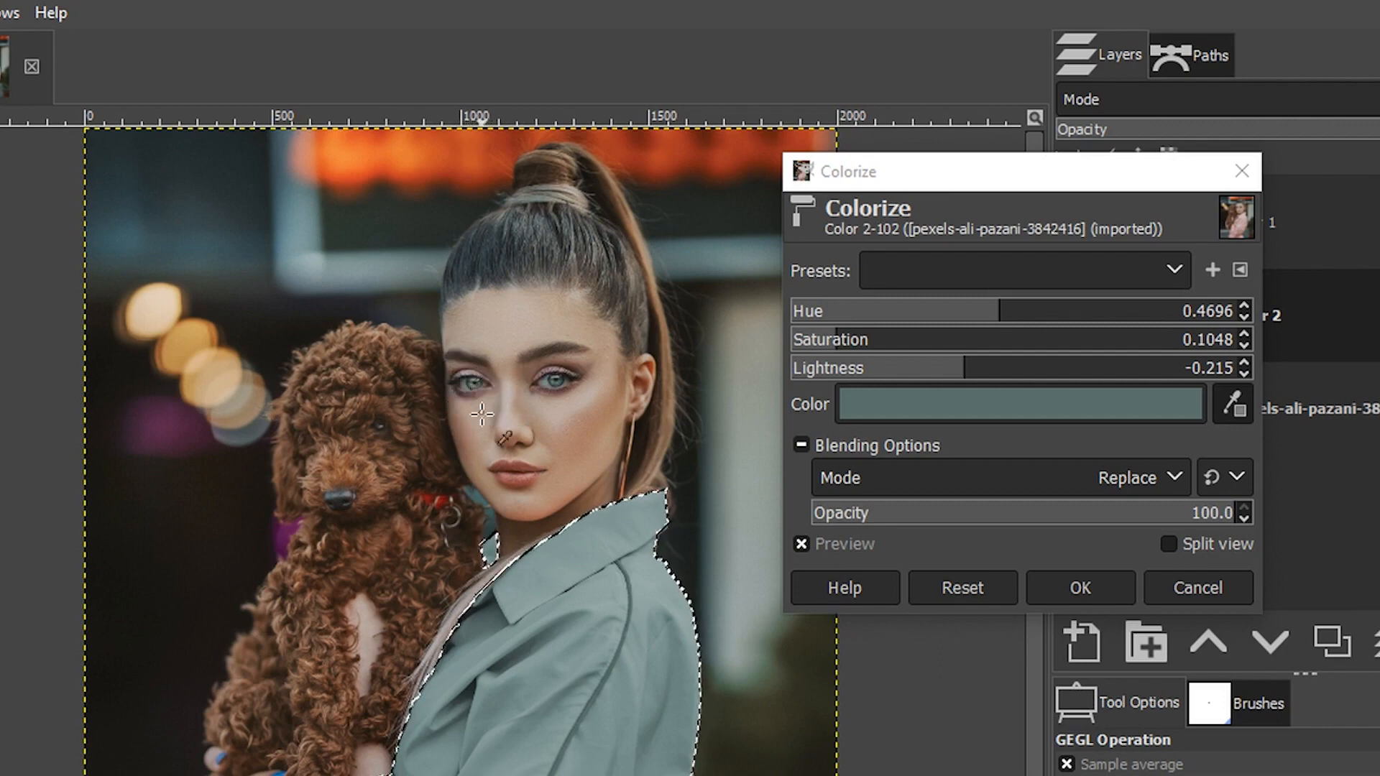
mouse_move(471, 380)
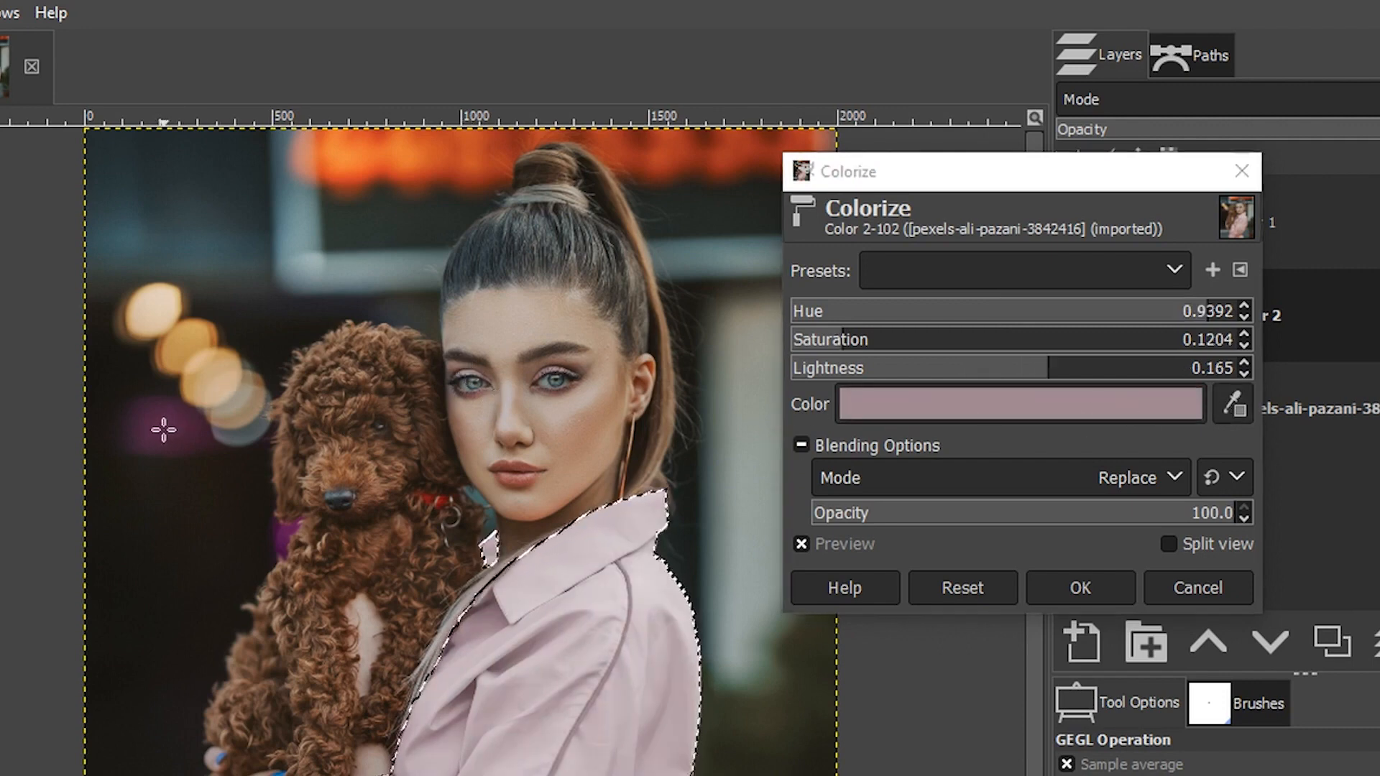
Step: Strengthen the jacket's pink in Colorize and apply the tint to Color 2
drag(1055, 367, 999, 368)
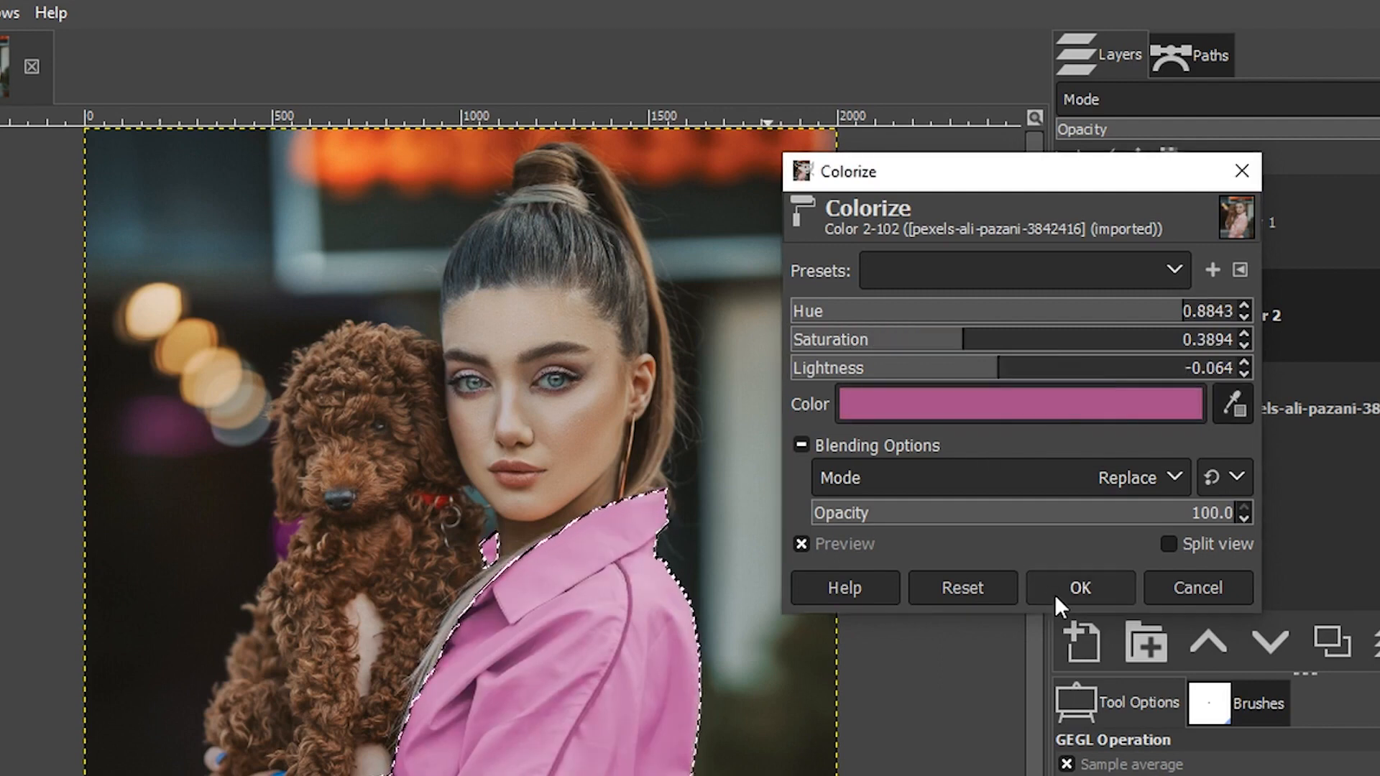
click(1079, 587)
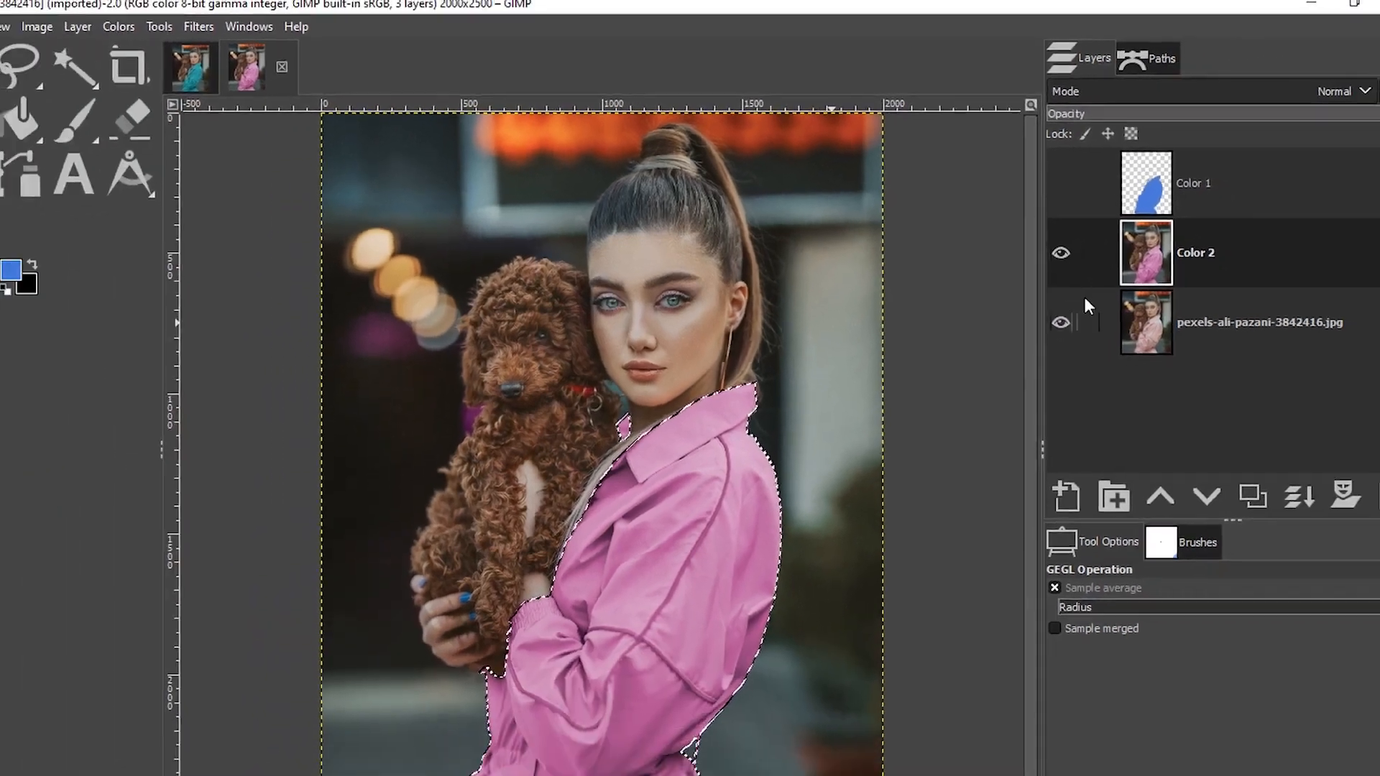